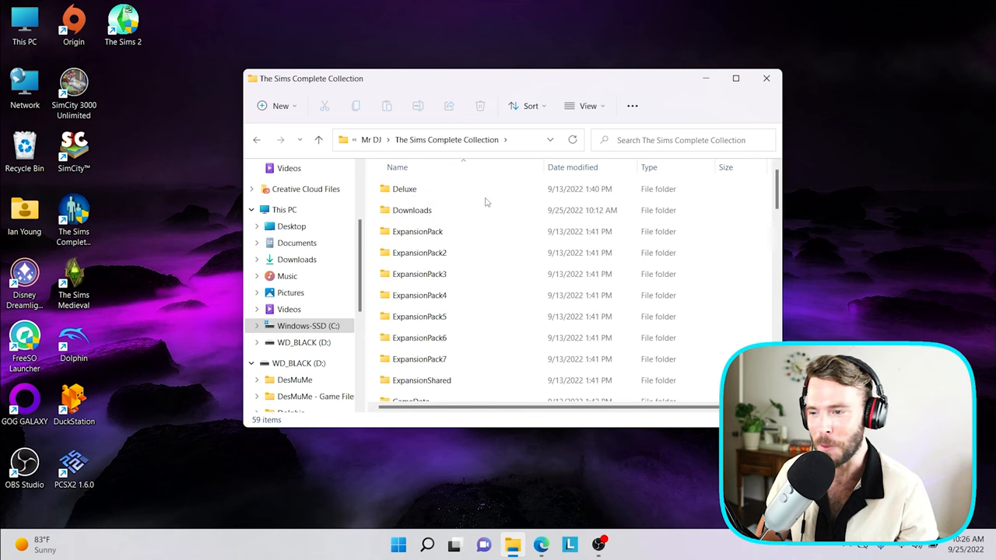
mouse_move(405, 188)
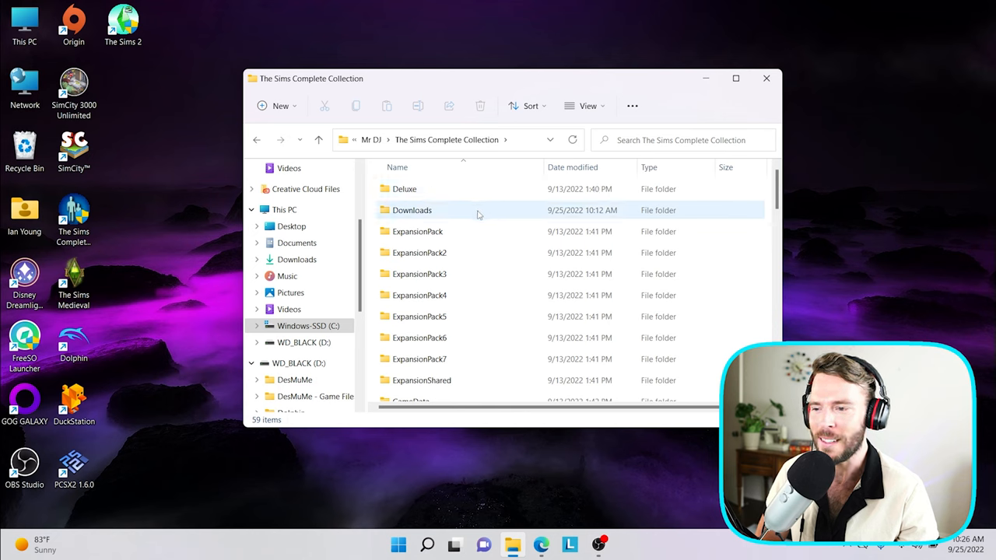
mouse_move(396, 217)
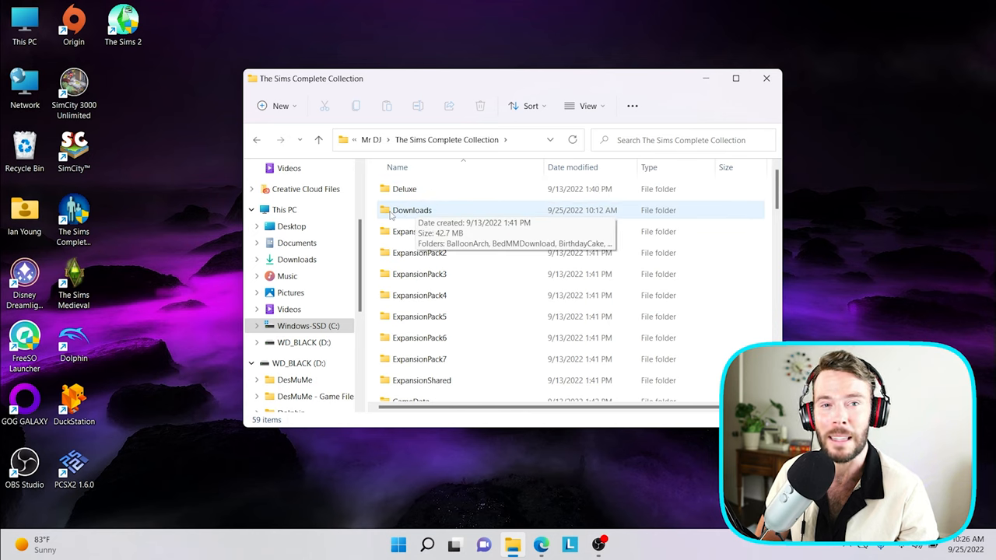
Step: Browse through the 71 custom content folders inside The Sims Complete Collection Downloads folder
double_click(411, 210)
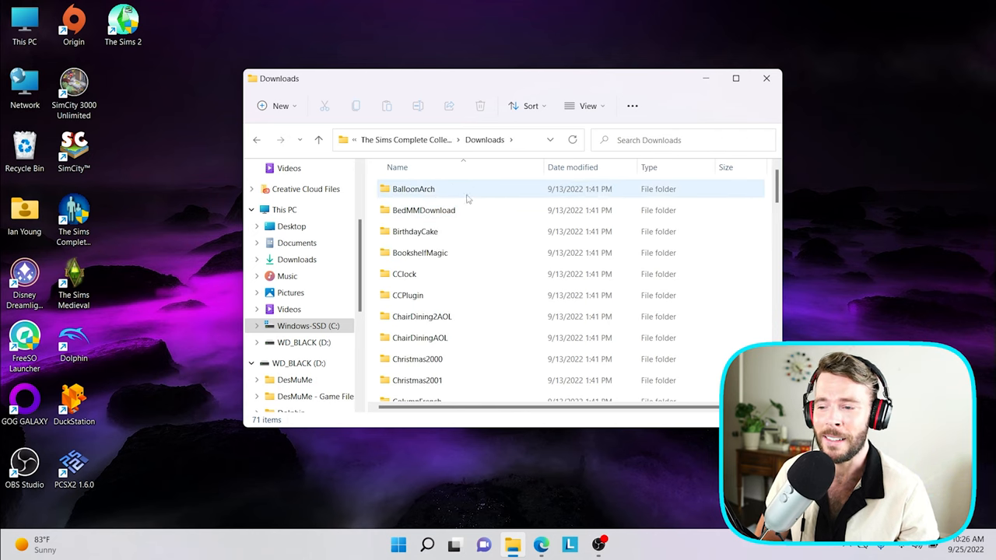
scroll("down", 3)
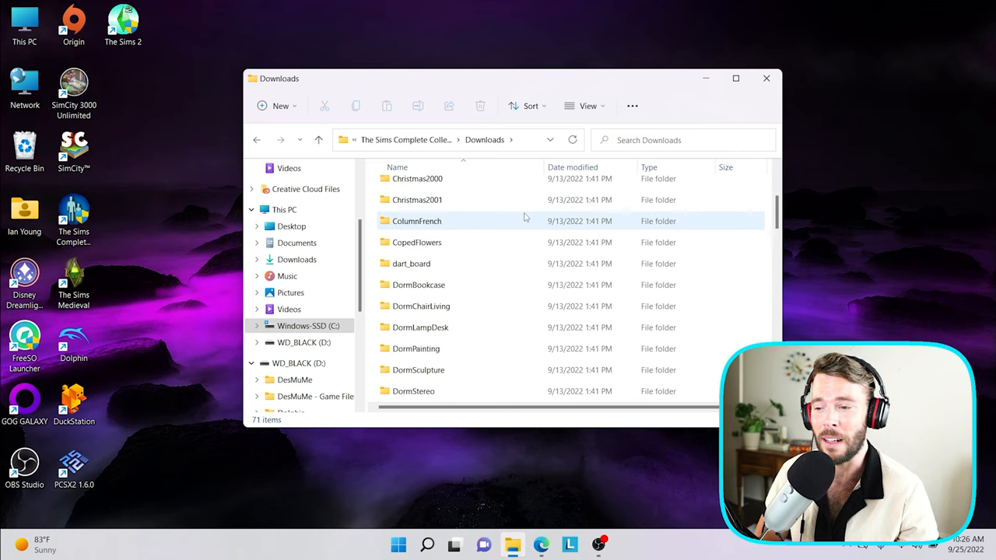
scroll("down", 3)
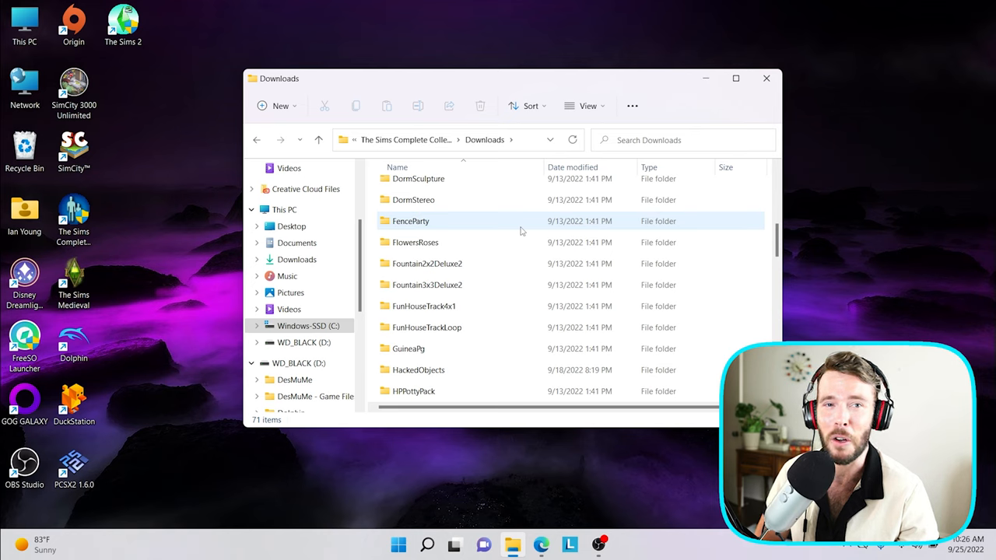
scroll("down", 3)
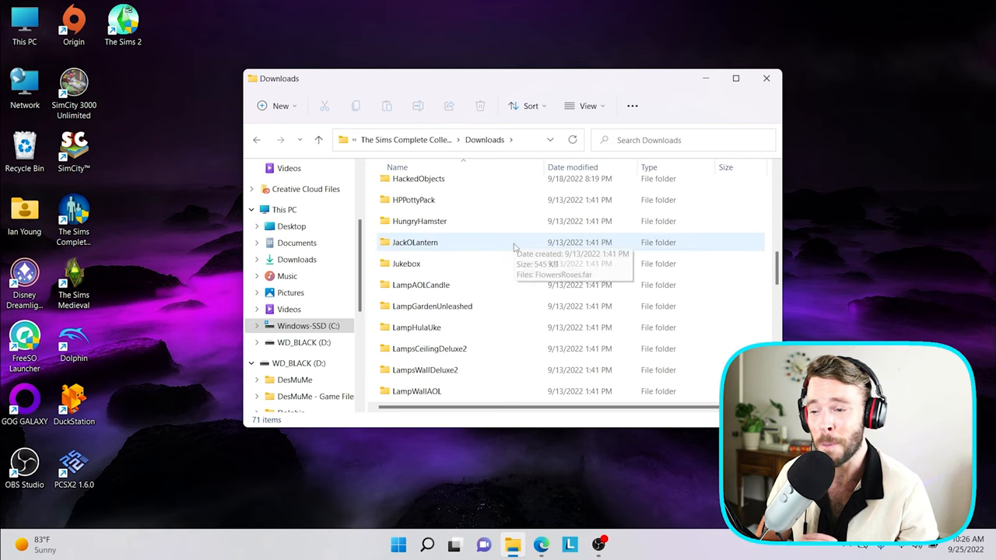
scroll("down", 3)
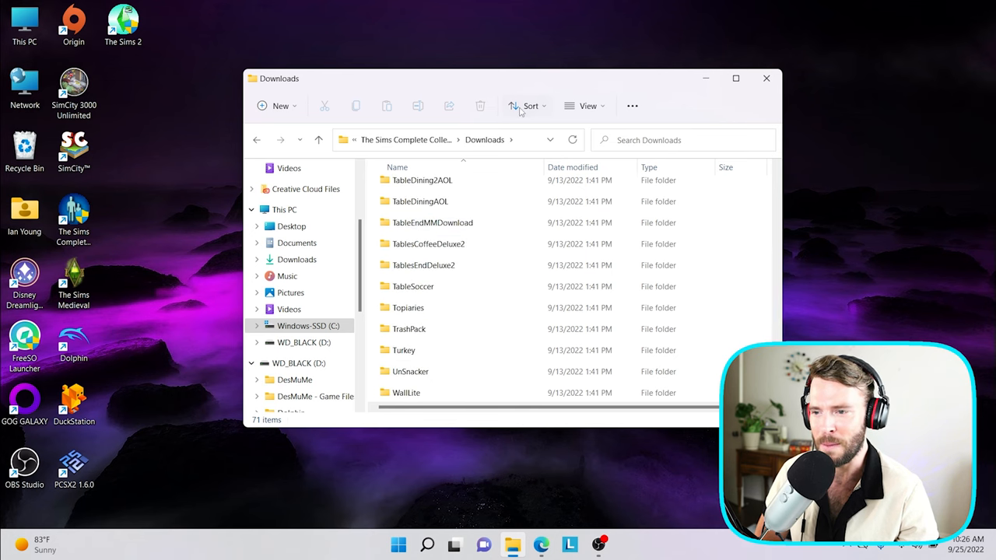
left_click(735, 78)
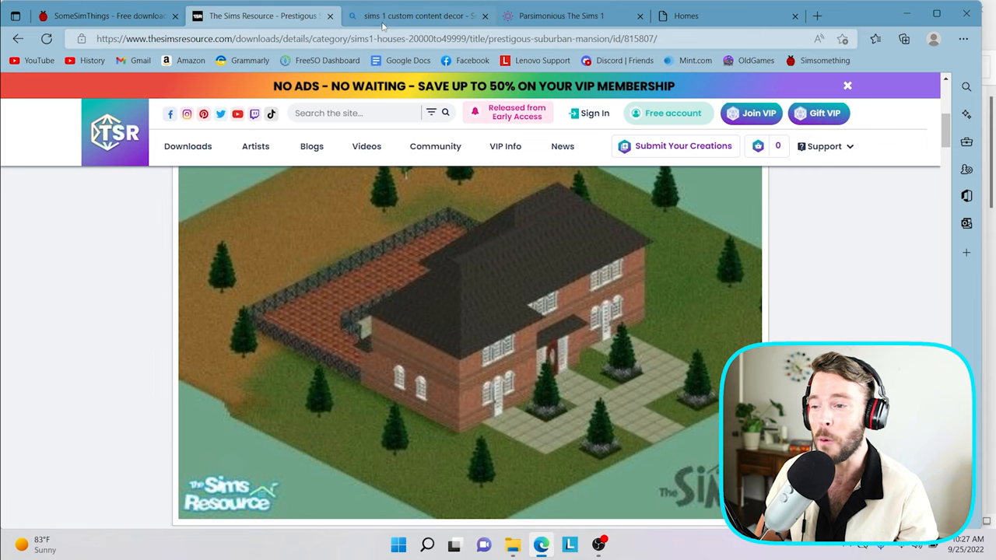
Step: Review the Essentials 2 furniture set's individual object downloads on Parsimonious
left_click(573, 15)
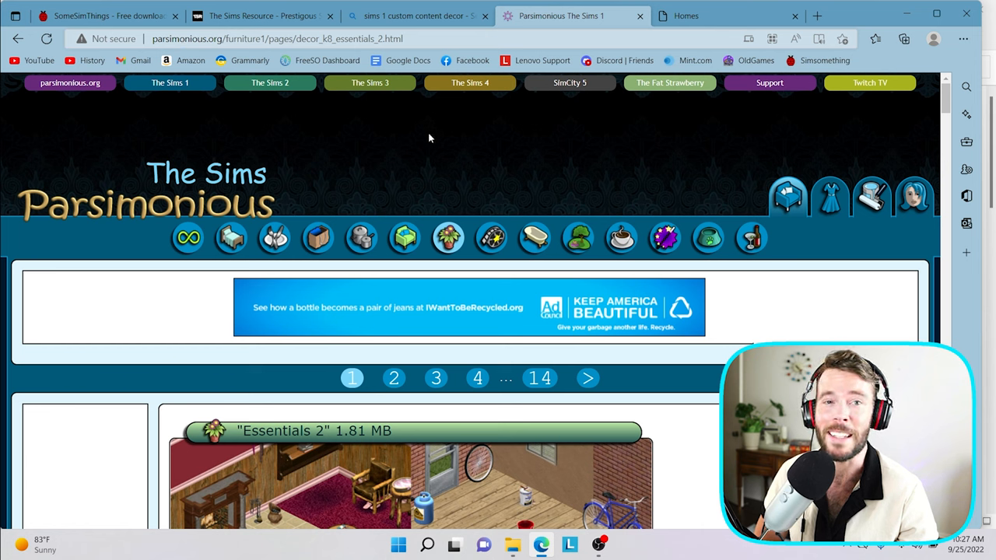
mouse_move(464, 179)
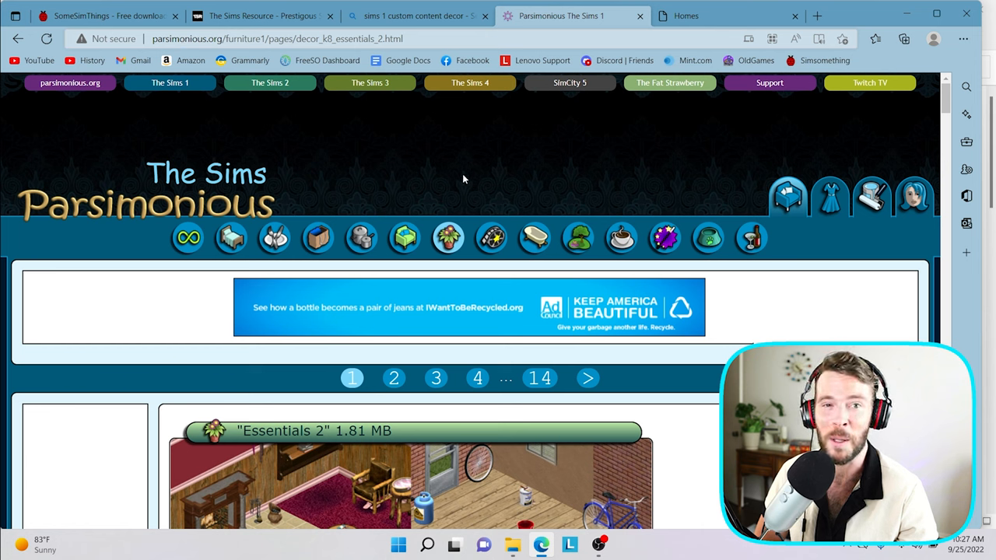
mouse_move(576, 210)
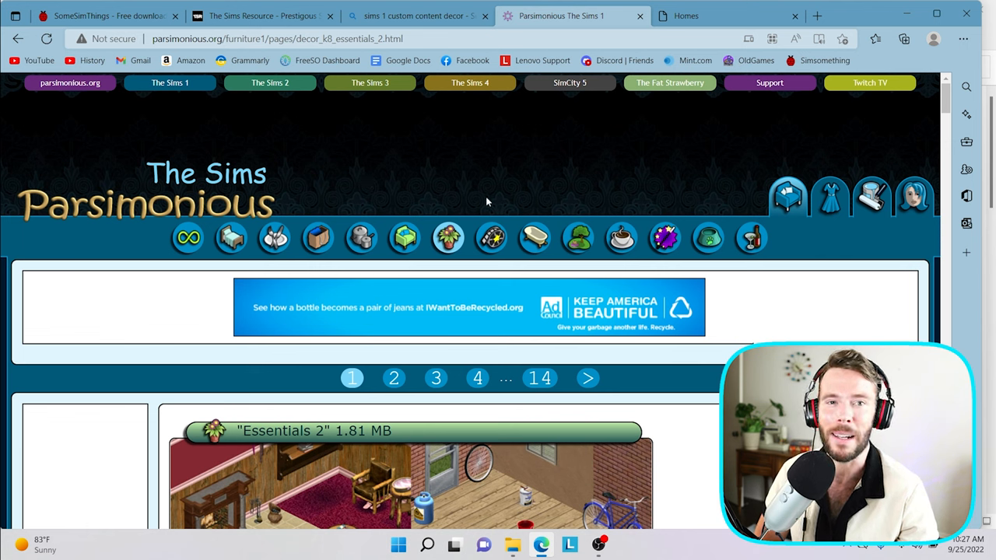
mouse_move(644, 260)
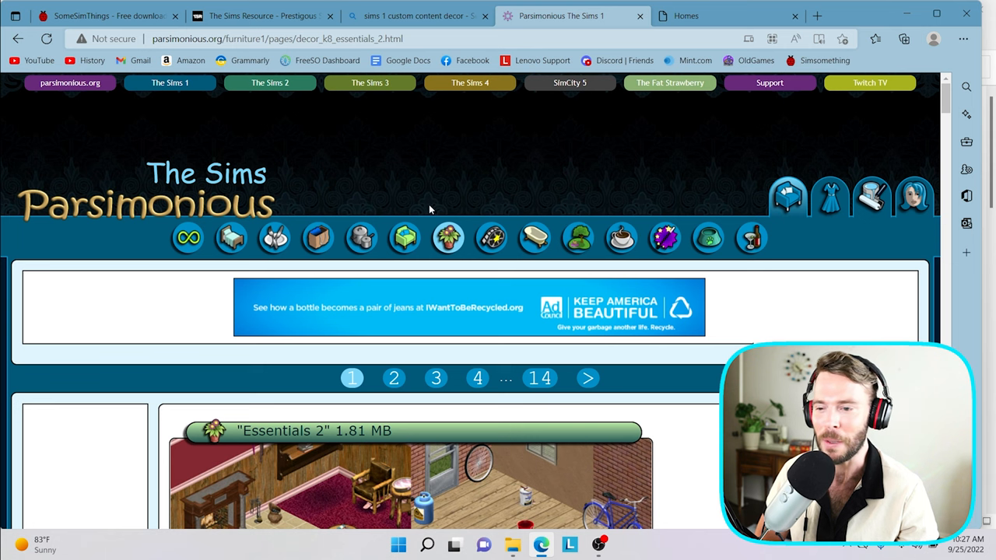
mouse_move(330, 202)
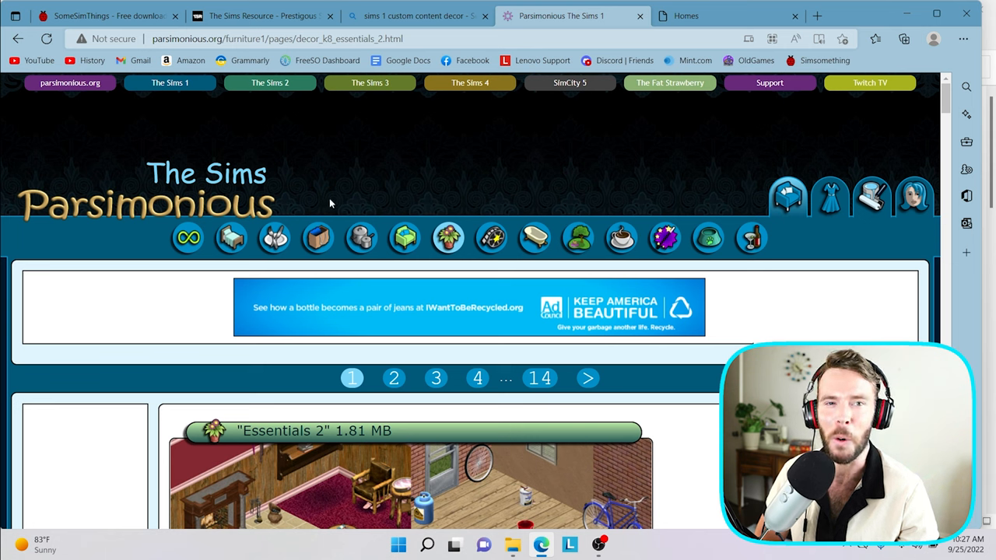
mouse_move(490, 237)
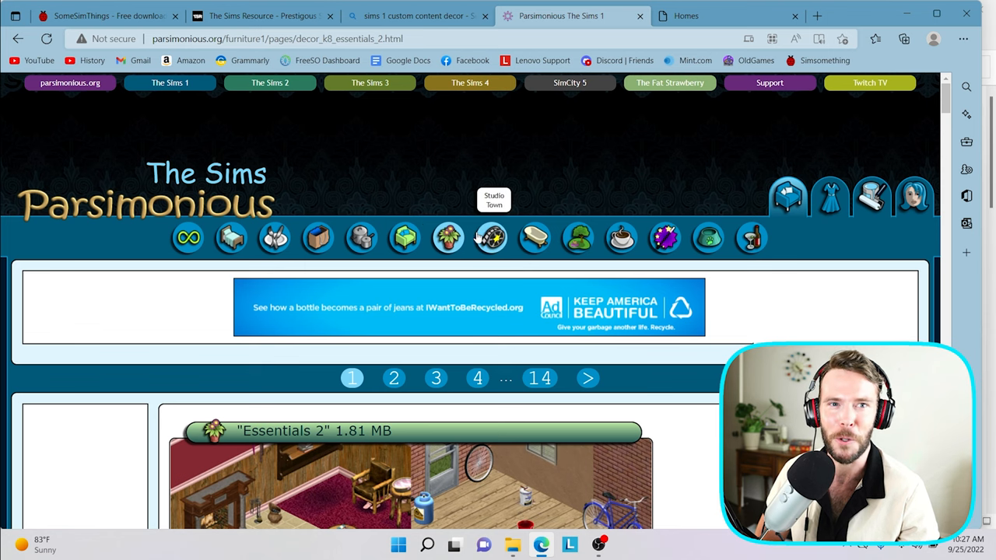
scroll("down", 3)
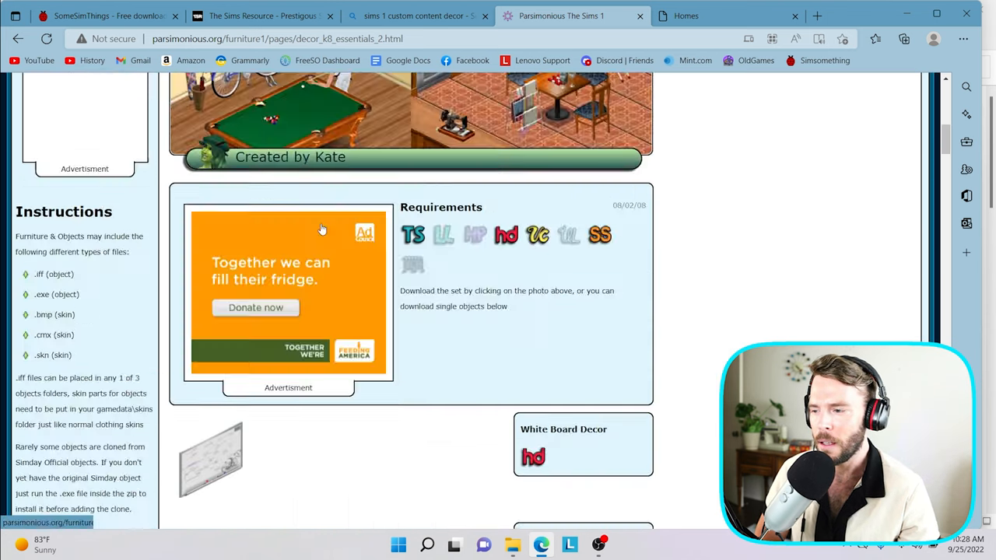
scroll("down", 3)
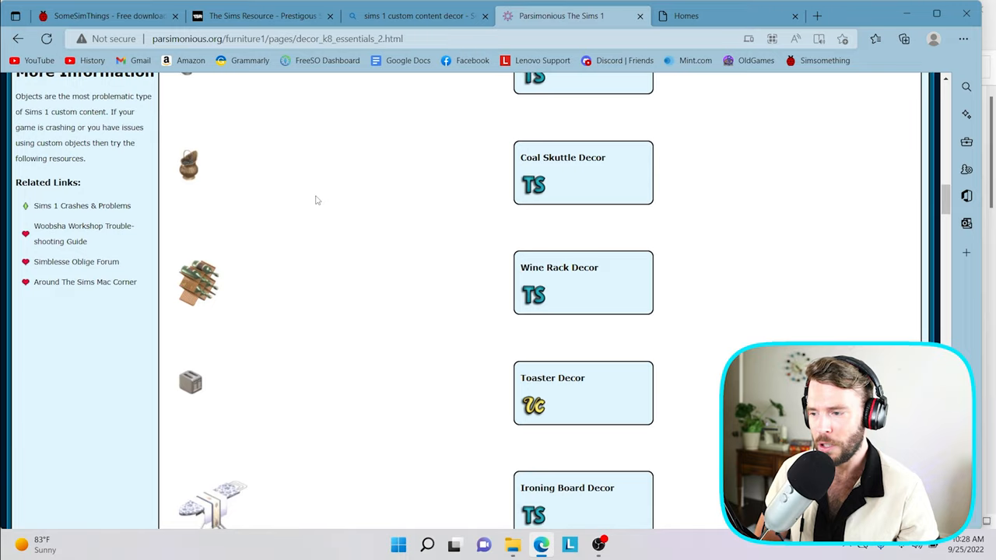
scroll("down", 3)
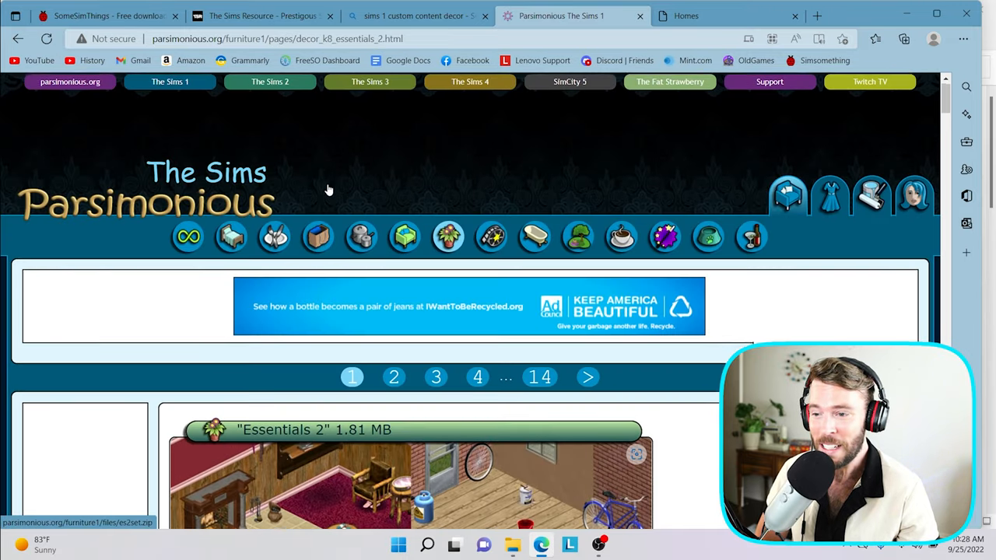
mouse_move(405, 237)
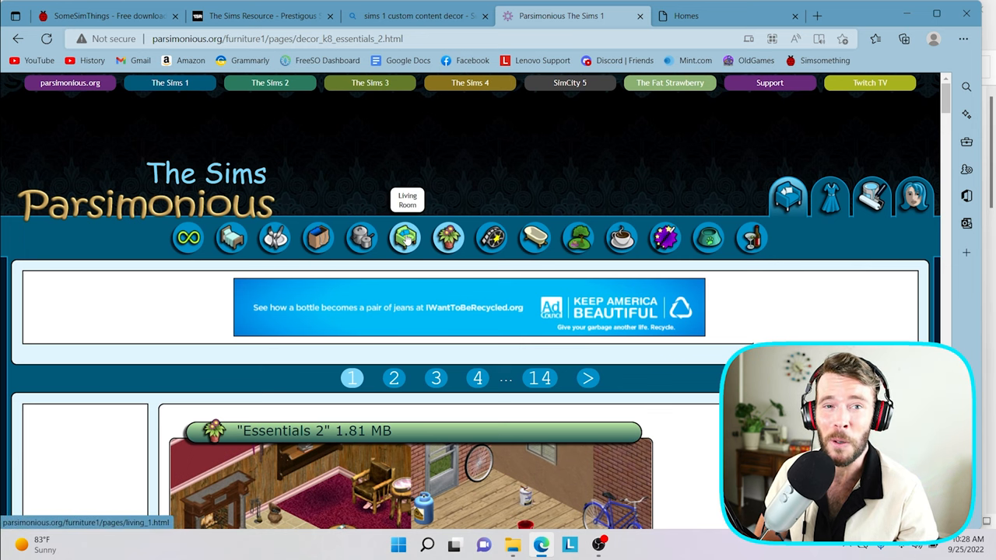
Step: Browse the Living Room category's Palace Dar Zina set and its object downloads
left_click(404, 237)
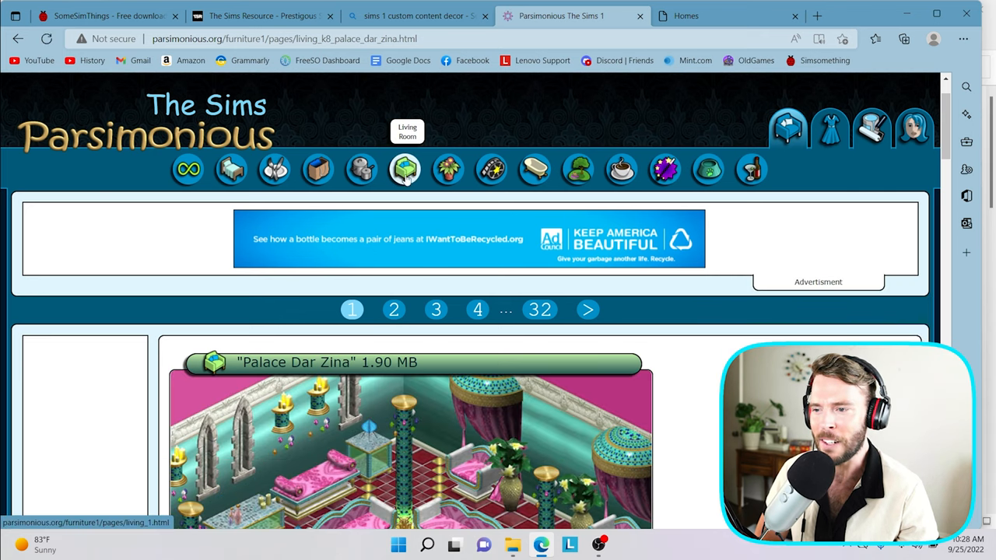
scroll("down", 3)
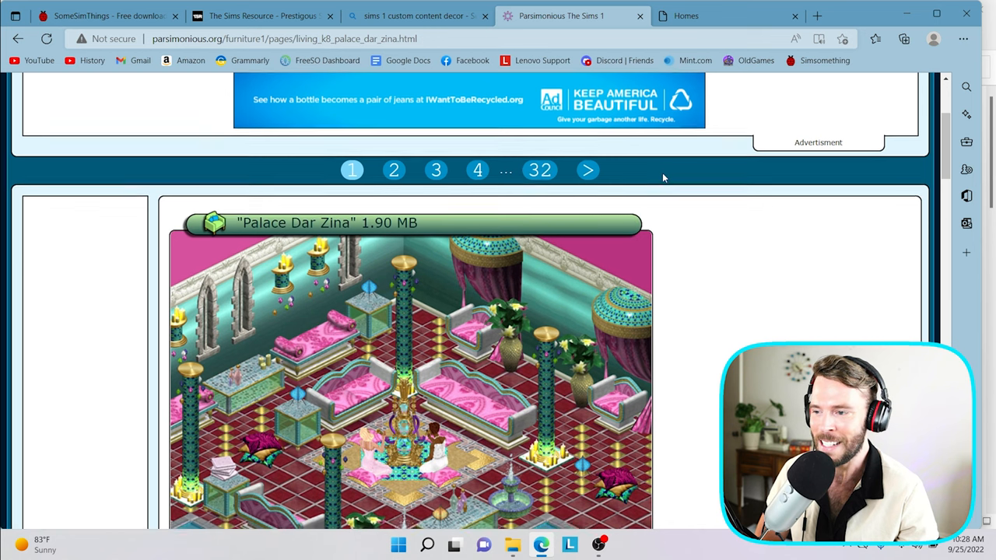
scroll("down", 3)
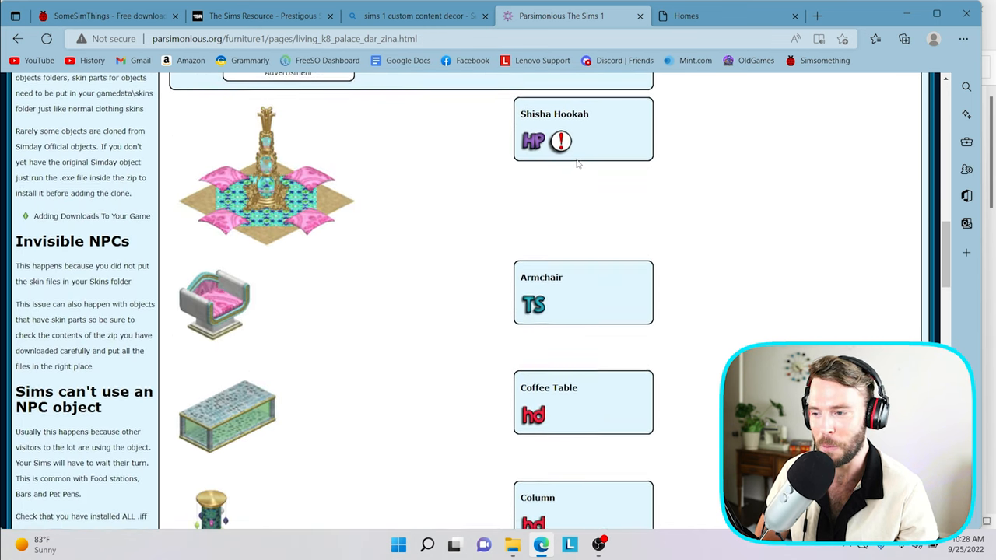
scroll("down", 3)
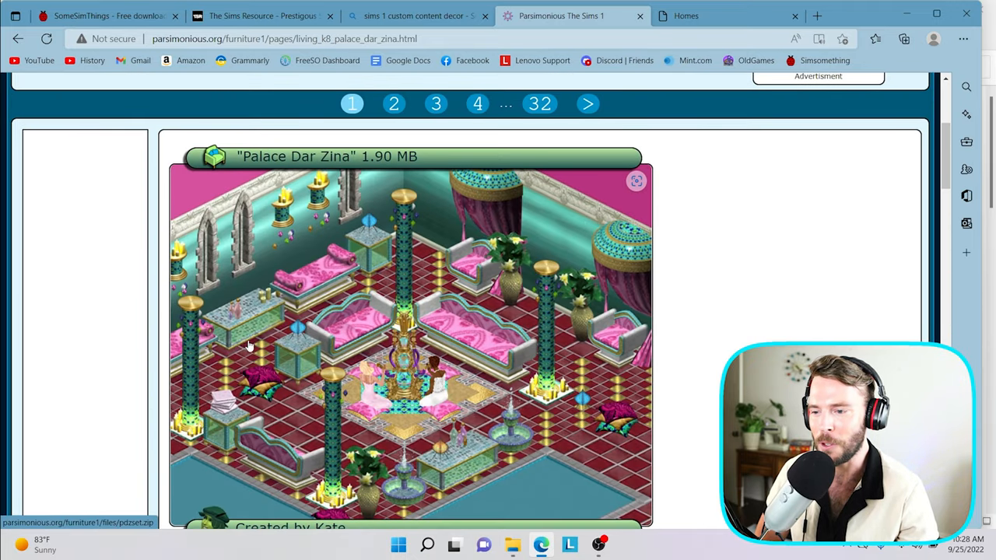
mouse_move(474, 318)
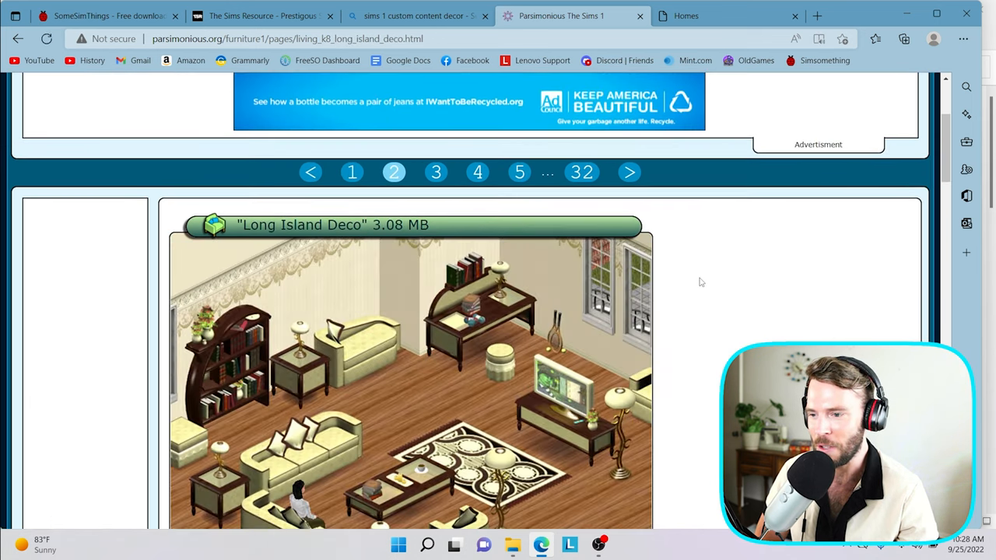
scroll("down", 3)
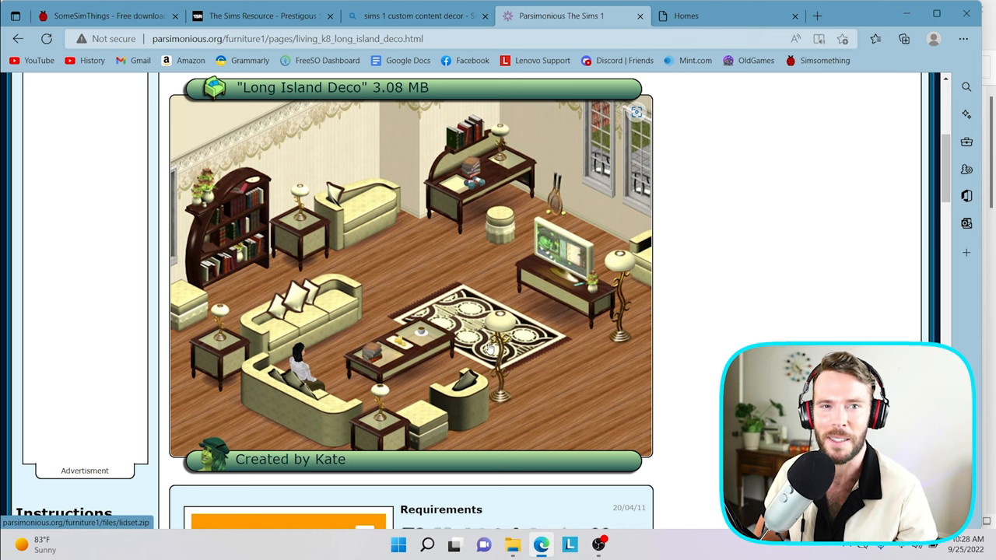
mouse_move(295, 270)
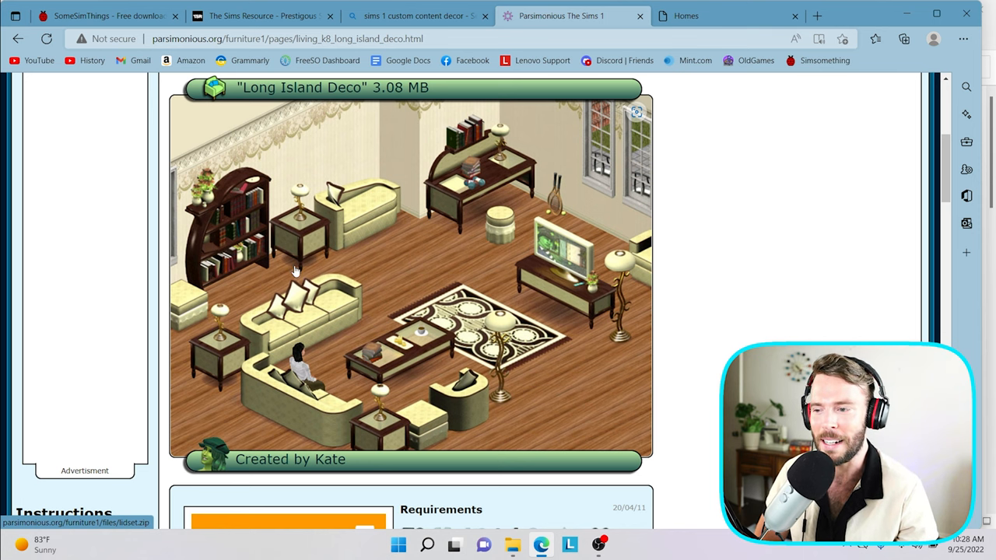
mouse_move(688, 419)
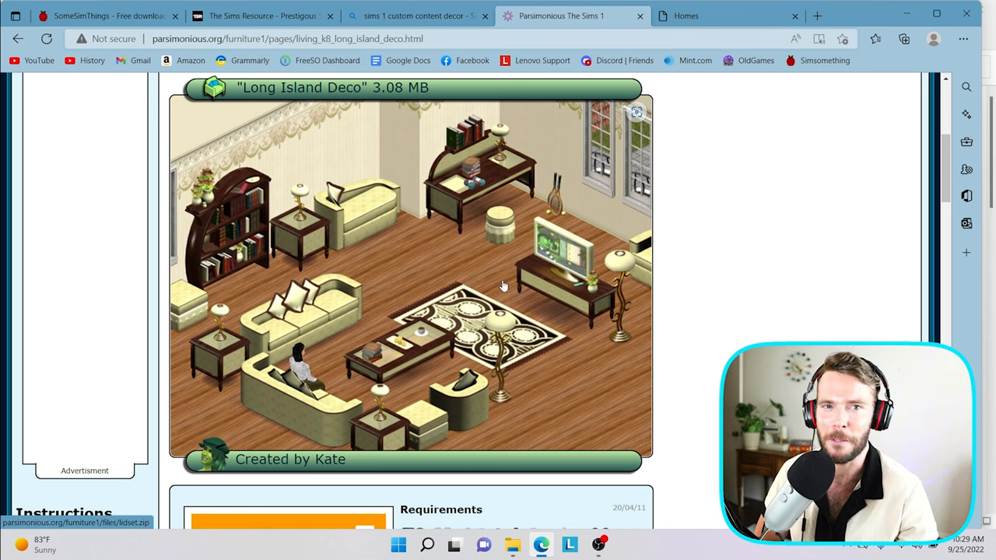
mouse_move(523, 402)
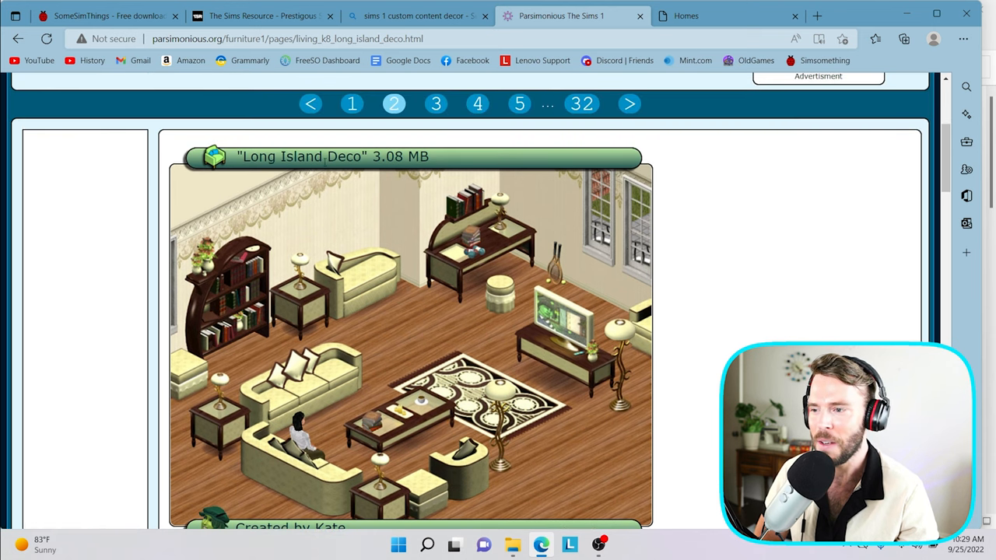
scroll("down", 3)
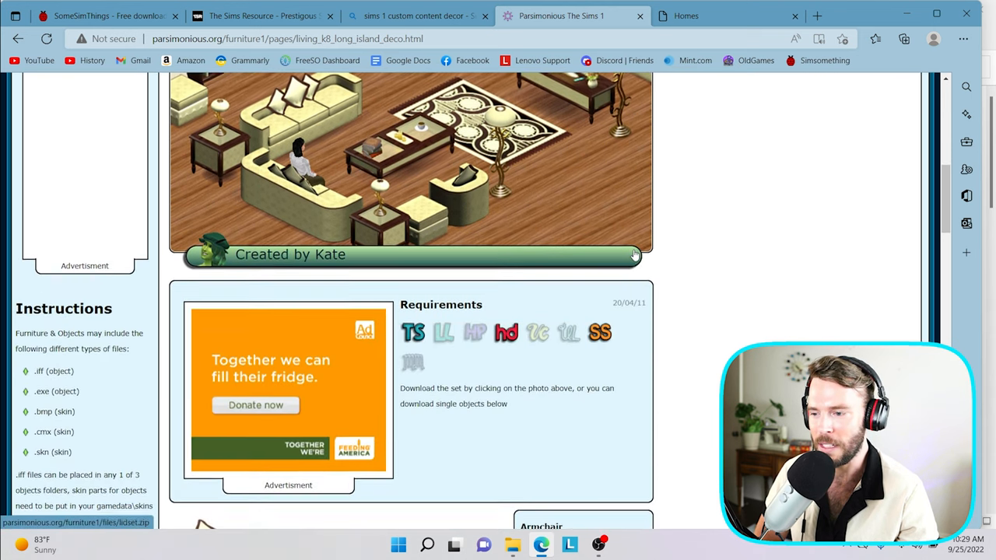
scroll("down", 3)
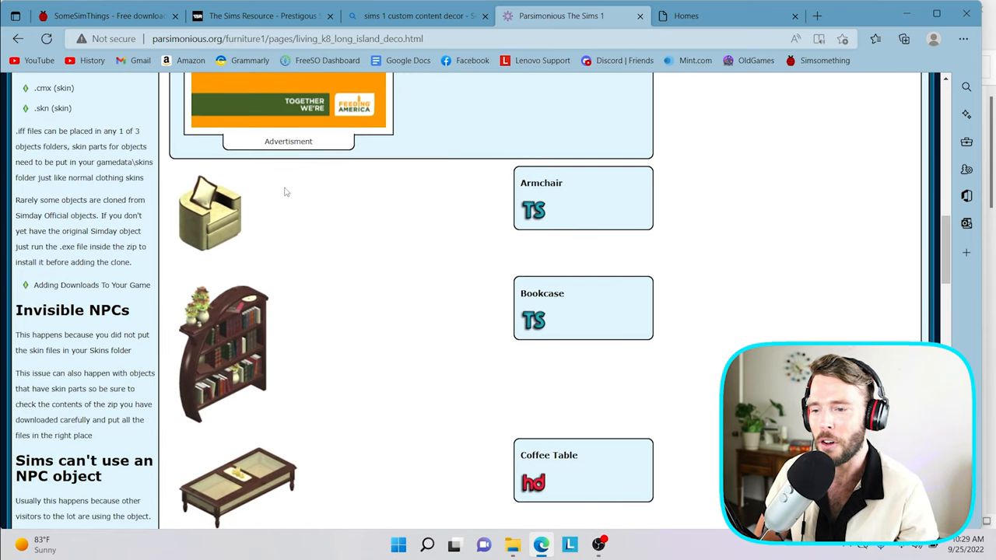
scroll("down", 3)
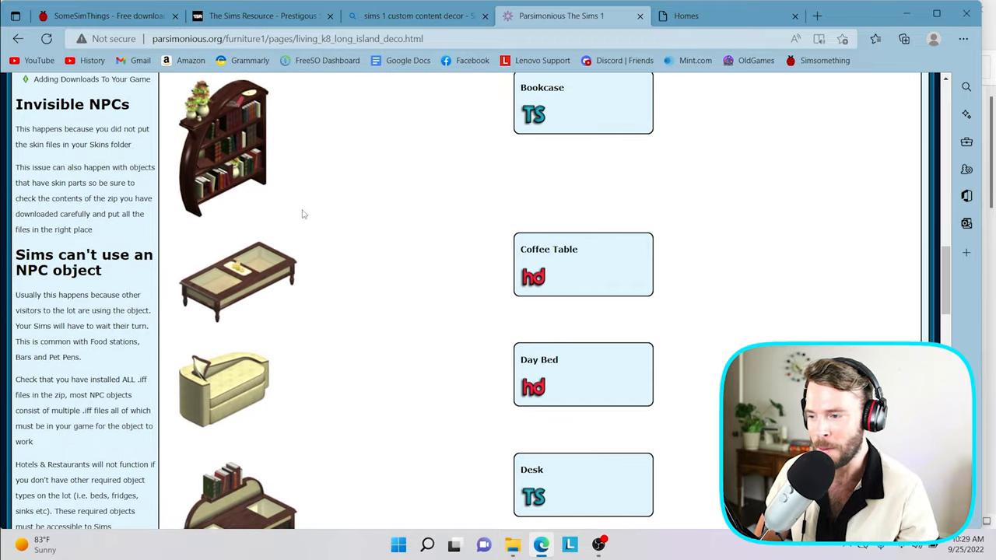
scroll("down", 3)
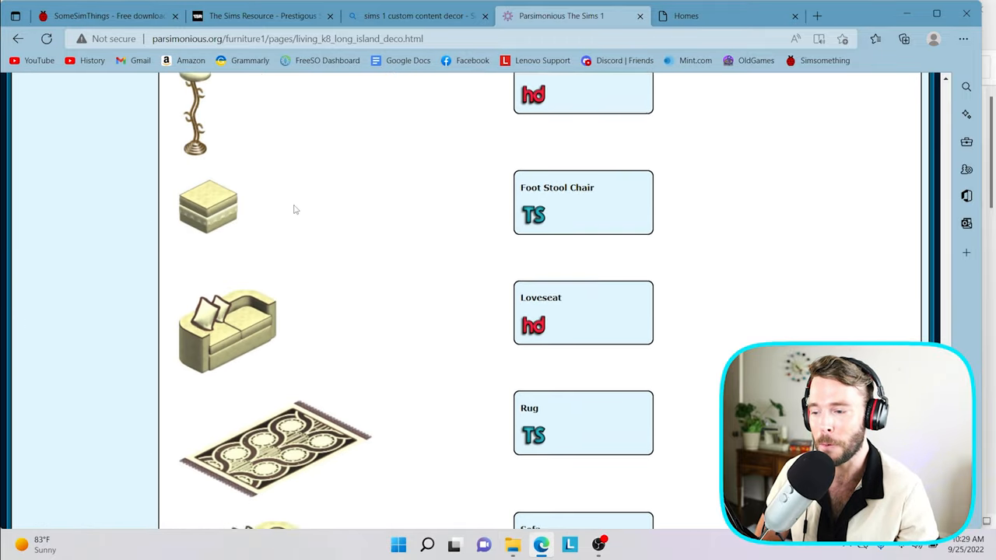
scroll("down", 3)
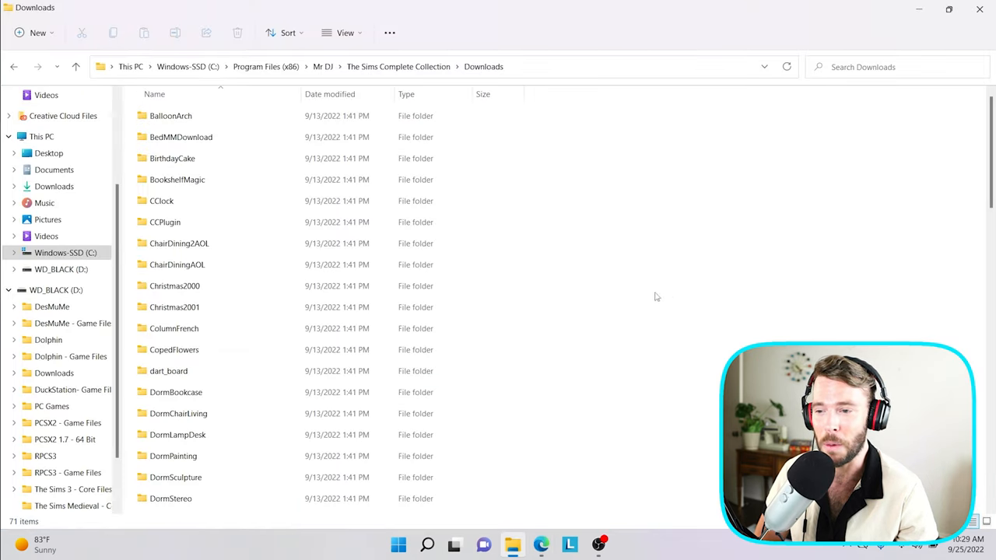
mouse_move(688, 224)
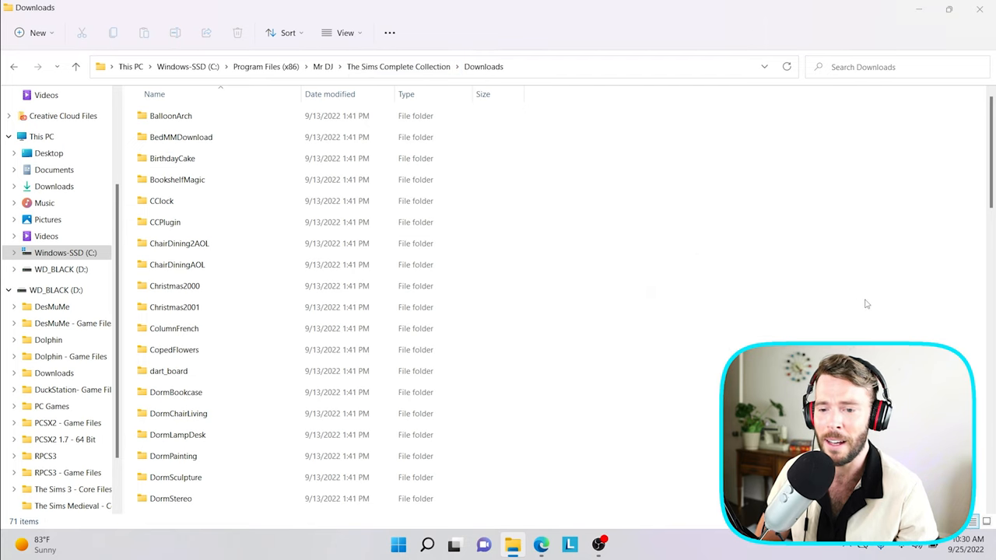
Step: Create a LongIslandDeco_CC folder inside Downloads and open it
left_click(32, 31)
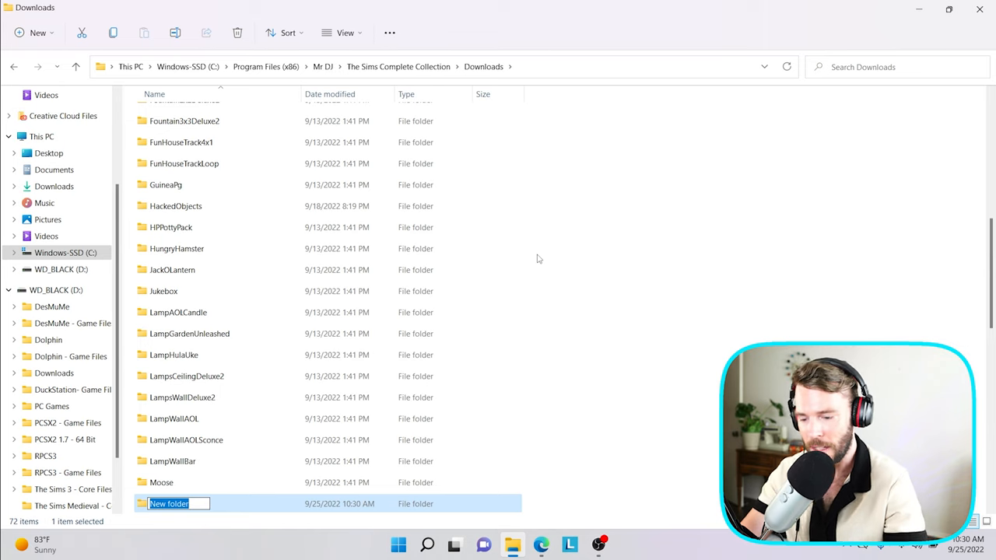
type("Longls")
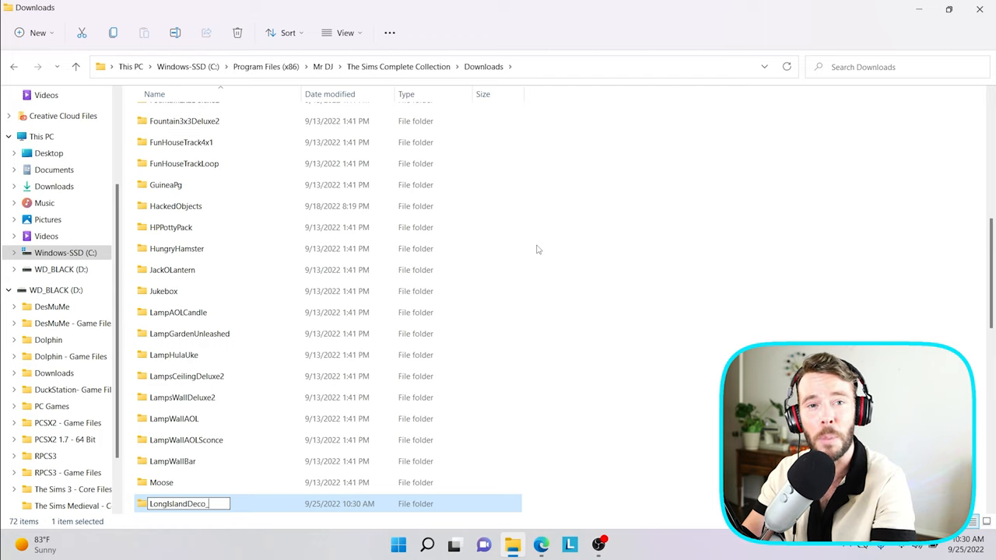
type("CC")
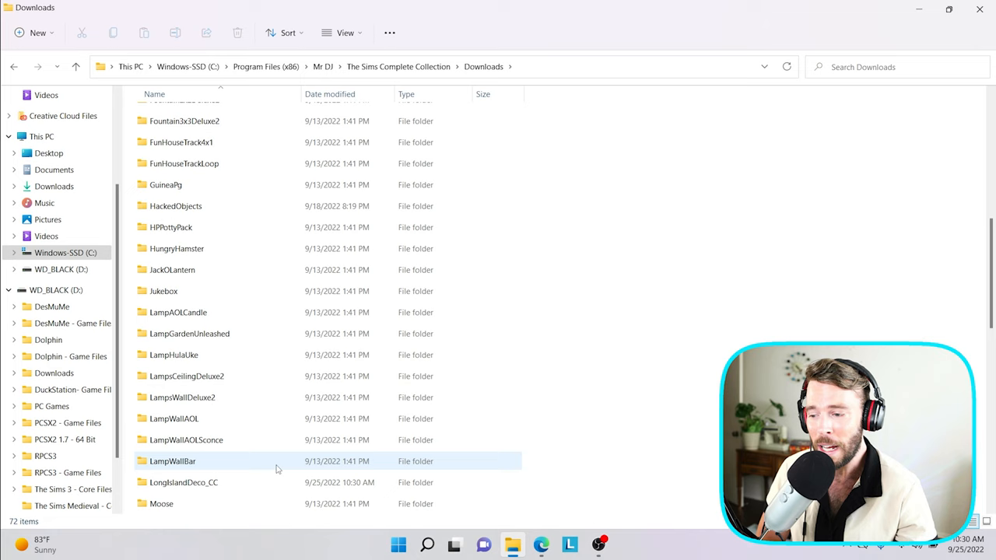
mouse_move(183, 482)
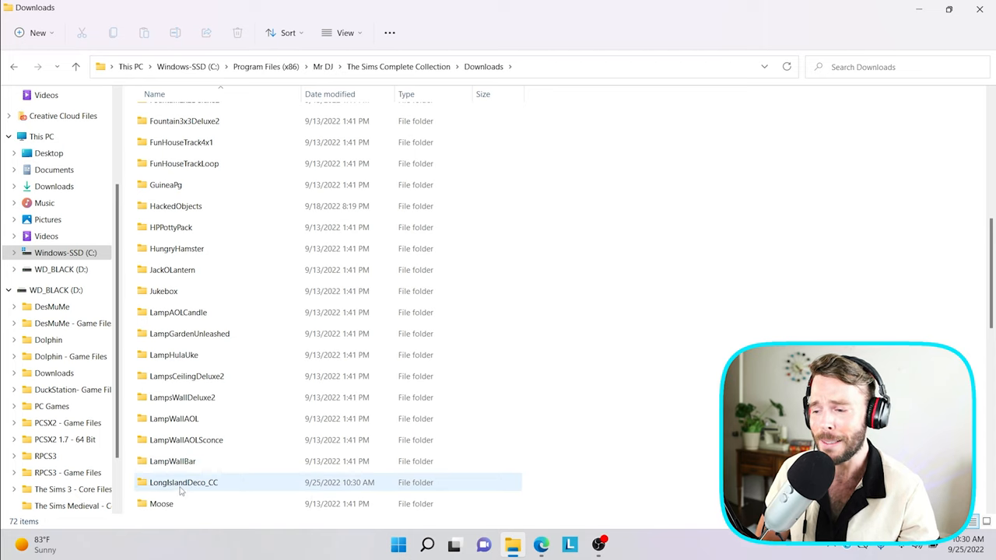
mouse_move(184, 482)
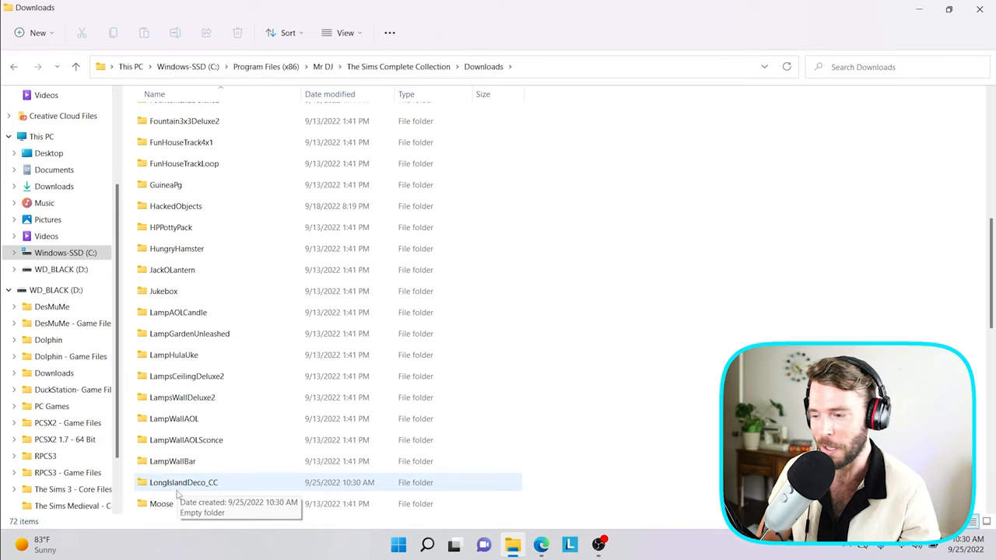
double_click(184, 482)
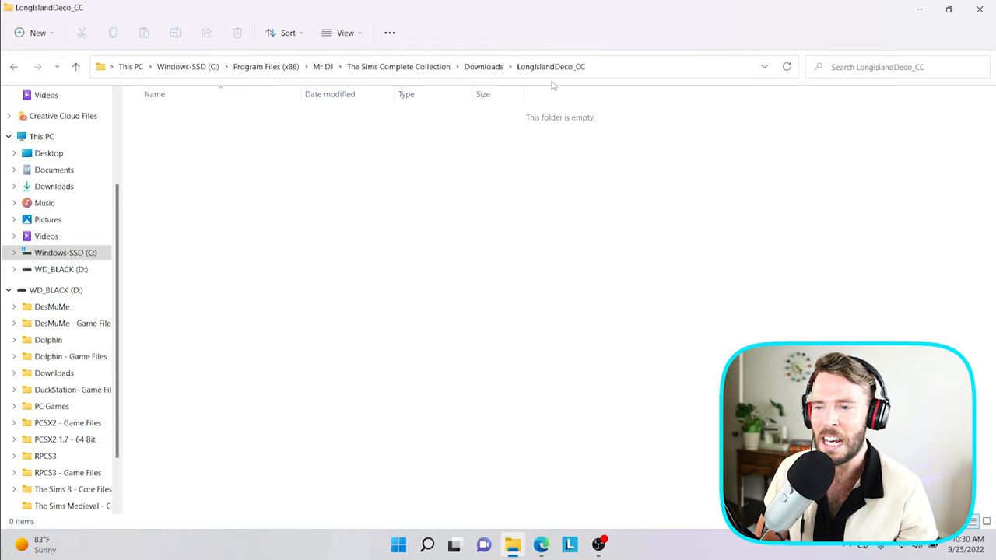
left_click(551, 65)
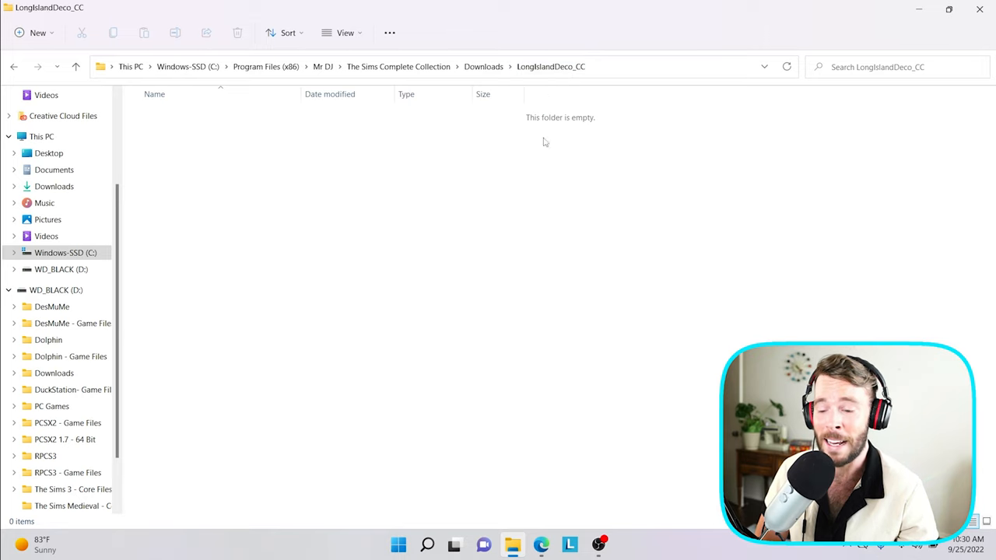
mouse_move(542, 545)
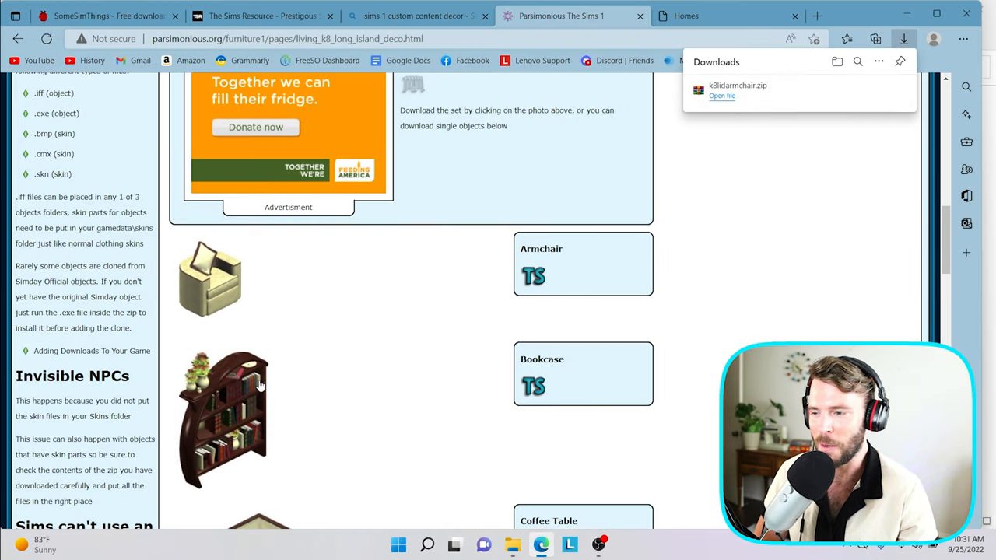
Step: Download the Long Island Deco pieces, including the sofa, as separate zip files
scroll("down", 3)
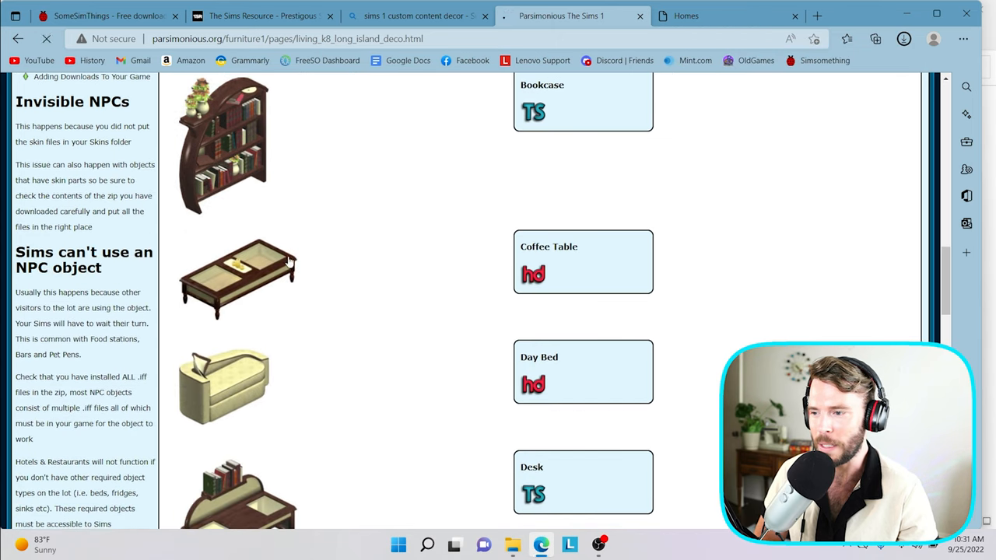
scroll("down", 3)
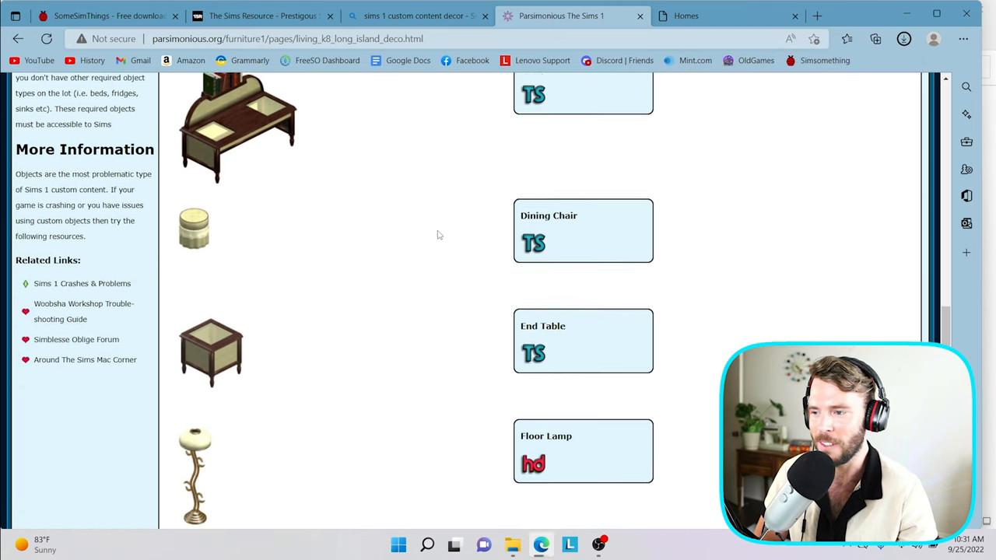
scroll("down", 3)
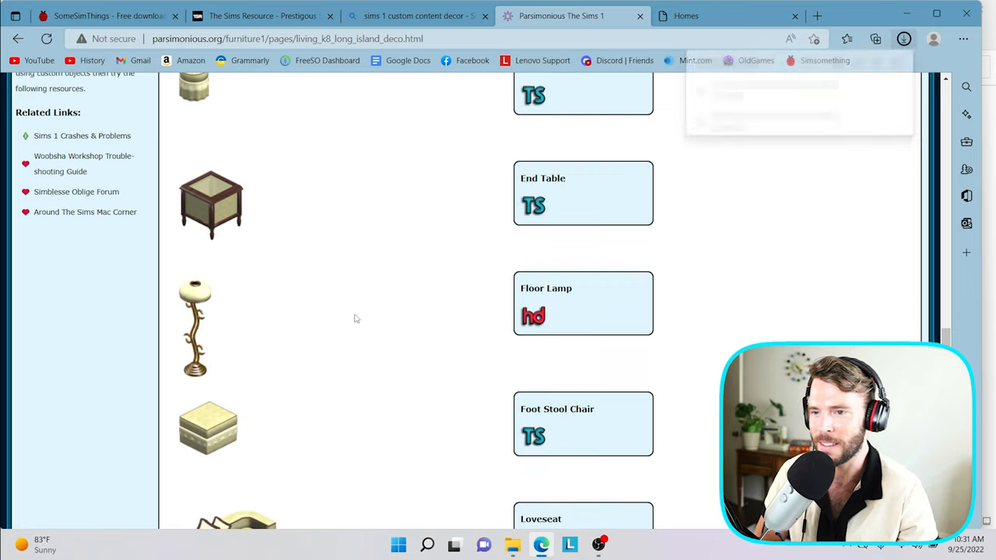
left_click(903, 37)
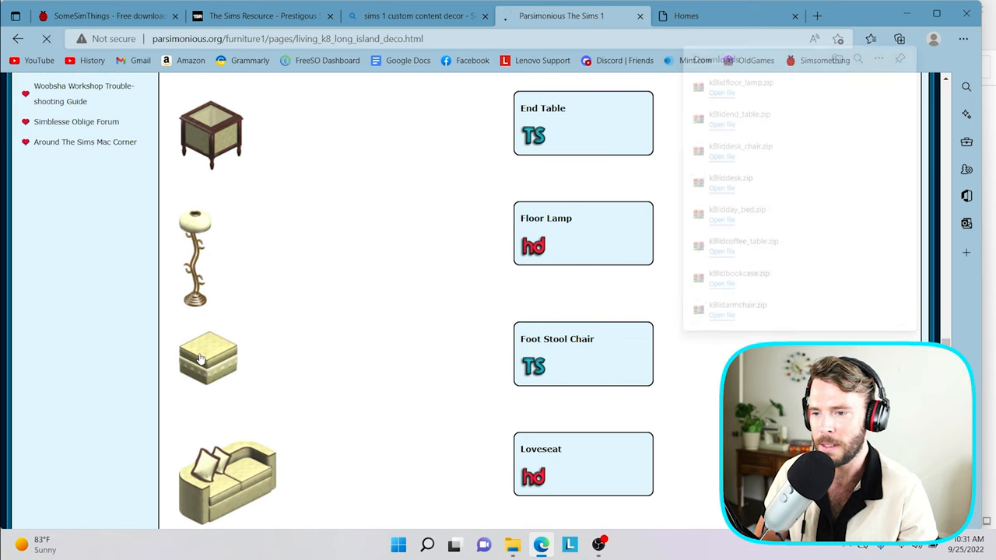
scroll("down", 3)
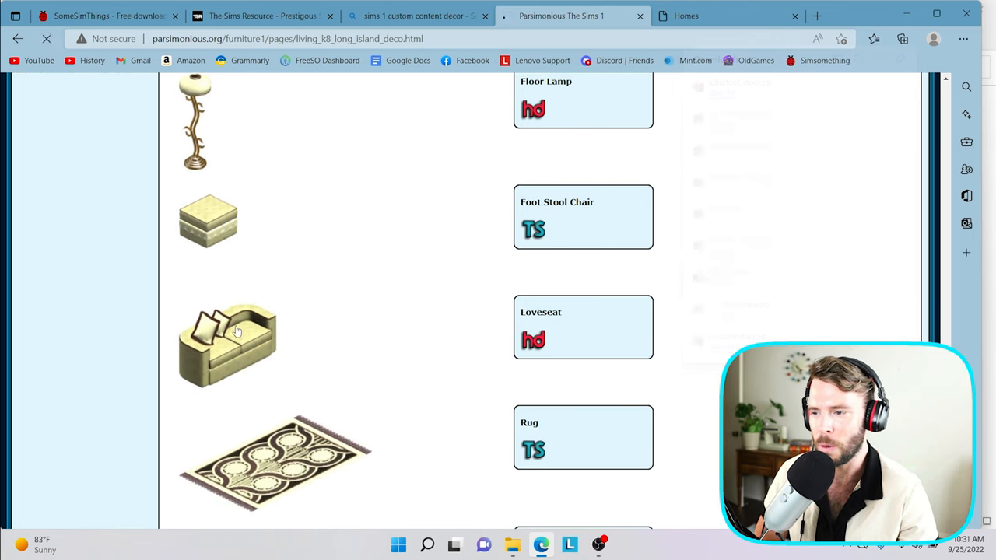
scroll("down", 3)
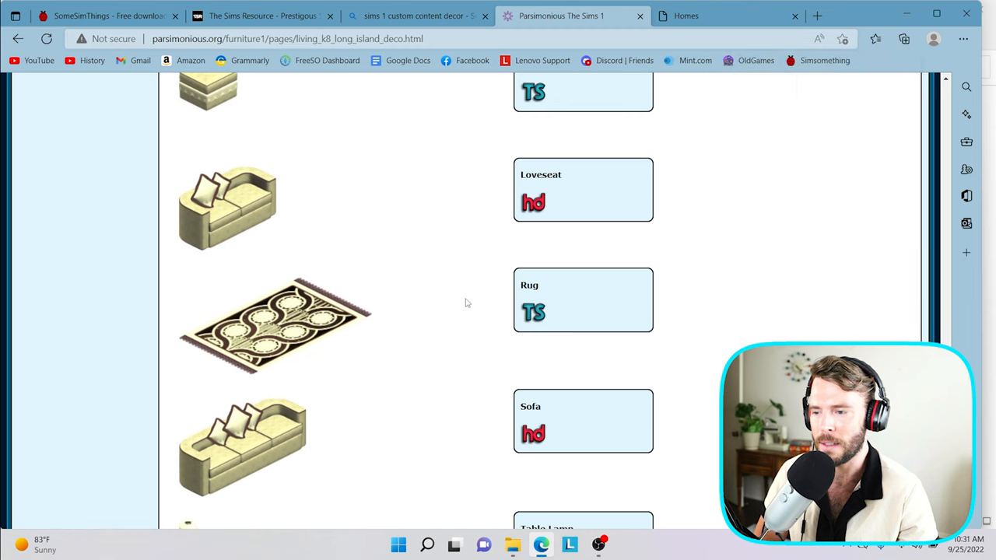
left_click(903, 39)
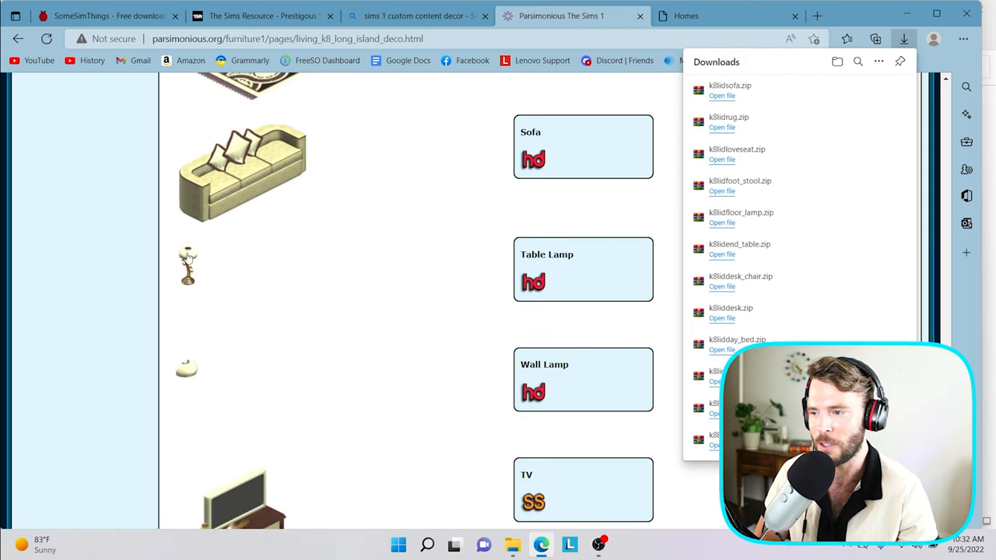
scroll("down", 3)
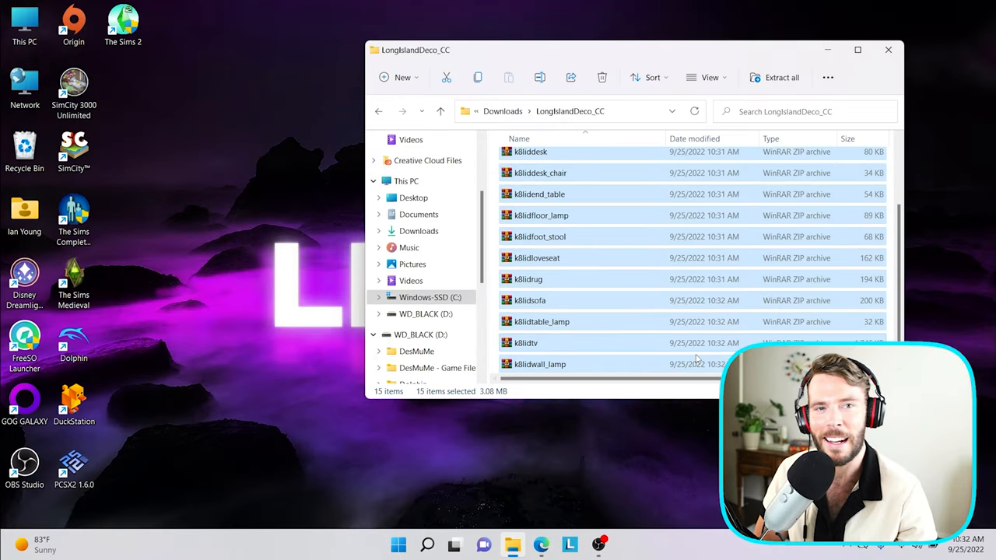
Step: Extract the armchair, coffee table and daybed zips with WinRAR's Extract Here
left_click(857, 50)
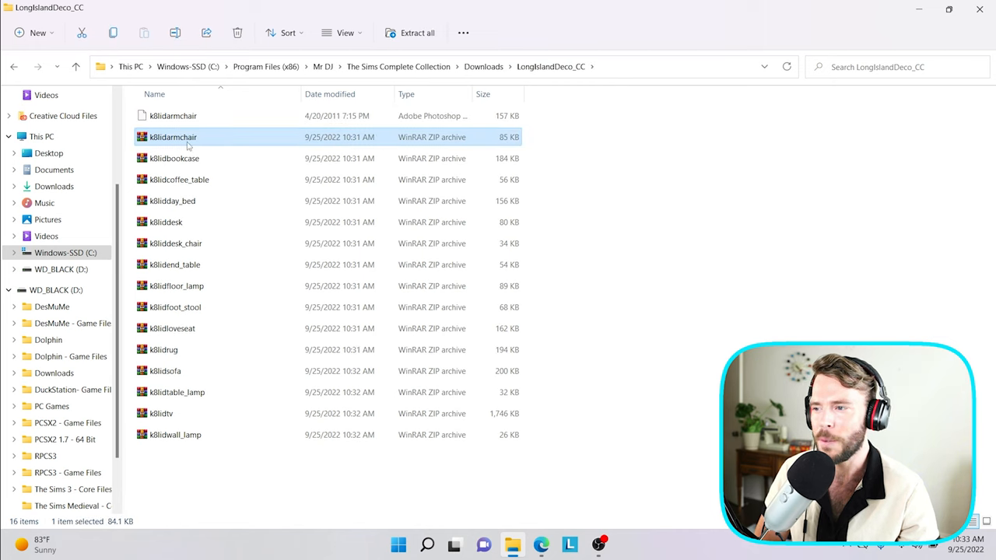
left_click_drag(305, 94, 314, 94)
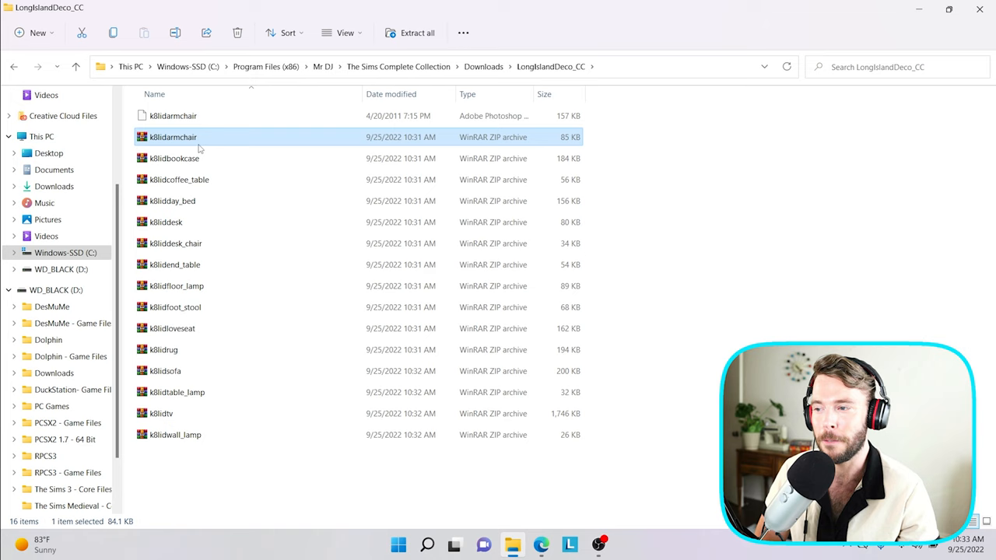
double_click(173, 137)
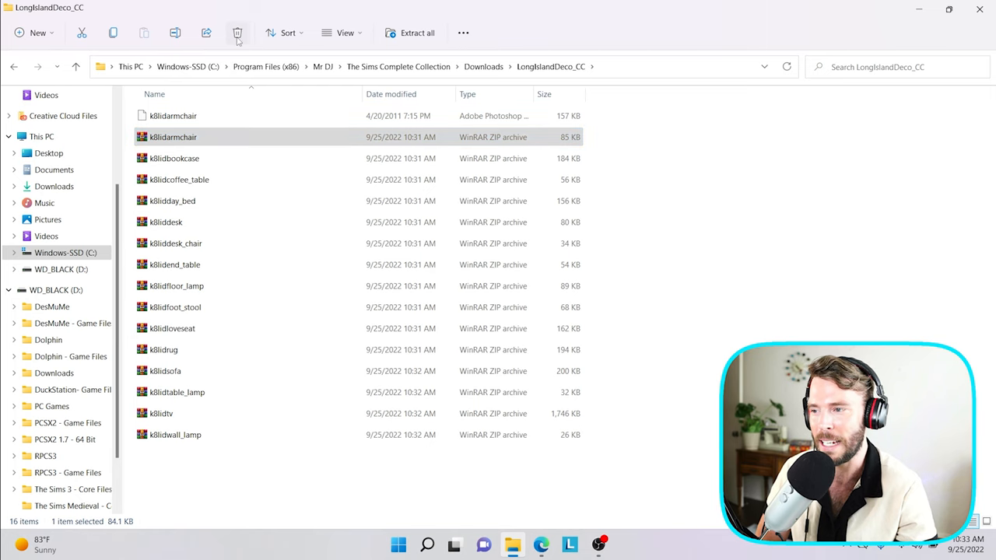
right_click(174, 137)
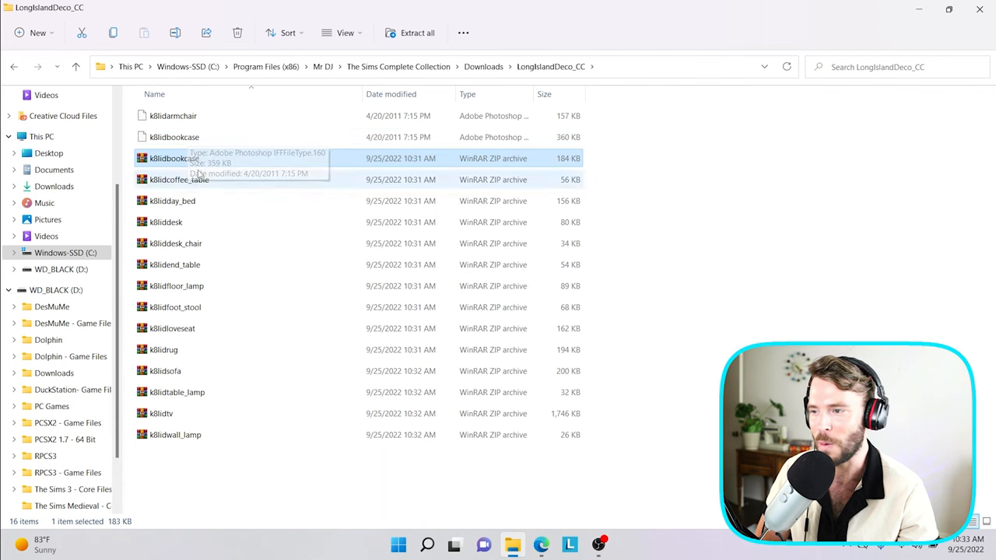
mouse_move(271, 155)
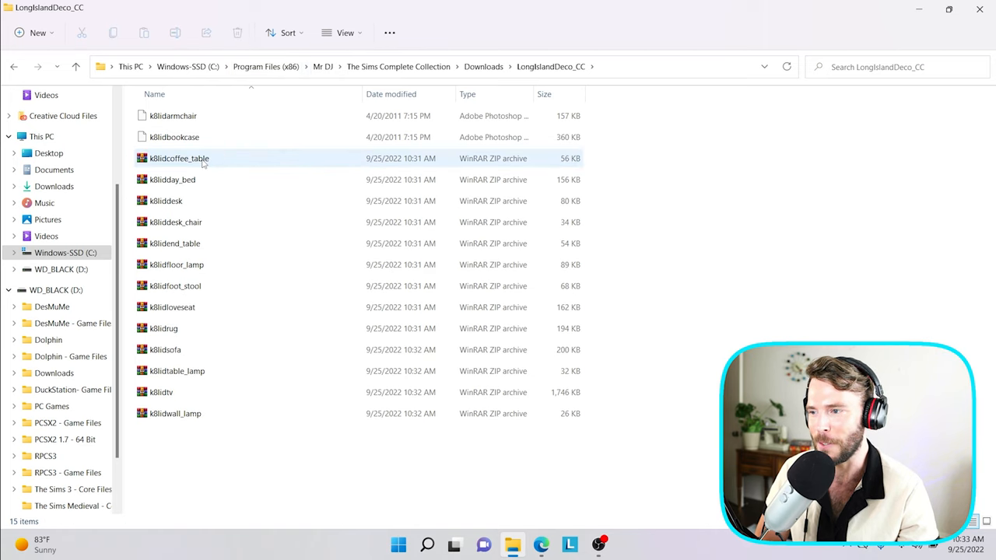
right_click(179, 159)
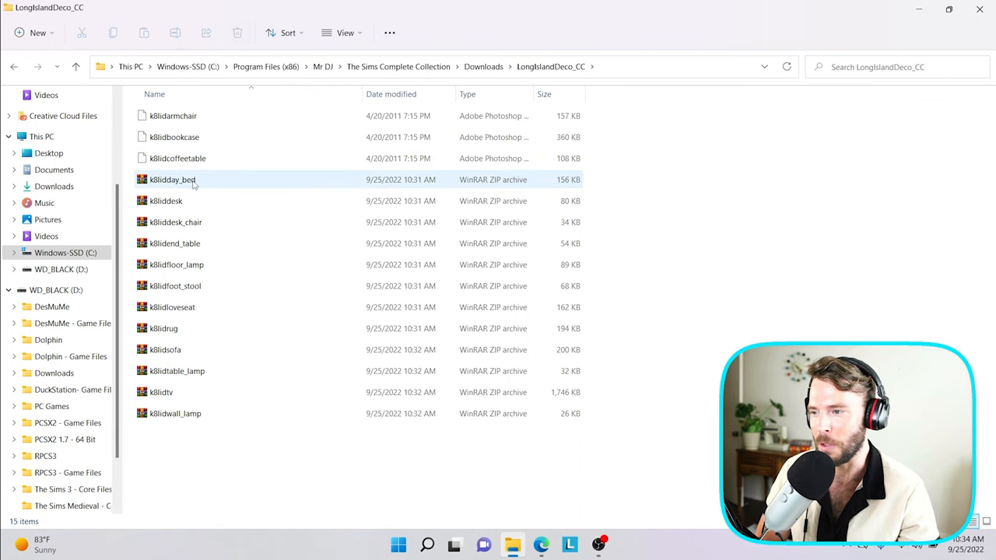
right_click(172, 179)
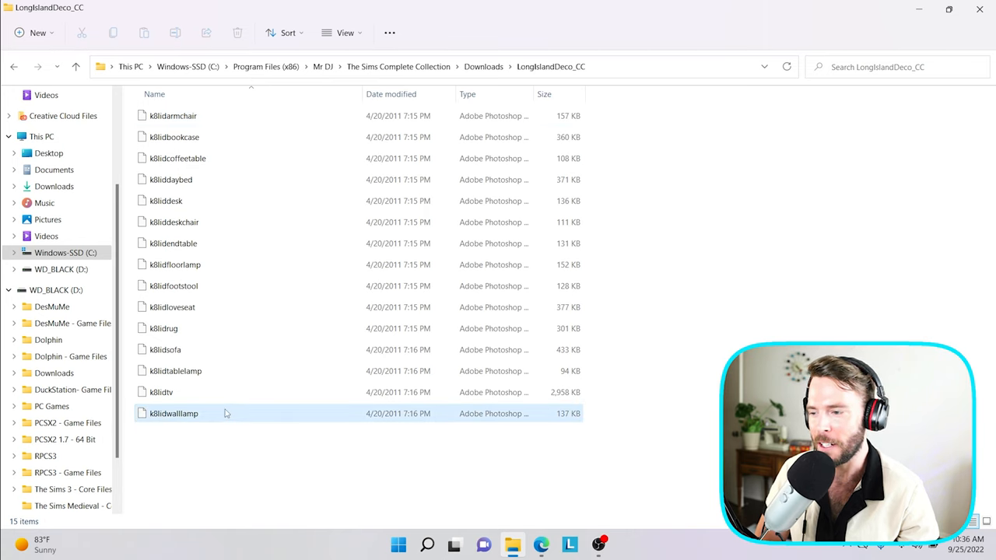
mouse_move(221, 402)
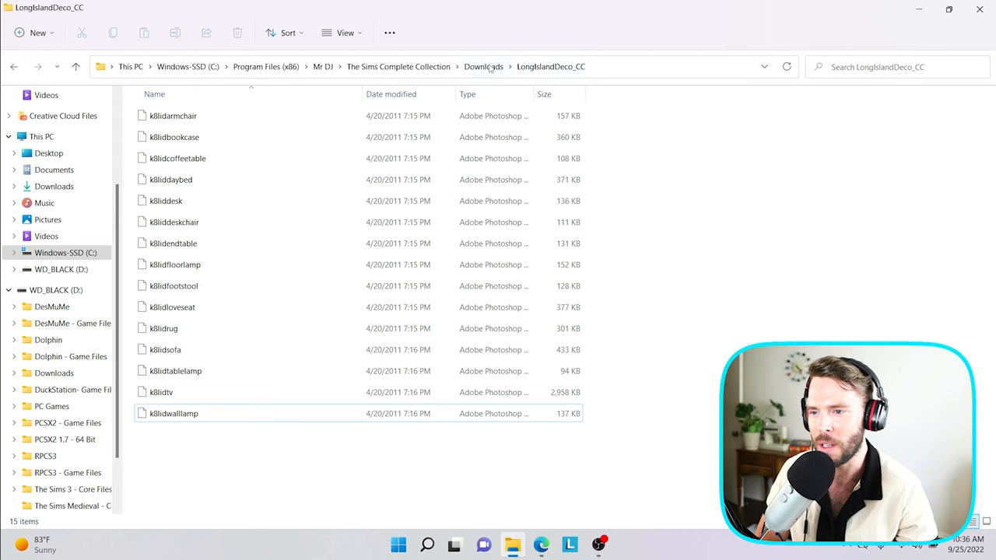
Step: Return to the Downloads folder after the deco archives are extracted
left_click(482, 65)
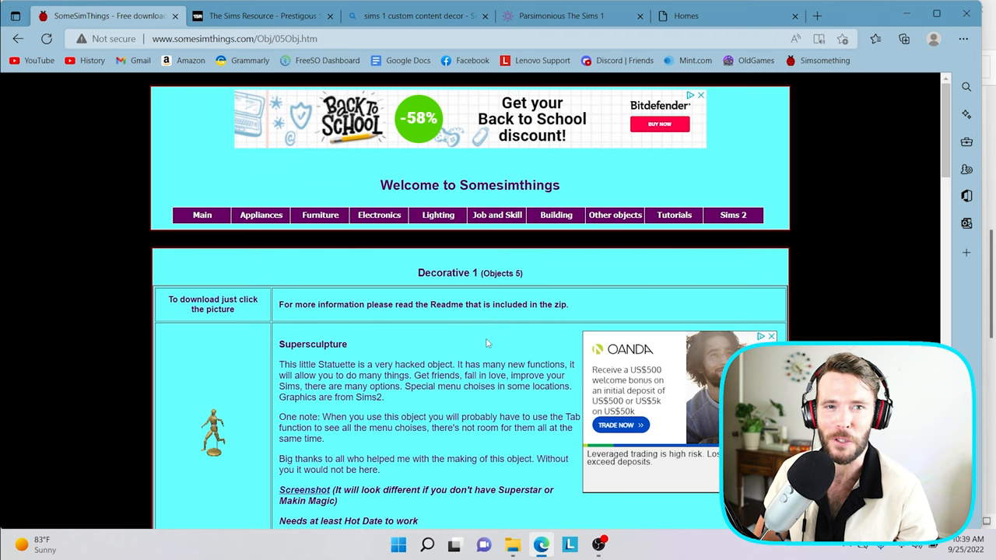
Step: Scroll the Decorative 1 page to reveal the Supersculpture TS entry
scroll("down", 3)
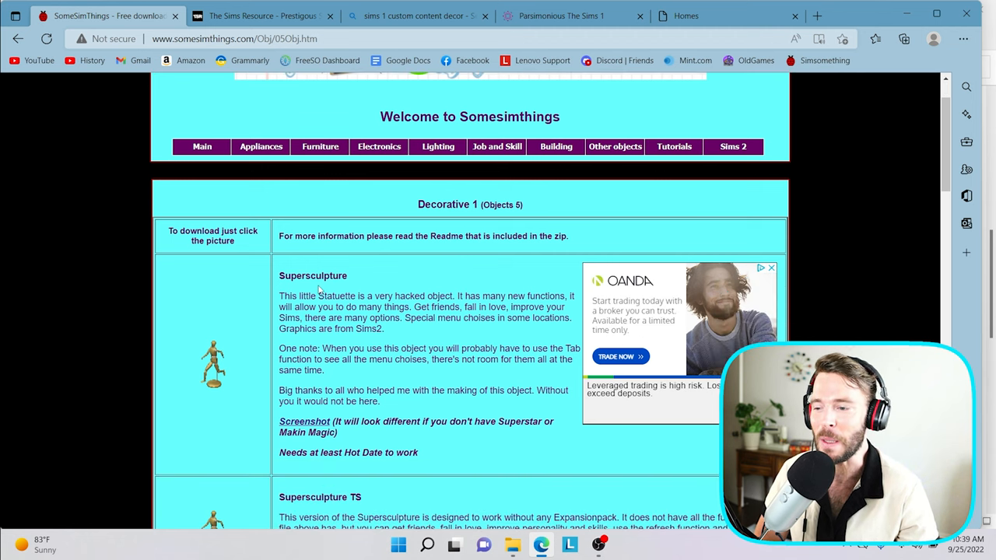
mouse_move(314, 286)
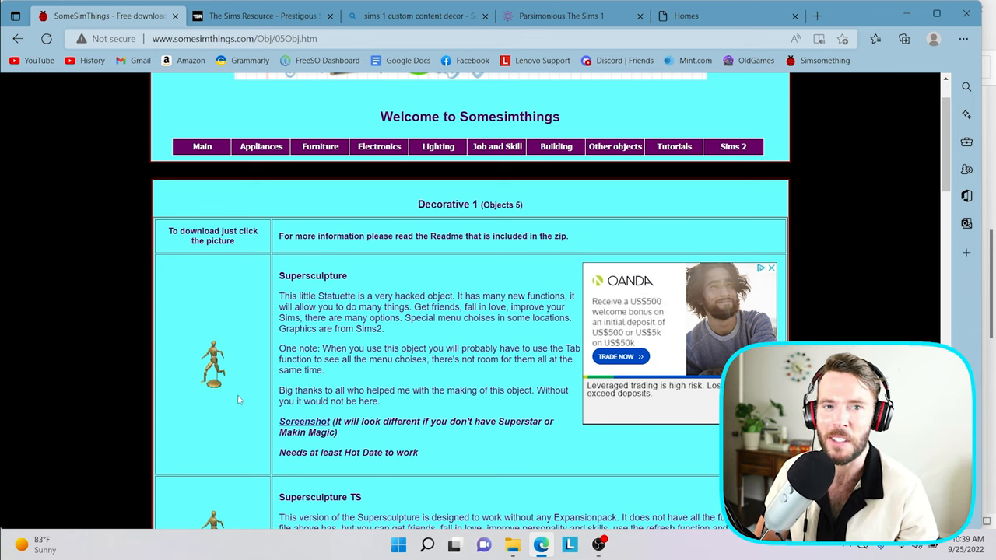
mouse_move(221, 414)
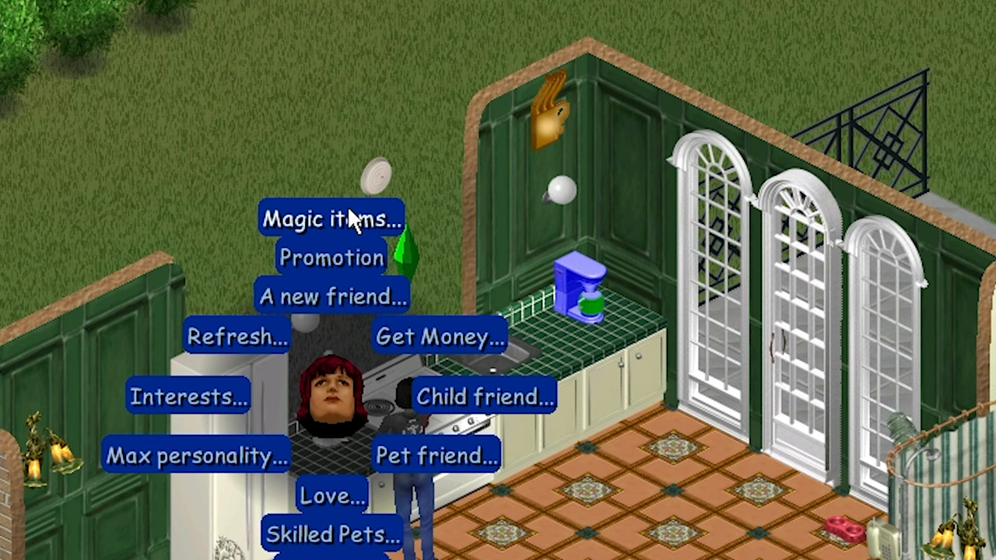
Step: Show the Supersculpture's Magic items list with Toad Sweat, Wizard Eyelashes and Magic Beans
left_click(330, 218)
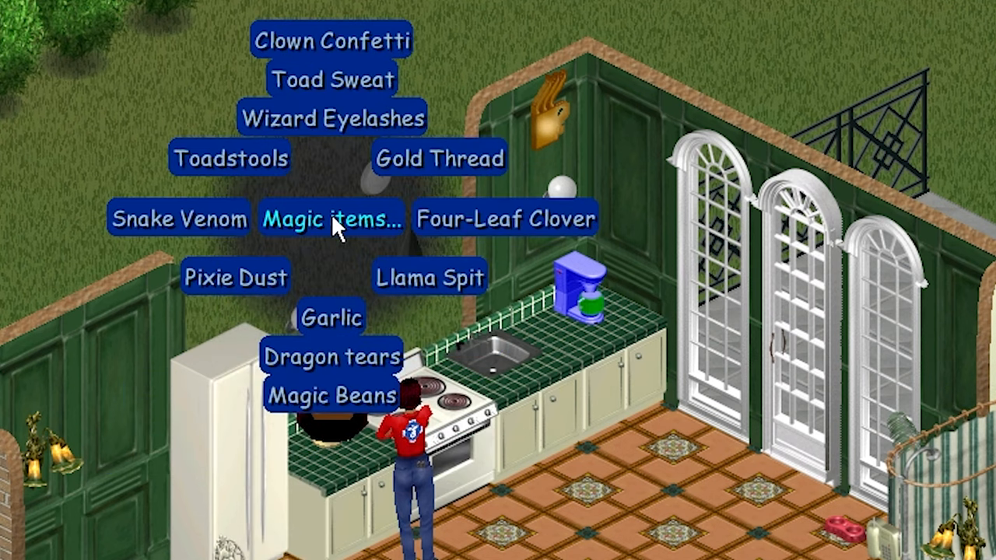
mouse_move(330, 118)
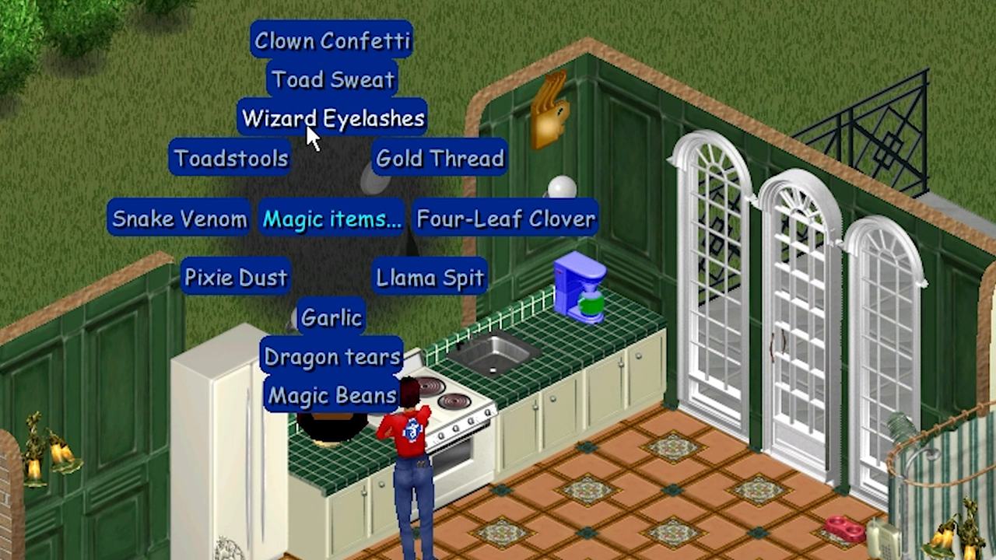
mouse_move(423, 171)
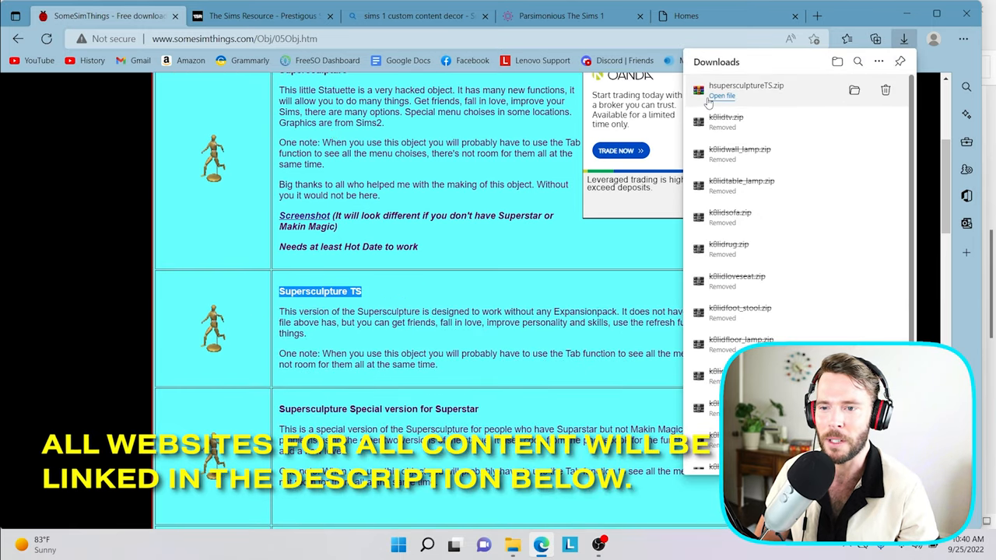
mouse_move(771, 103)
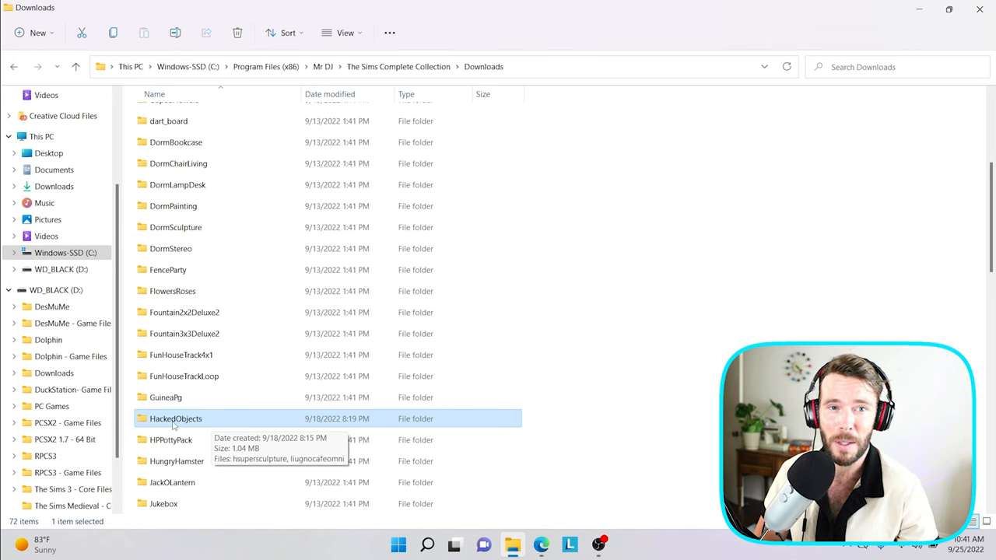
Step: Select the lugnocafeomni coffeepot file inside the HackedObjects folder
double_click(175, 419)
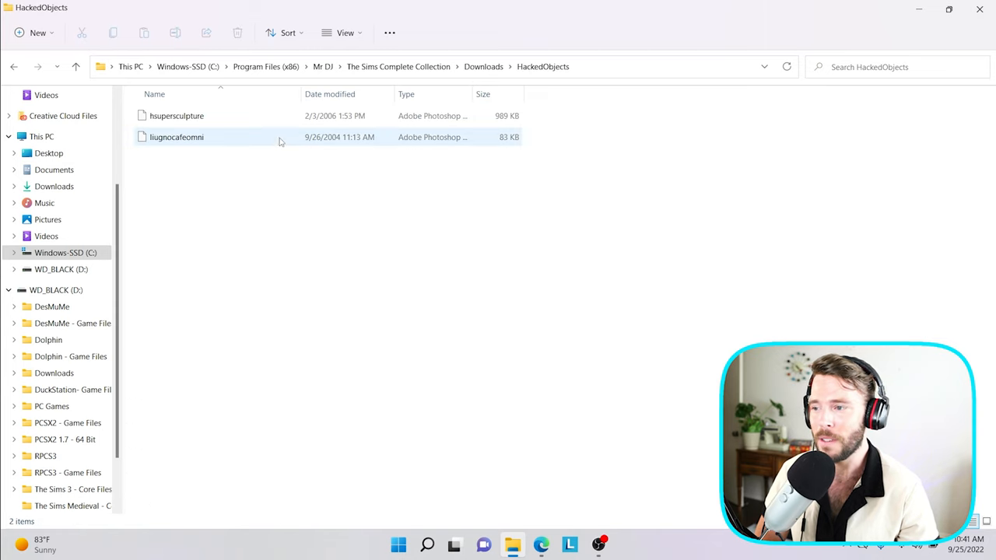
mouse_move(177, 115)
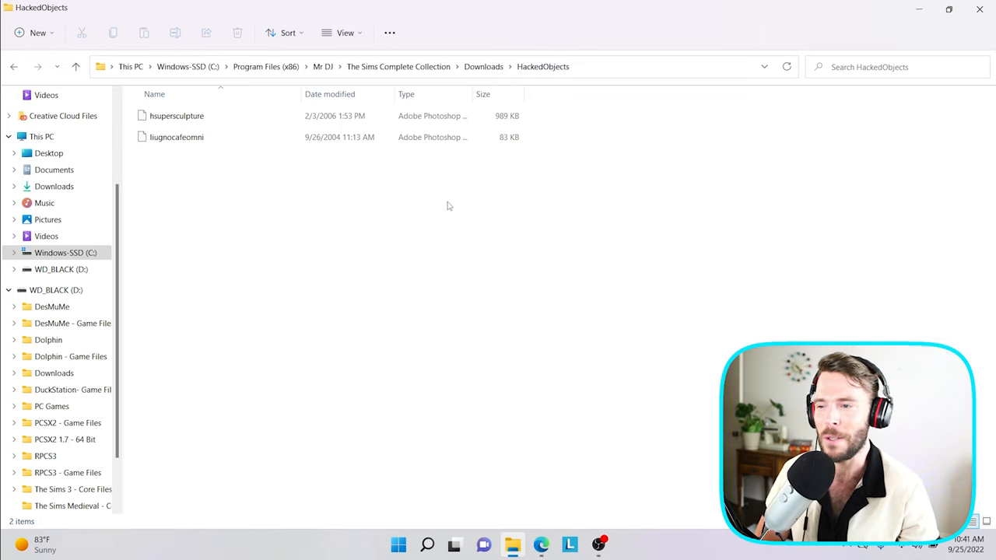
mouse_move(177, 115)
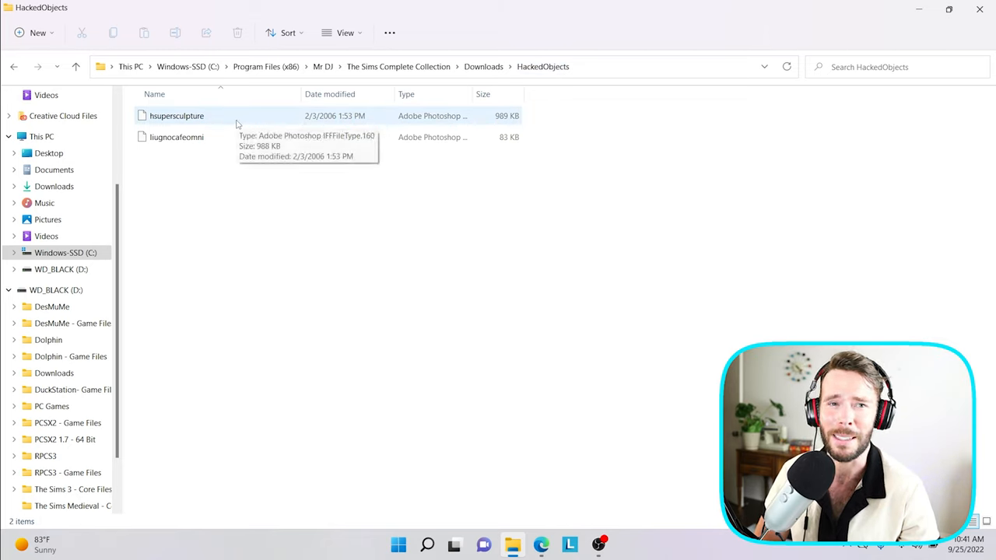
mouse_move(169, 128)
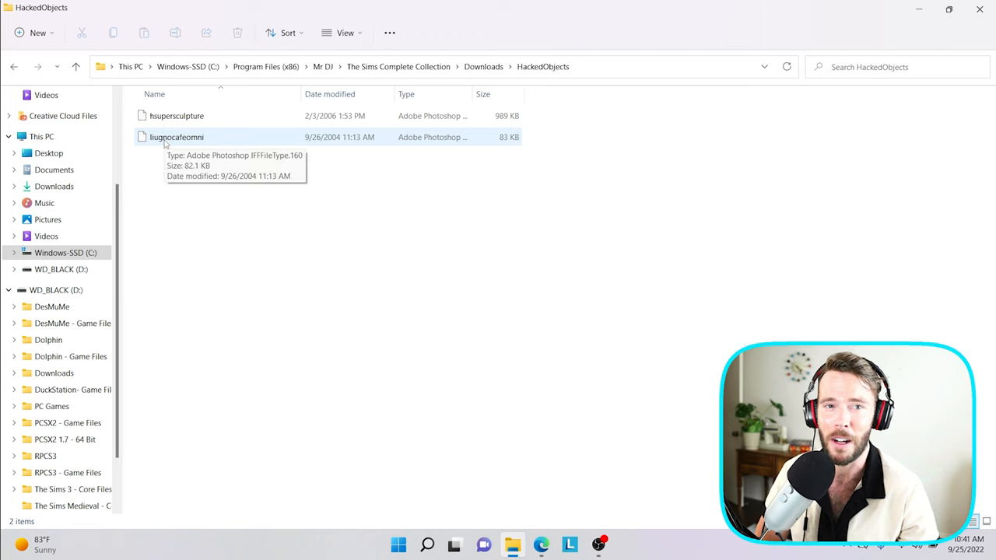
left_click(175, 137)
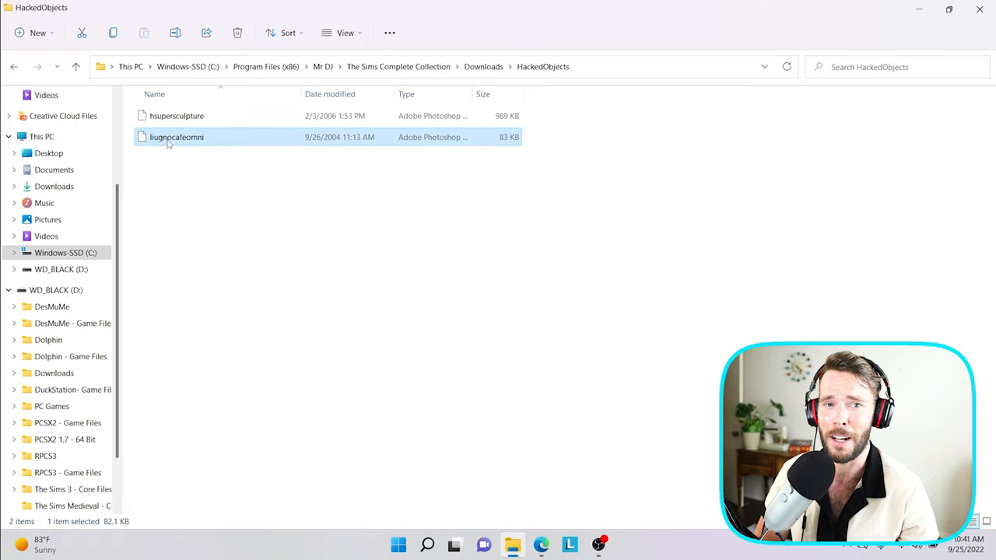
mouse_move(176, 137)
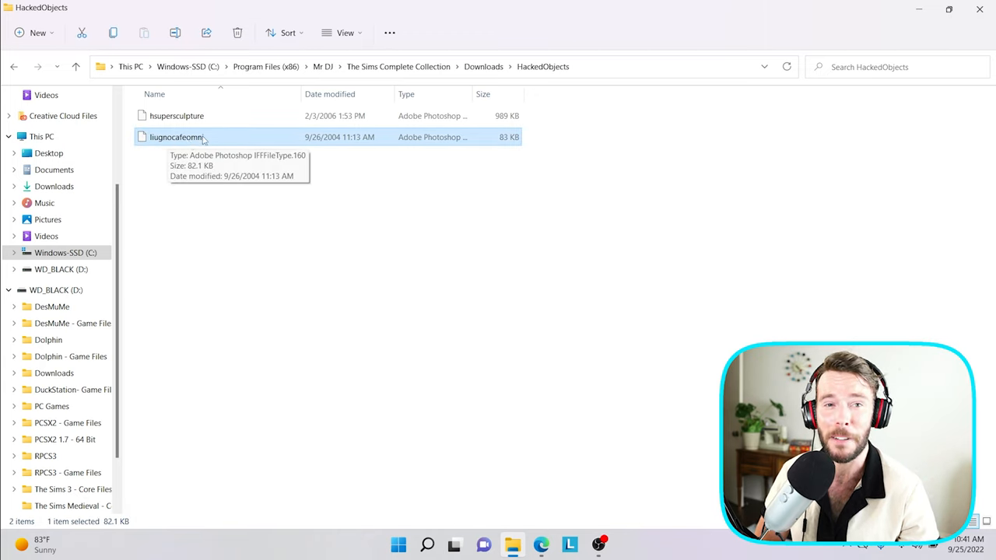
mouse_move(367, 185)
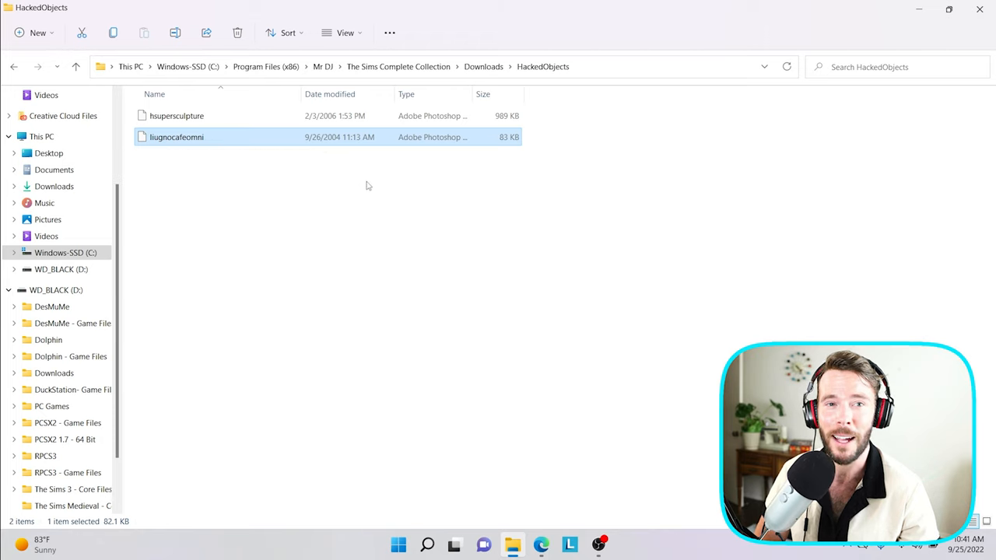
mouse_move(352, 183)
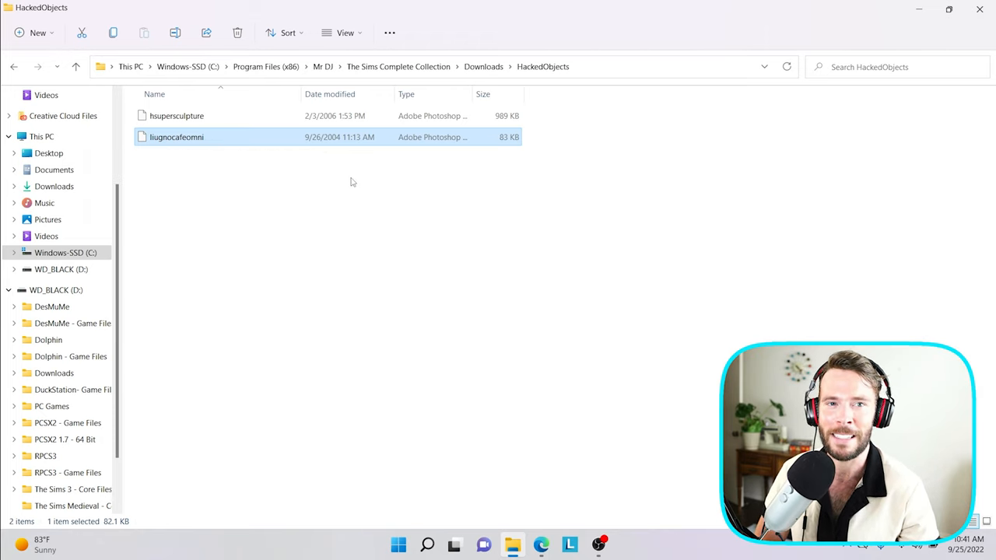
mouse_move(176, 137)
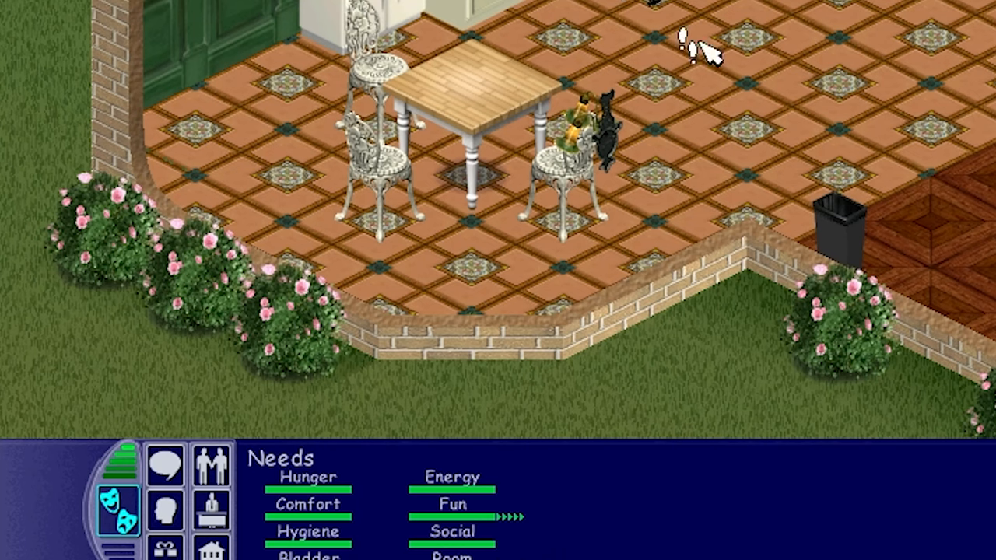
mouse_move(807, 164)
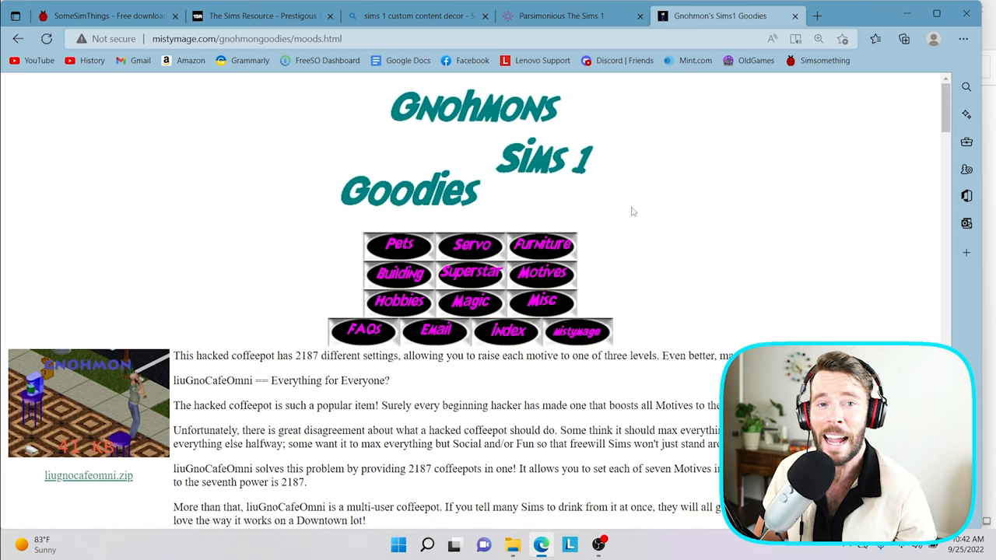
mouse_move(148, 92)
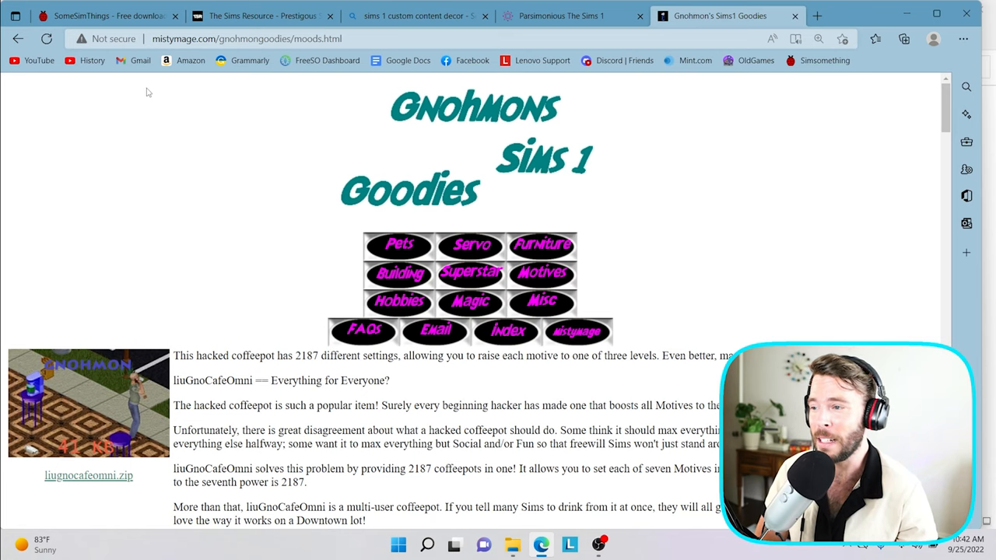
mouse_move(134, 72)
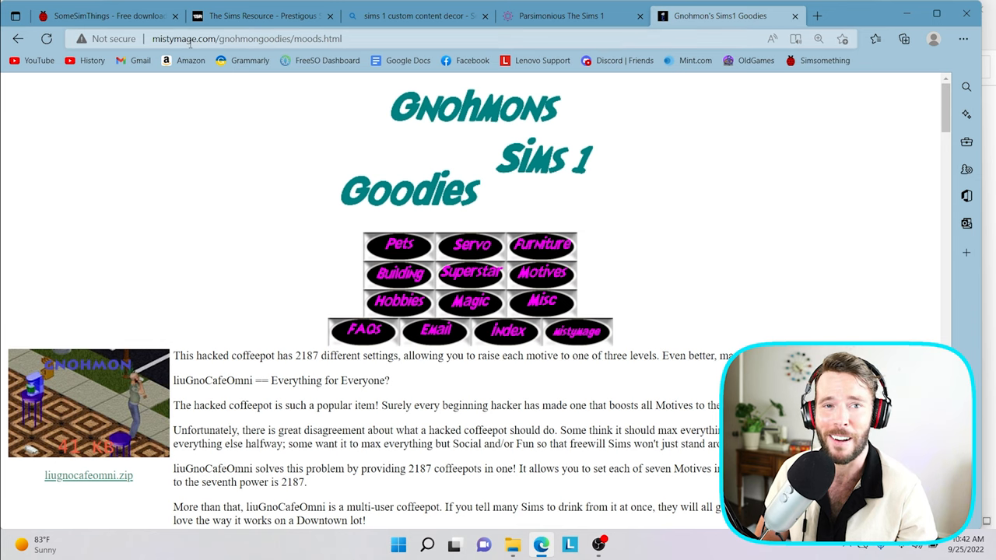
mouse_move(350, 146)
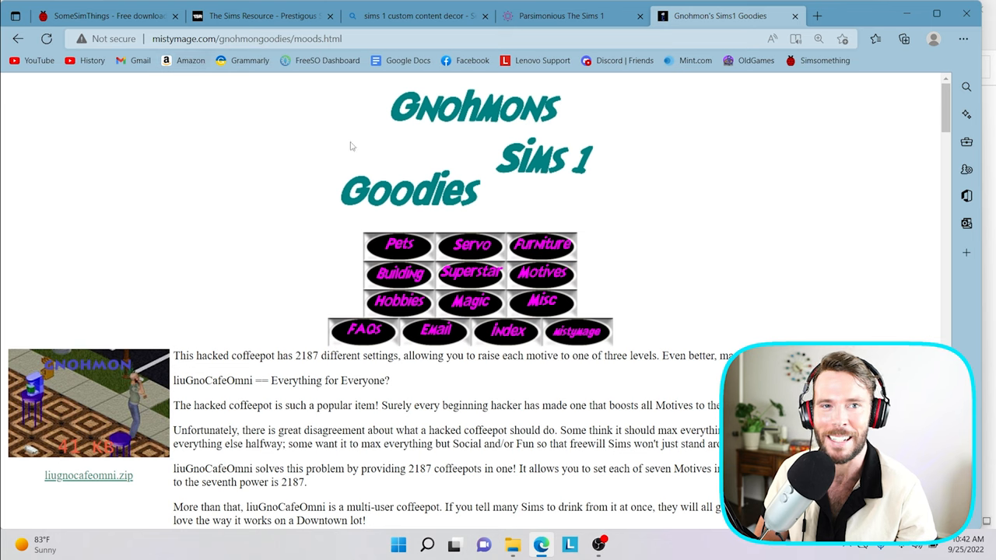
scroll("down", 3)
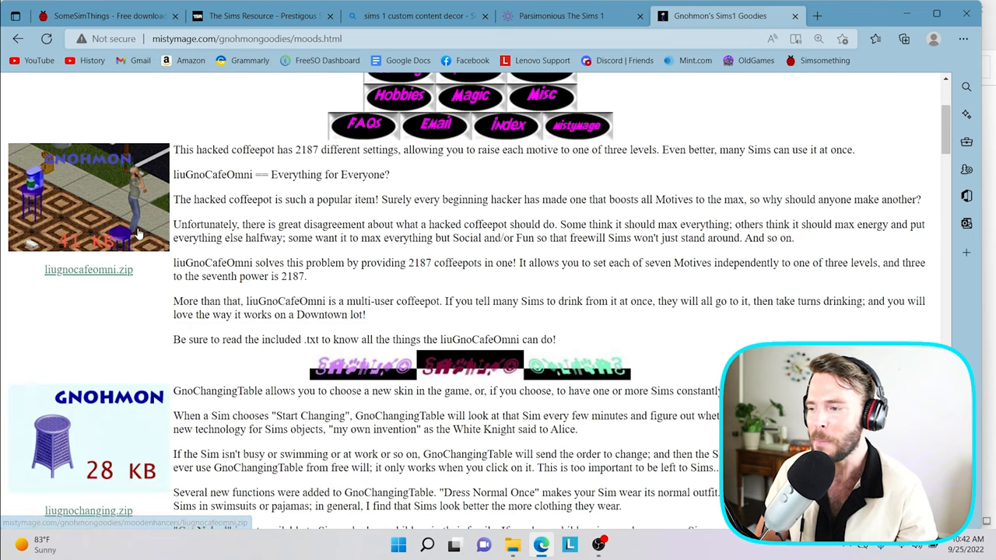
mouse_move(50, 218)
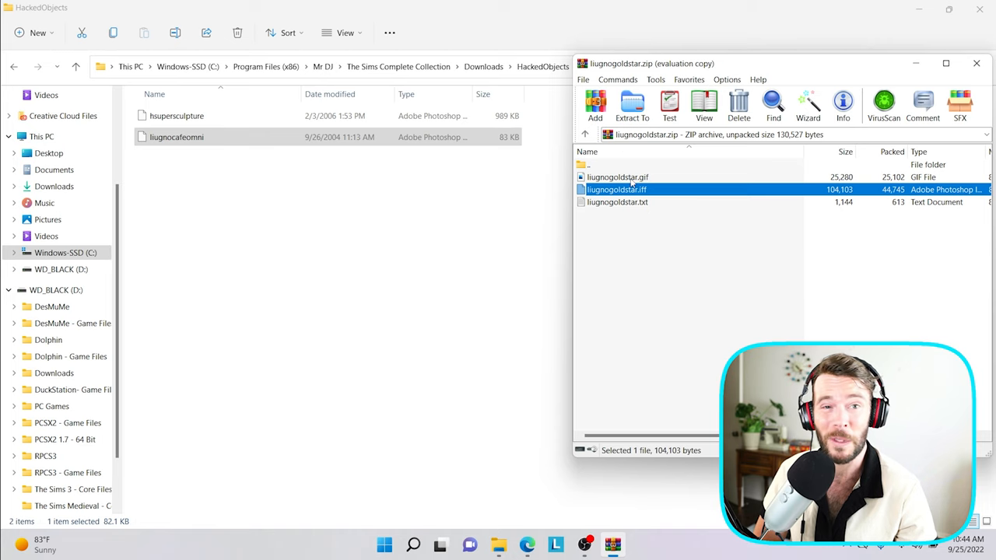
Step: Extract liugnogoldstar.iff from the WinRAR archive into the HackedObjects folder
left_click(616, 177)
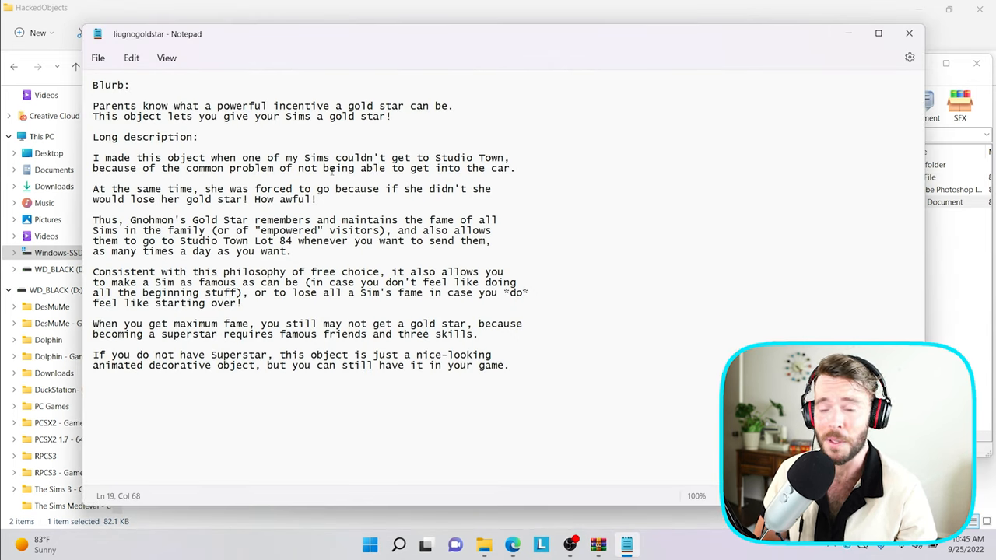
mouse_move(358, 81)
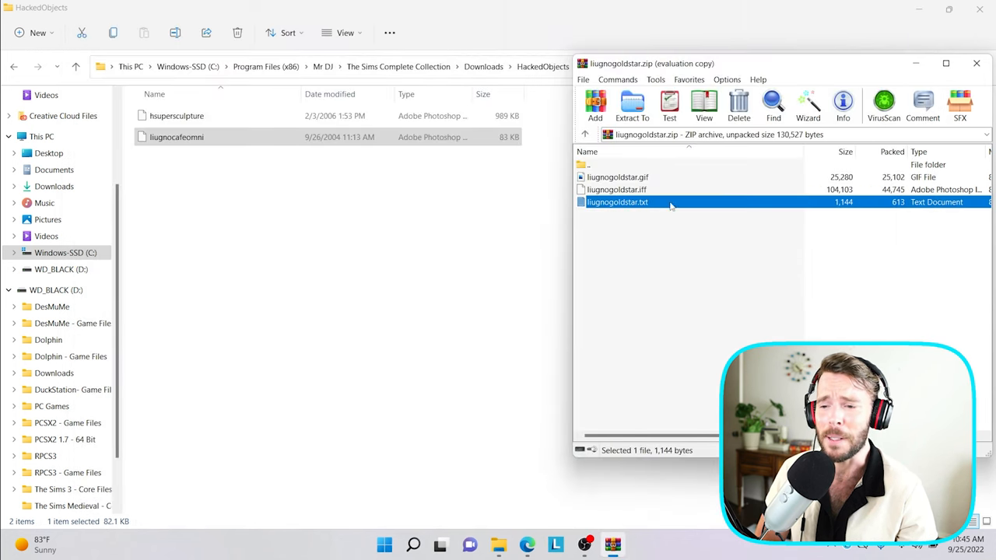
left_click(617, 190)
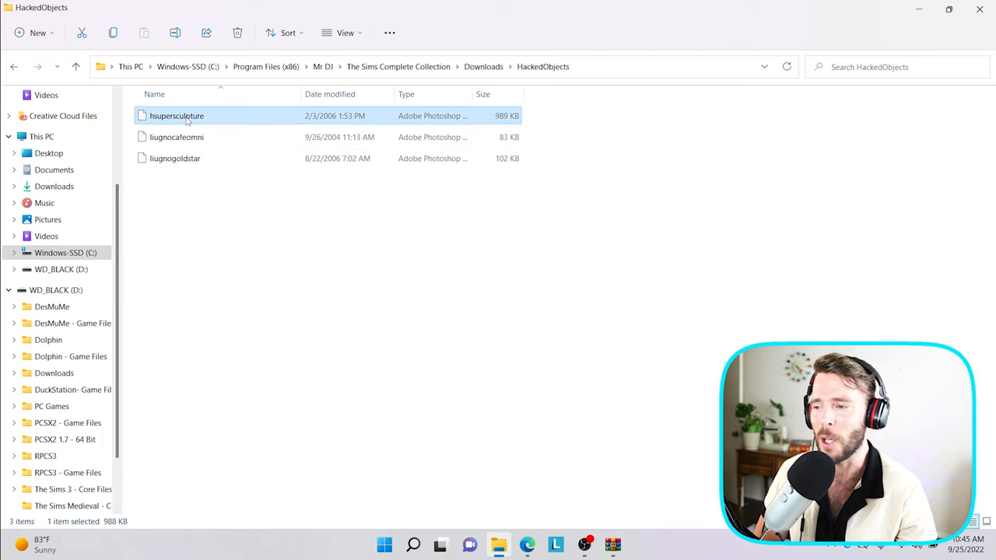
left_click(177, 137)
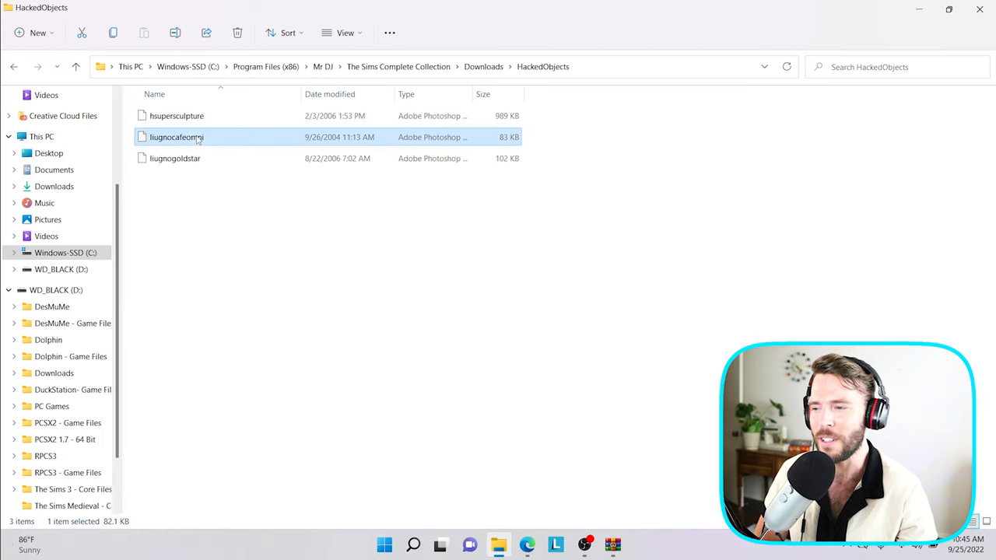
left_click(174, 159)
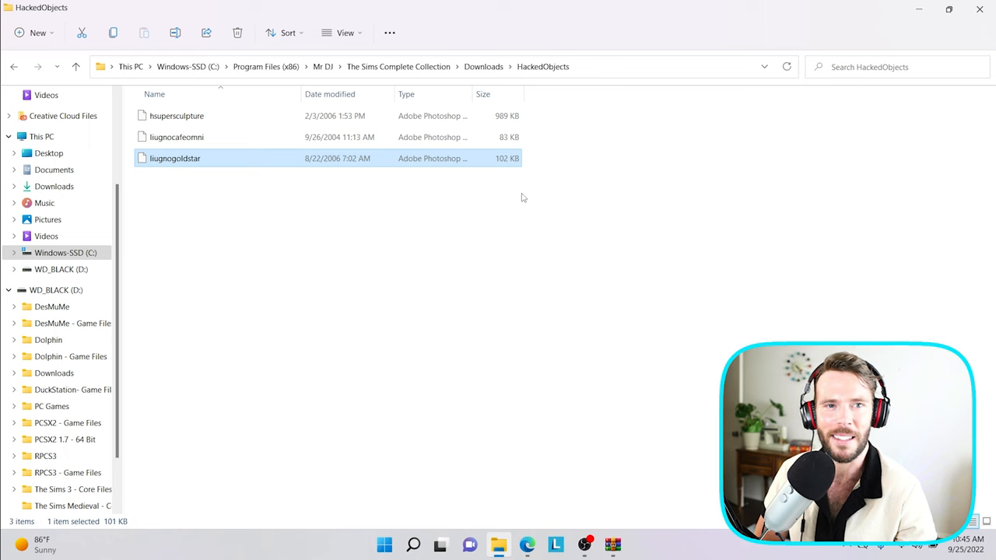
mouse_move(509, 170)
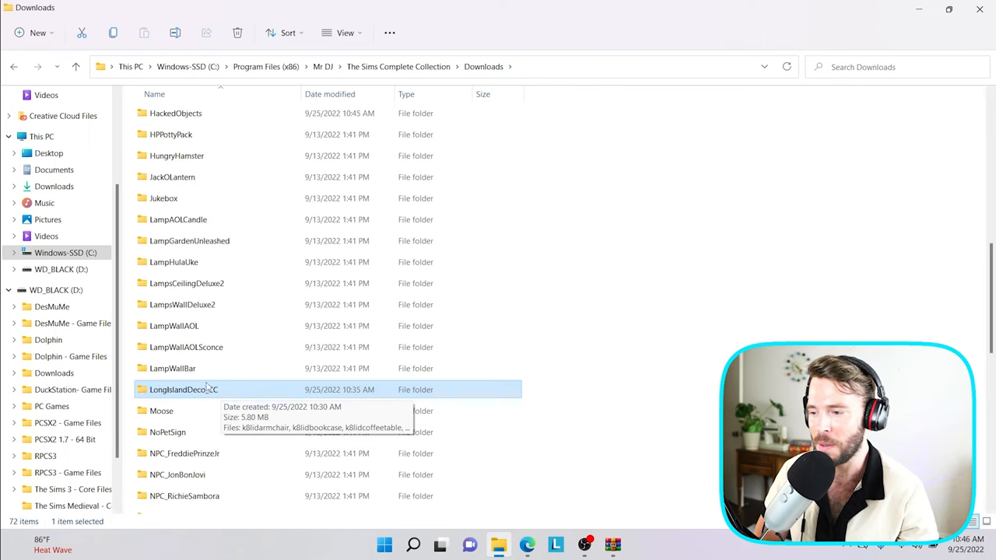
mouse_move(193, 134)
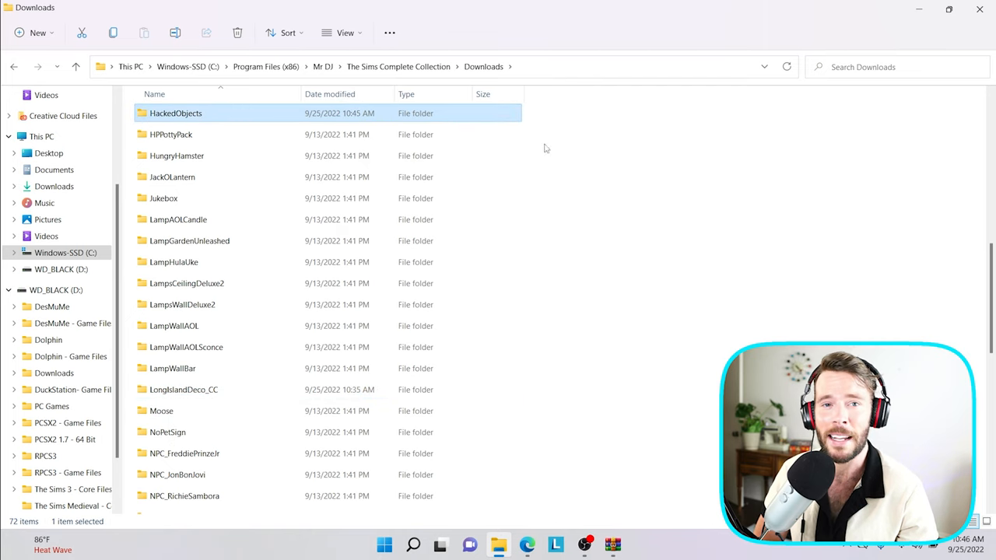
mouse_move(631, 295)
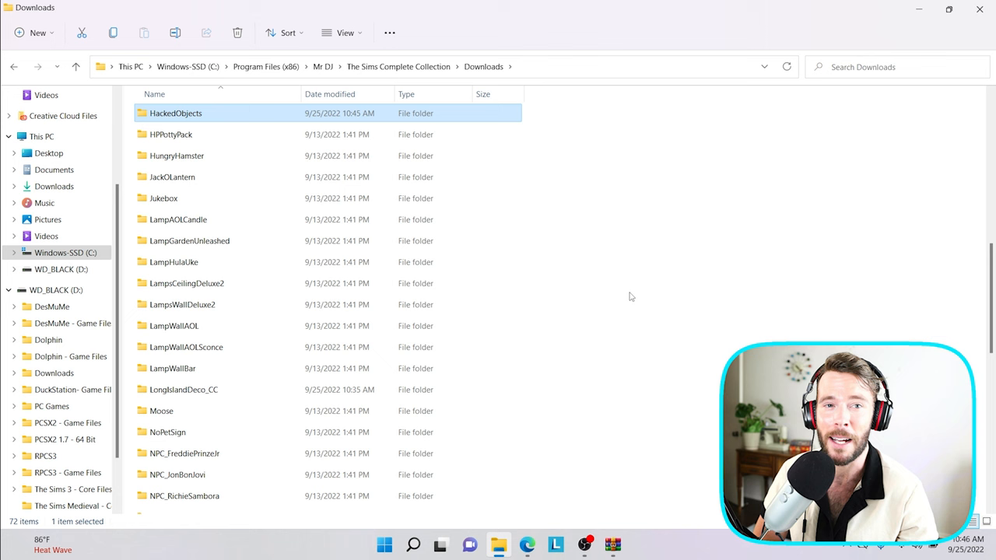
mouse_move(633, 299)
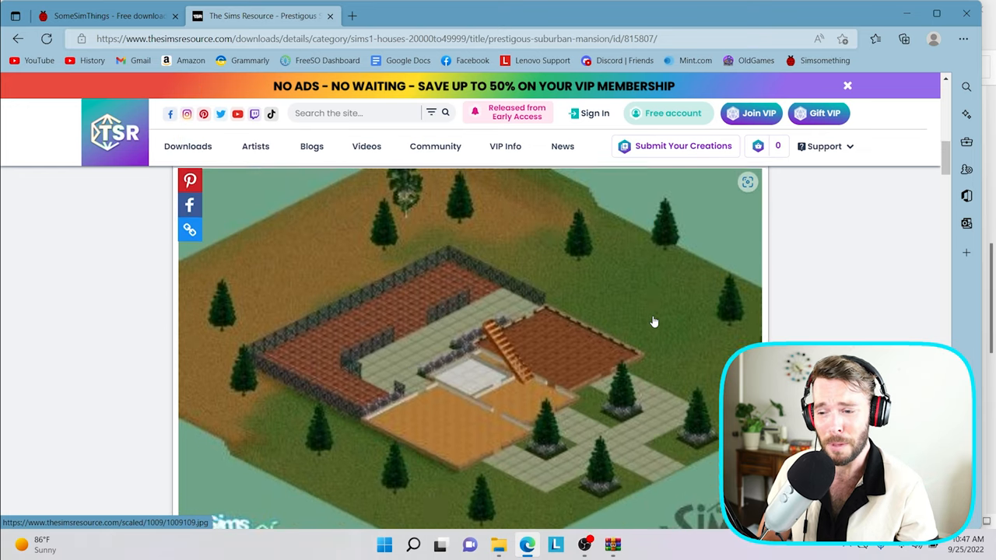
Step: Scroll past the mansion screenshots to the Download section, then return to the Sims Downloads folder
scroll("down", 3)
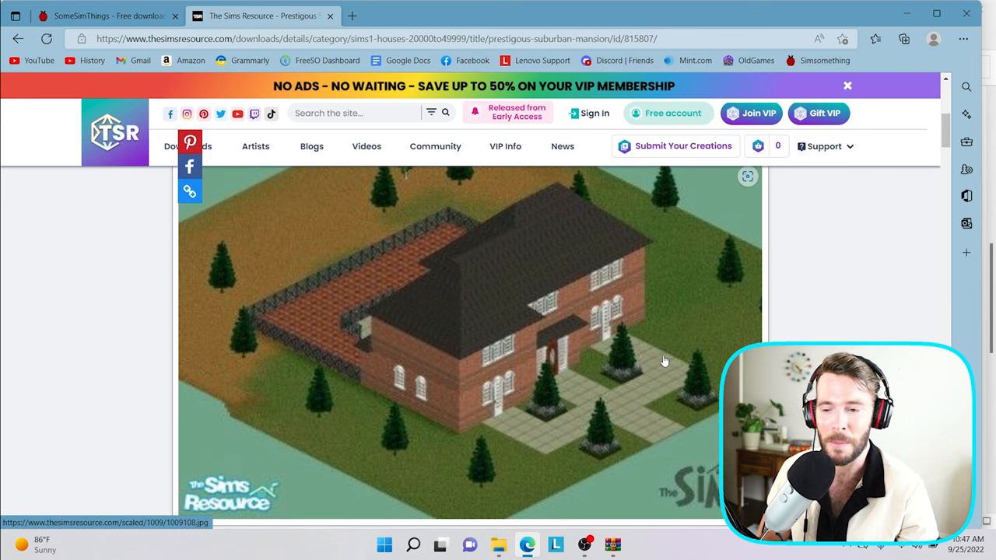
scroll("down", 3)
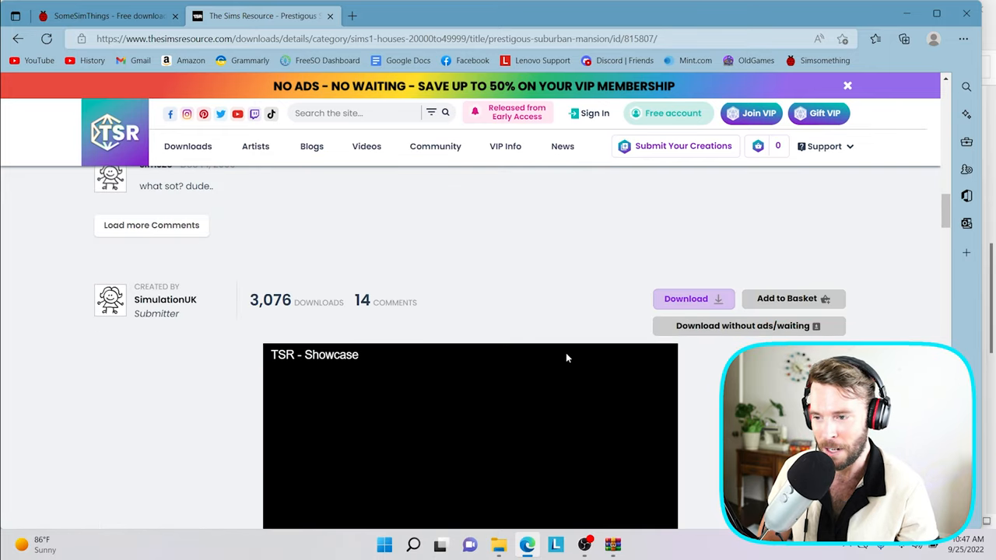
left_click(498, 545)
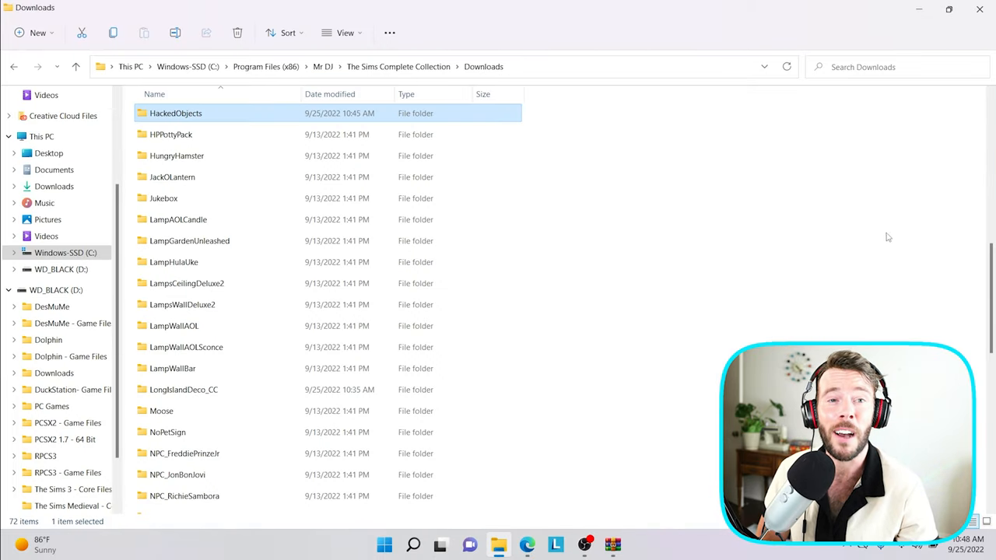
mouse_move(884, 253)
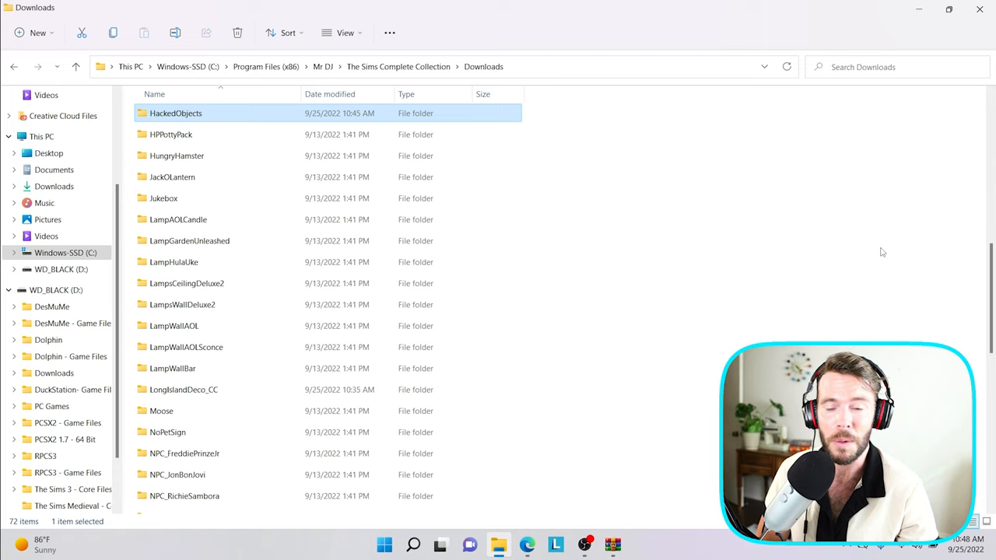
mouse_move(919, 10)
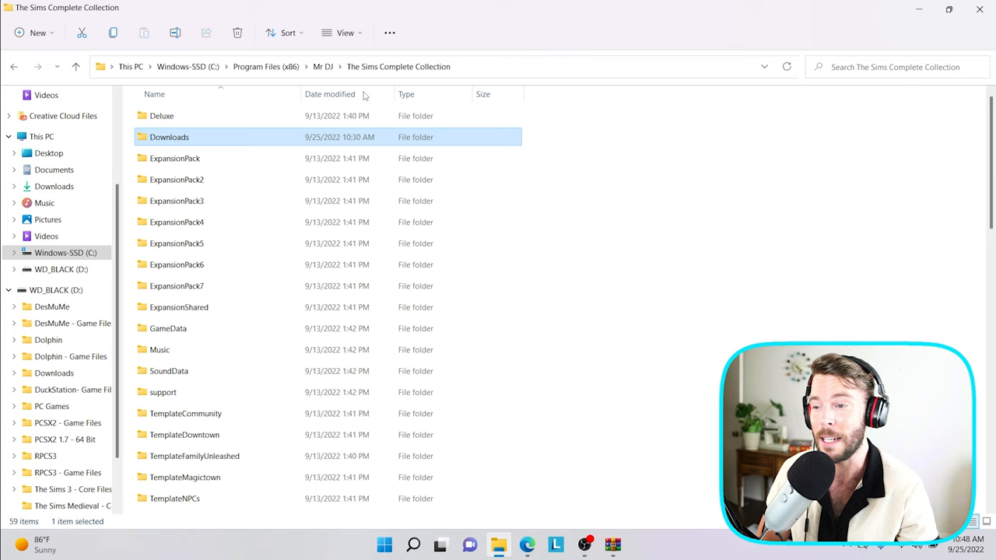
mouse_move(274, 261)
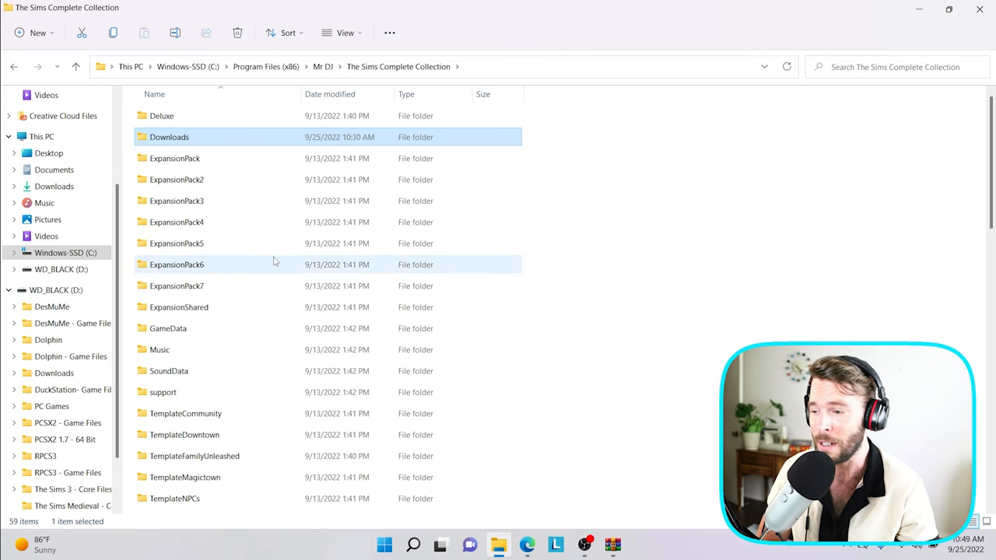
Step: Compare the UserData and UserData2 folders, then go into UserData
scroll("down", 3)
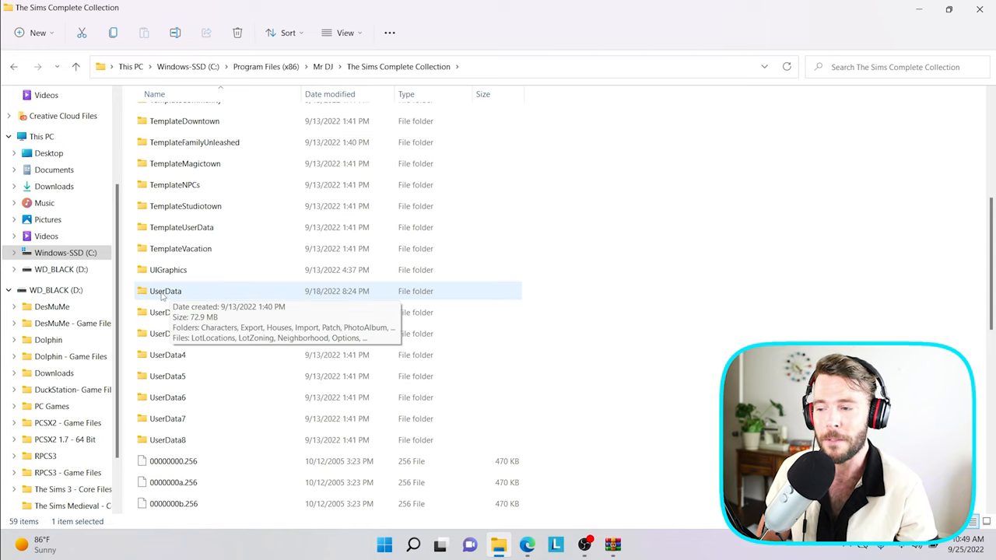
mouse_move(237, 312)
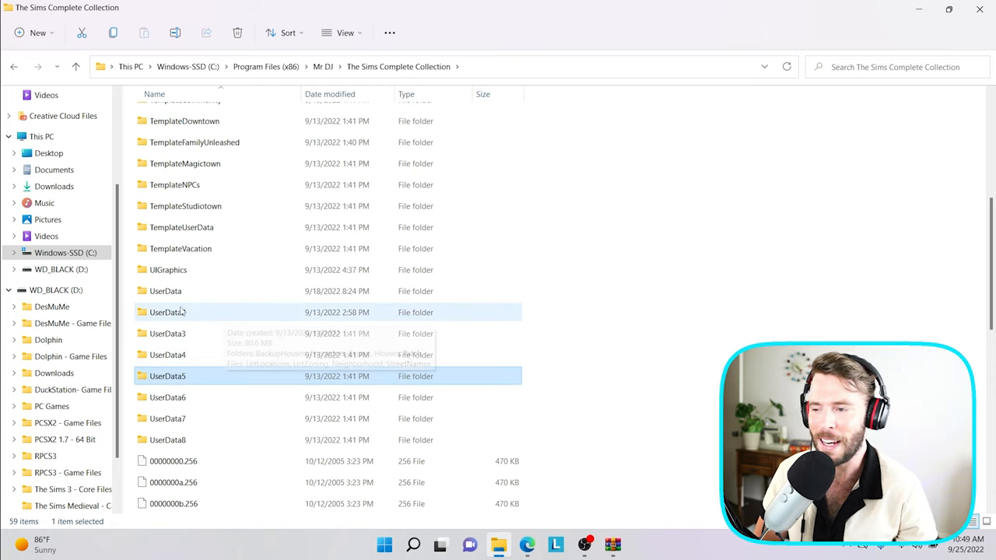
left_click(165, 291)
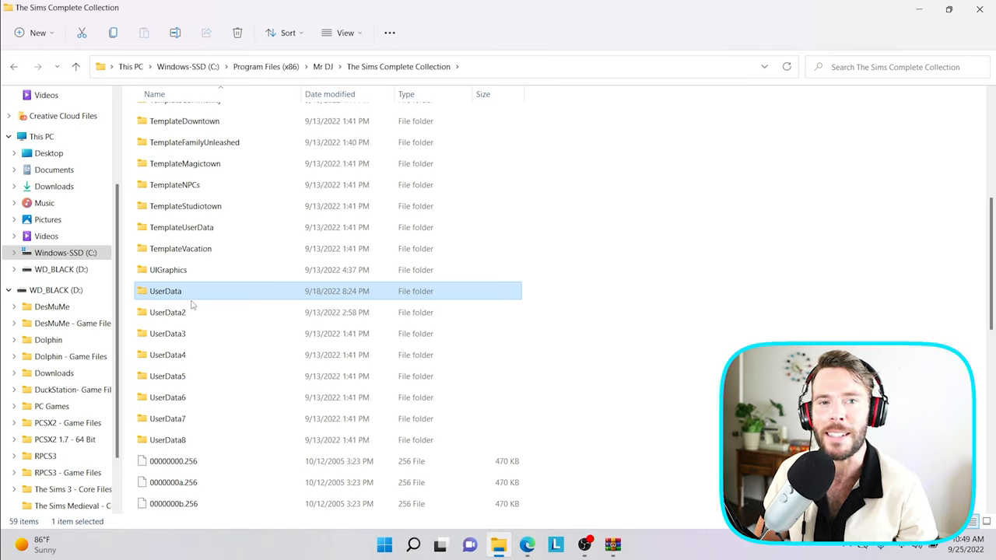
mouse_move(179, 299)
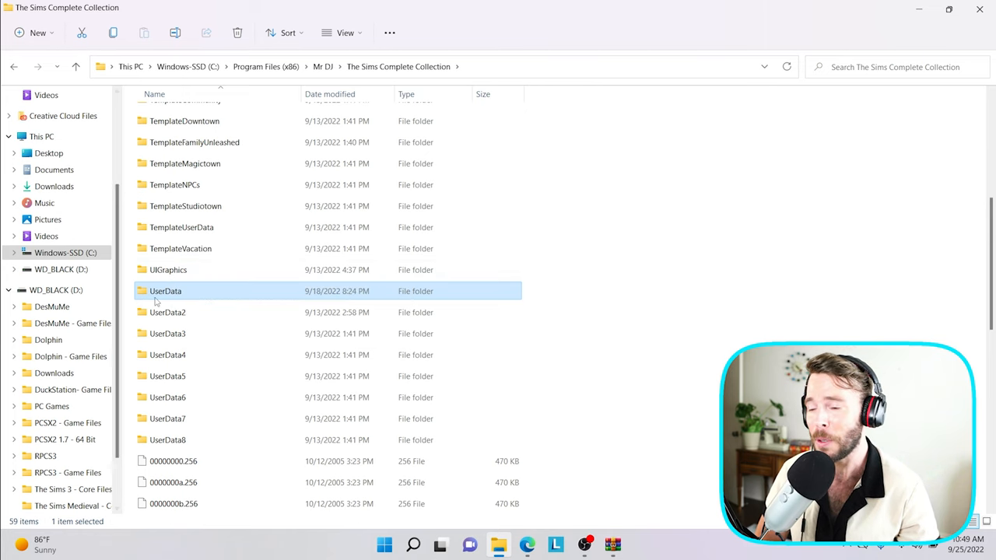
mouse_move(168, 312)
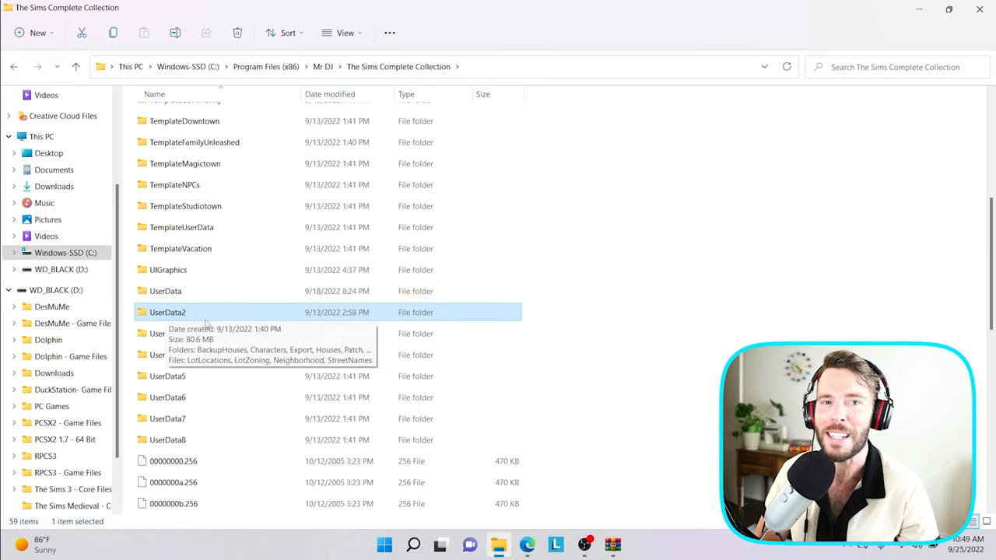
left_click(168, 333)
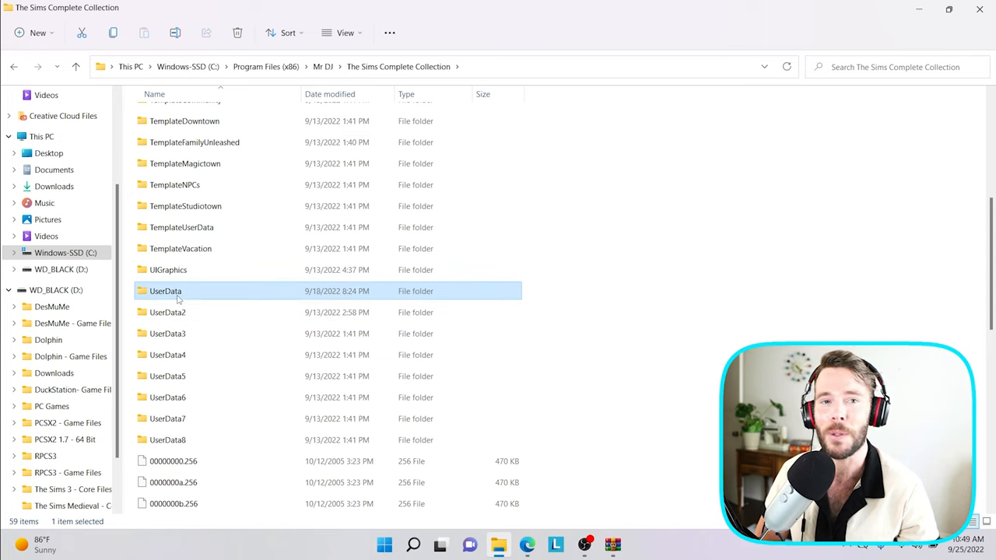
mouse_move(165, 291)
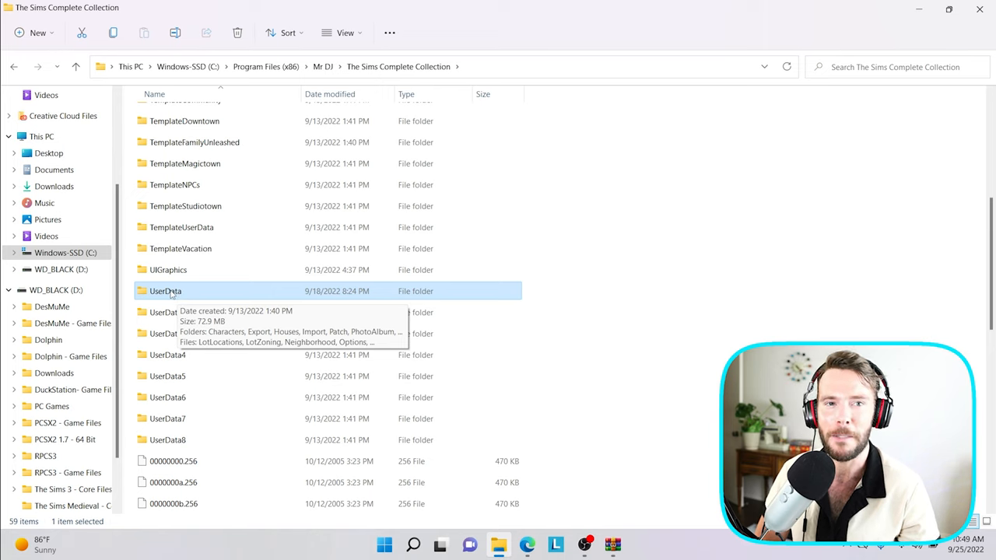
double_click(165, 291)
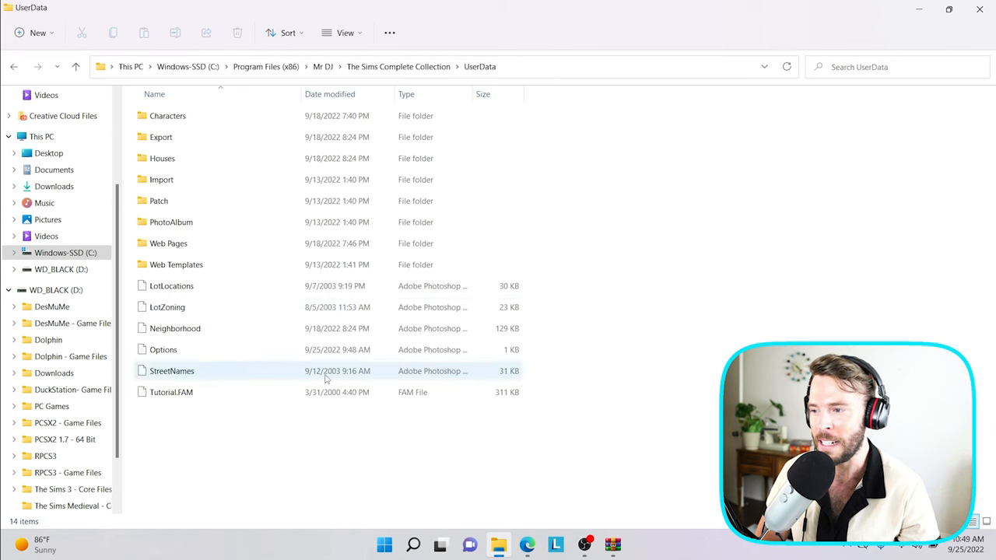
Step: Move the downloaded House01 file from Downloads into the UserData3 Houses folder
double_click(162, 159)
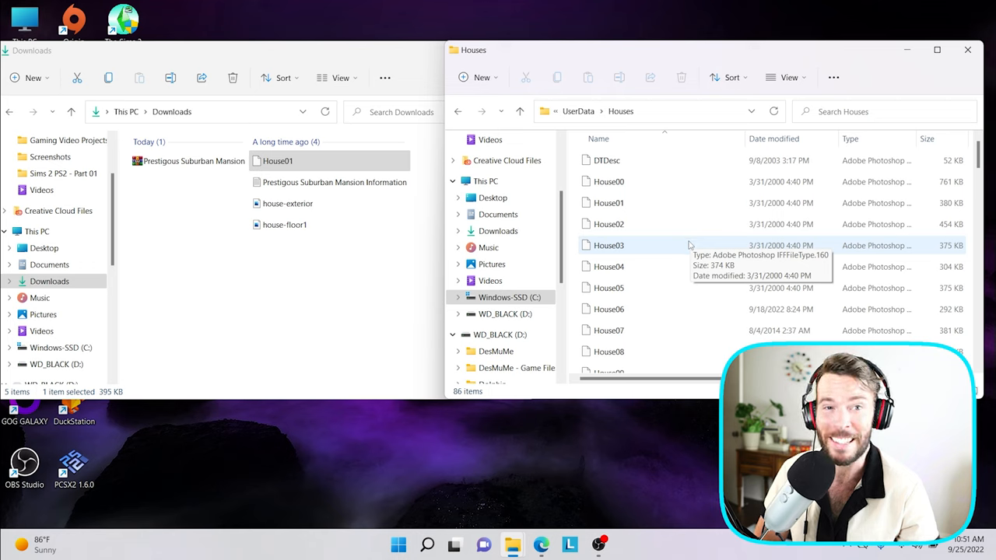
mouse_move(691, 280)
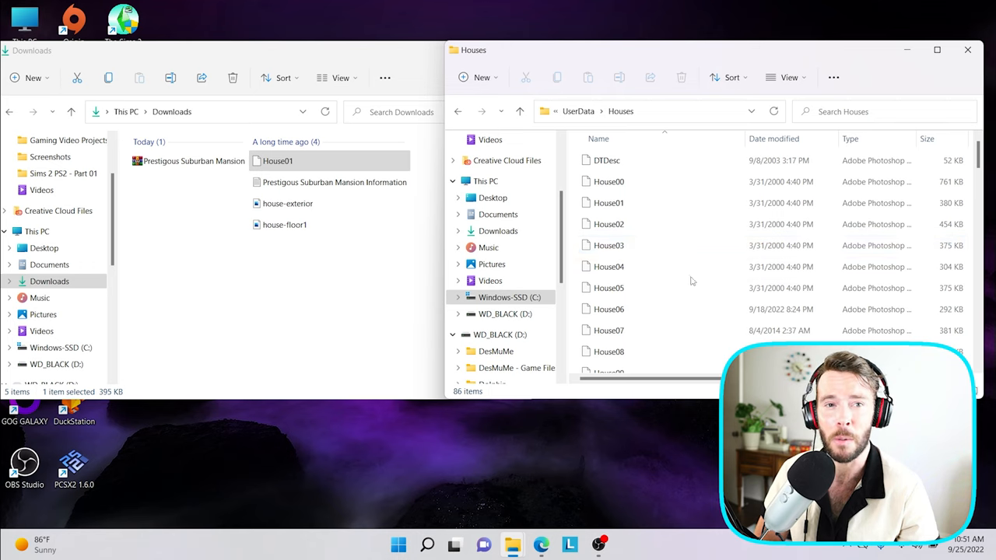
mouse_move(609, 224)
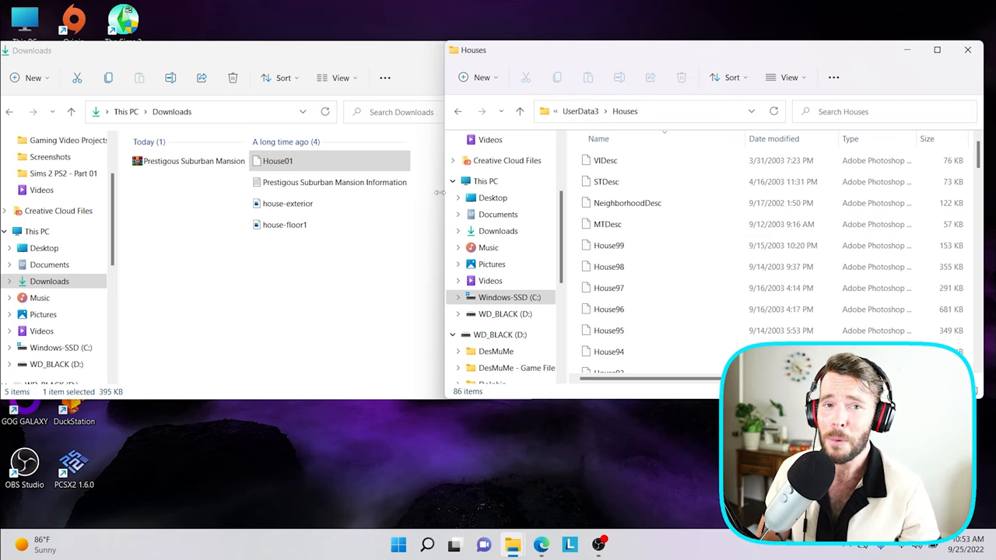
left_click(277, 160)
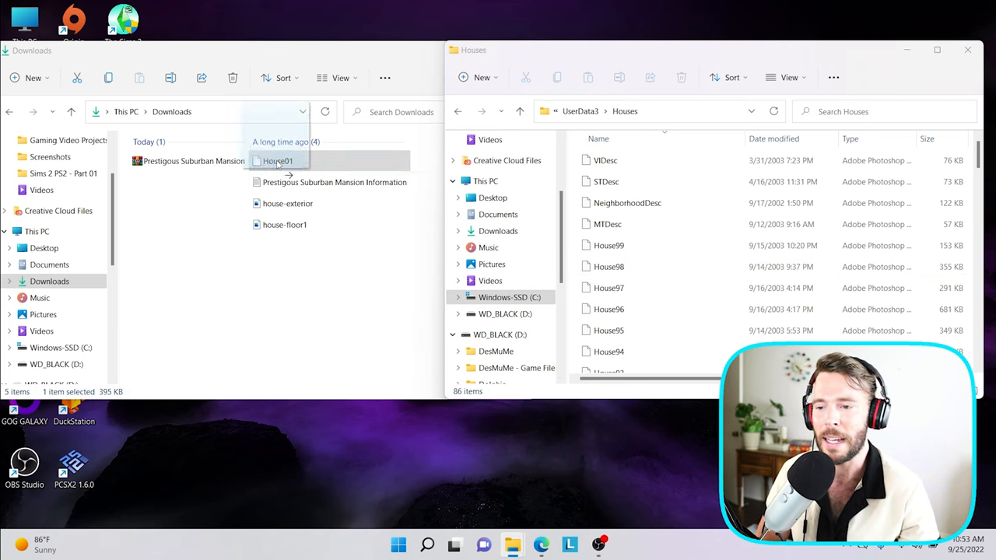
left_click_drag(278, 160, 694, 226)
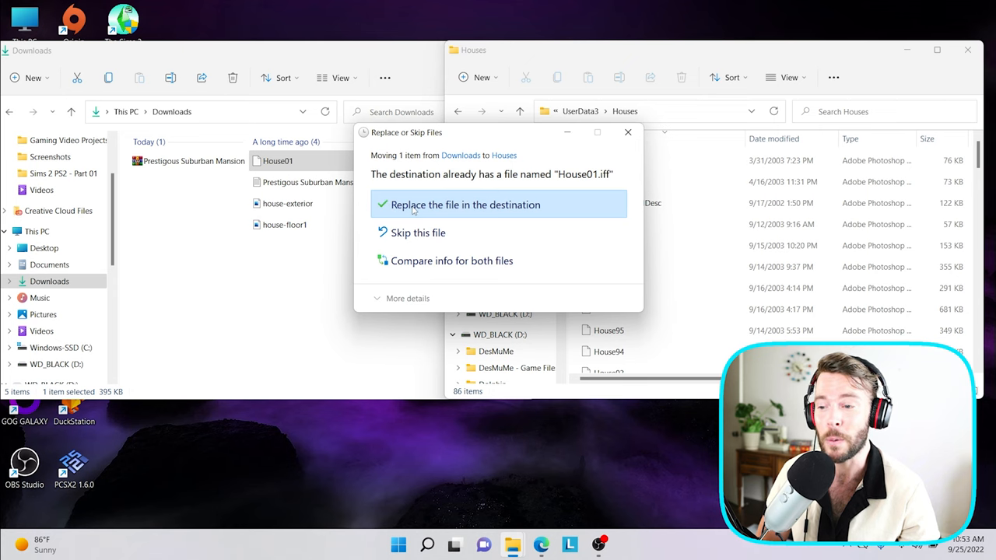
mouse_move(442, 209)
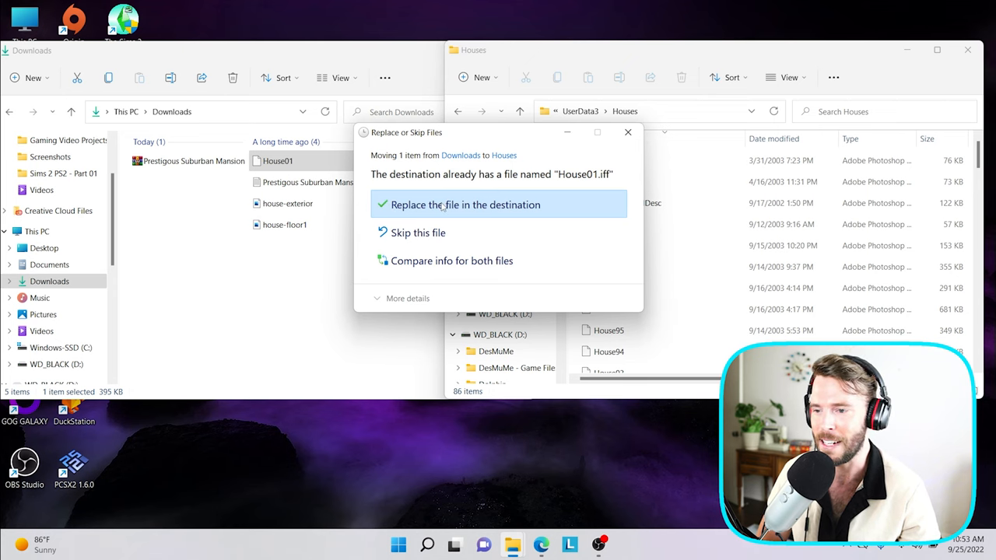
Step: Replace the existing House01.iff in the Houses folder with the downloaded one
left_click(464, 205)
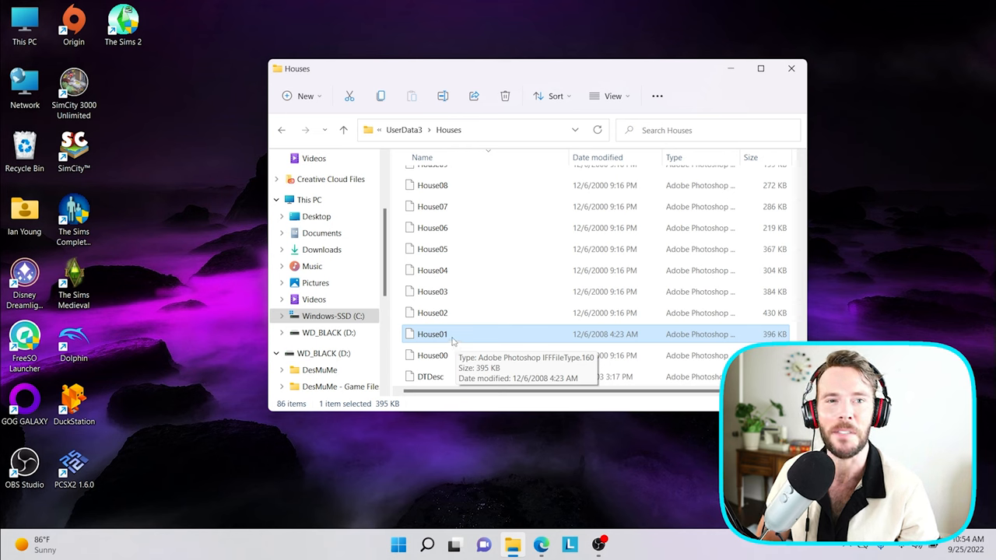
mouse_move(638, 106)
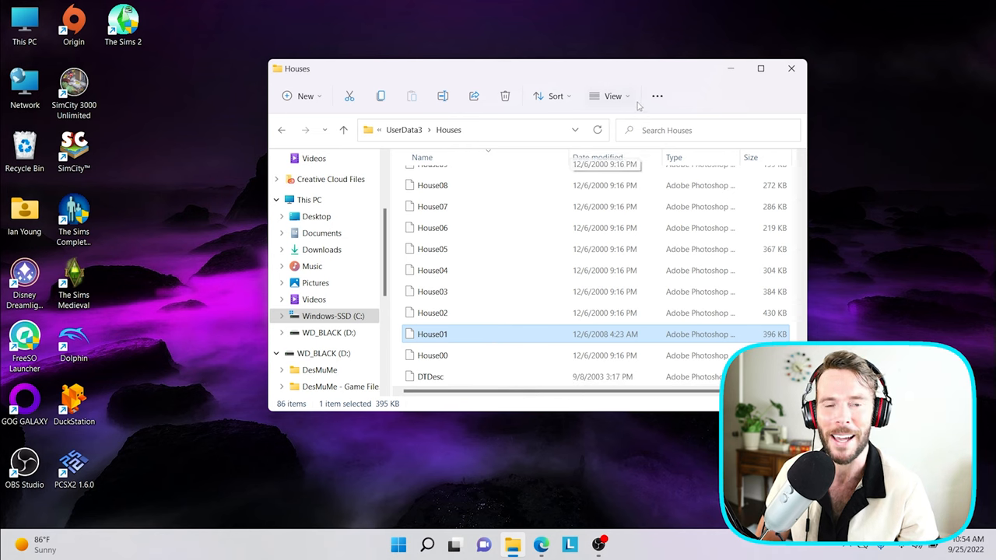
Step: Start The Sims and furnish the mansion's living room with a sofa and a coffee table from the Buy catalogue
double_click(433, 333)
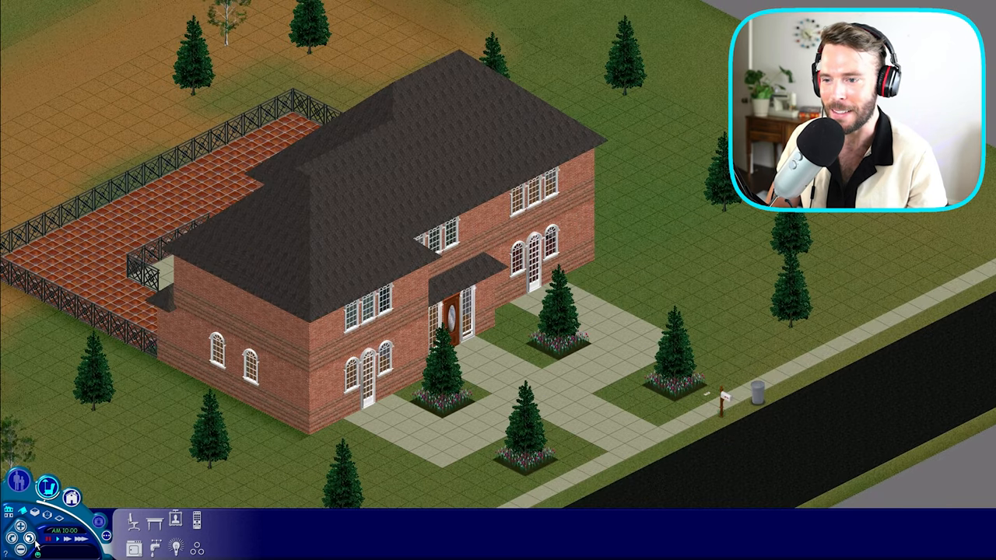
left_click(23, 530)
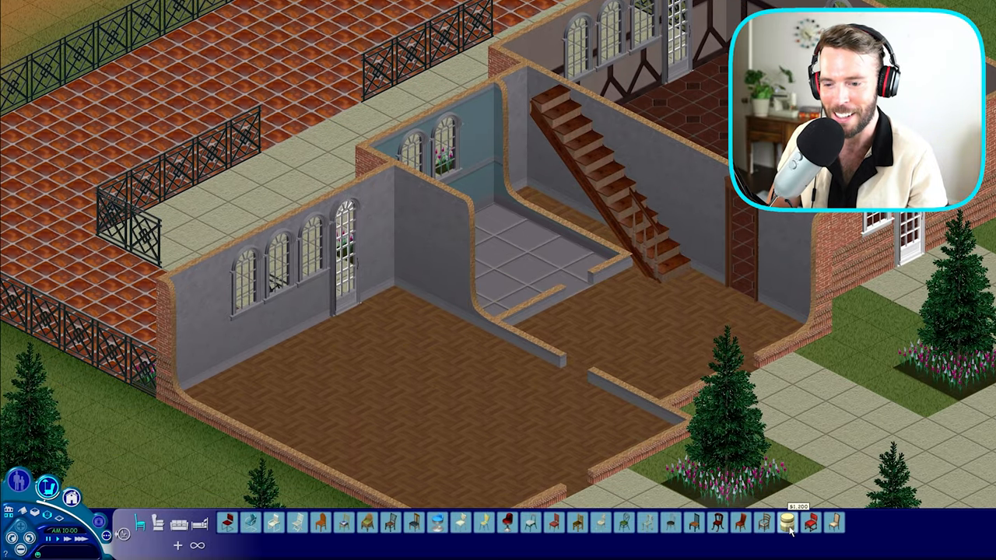
mouse_move(788, 523)
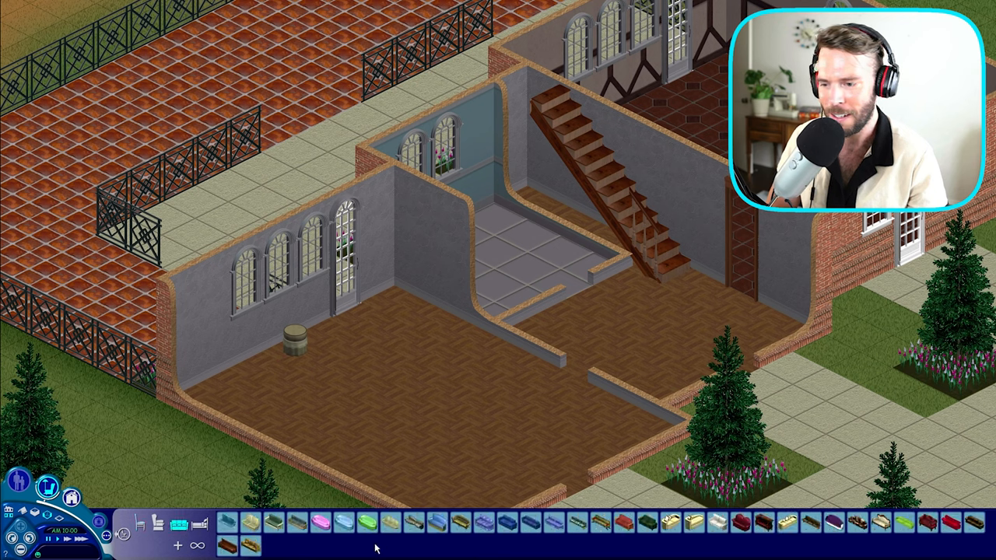
mouse_move(671, 523)
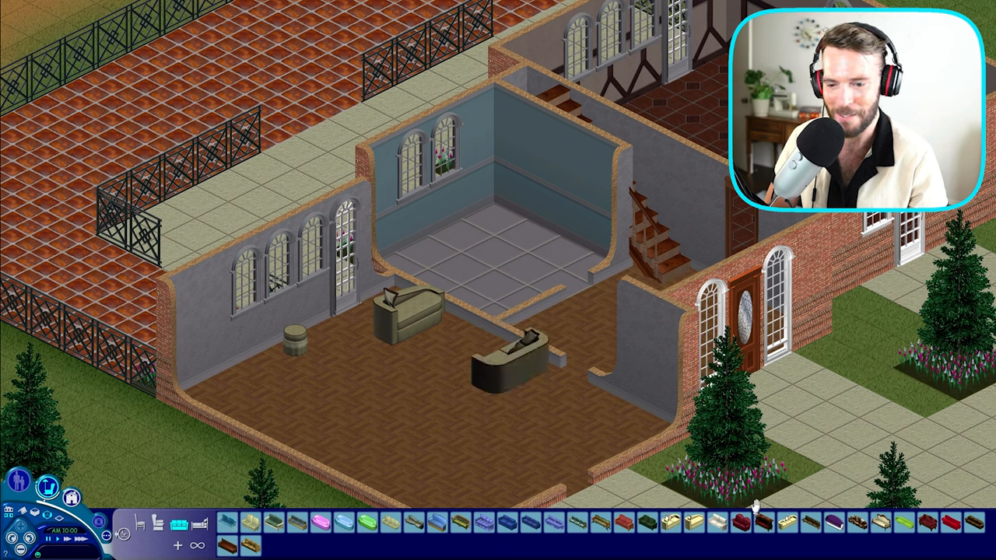
left_click(787, 523)
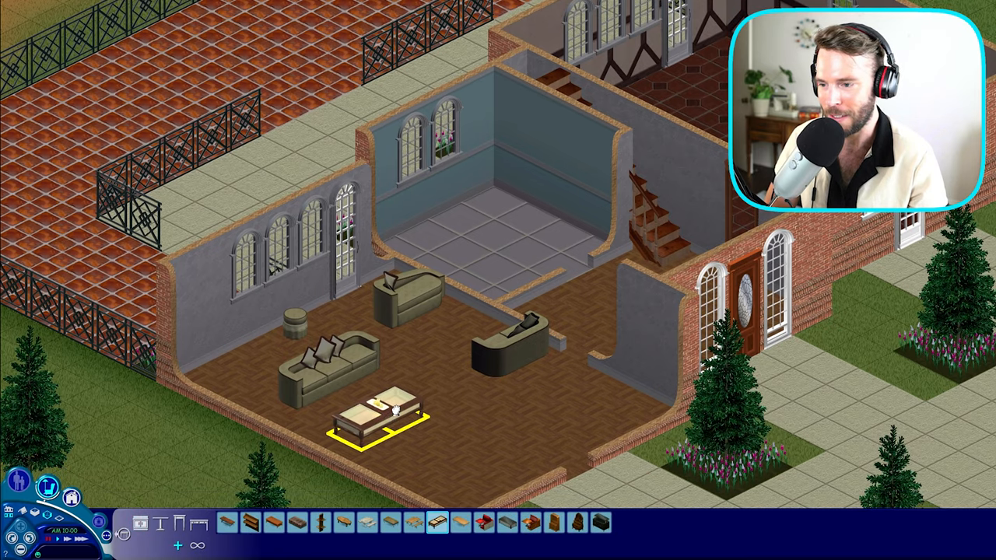
left_click(154, 520)
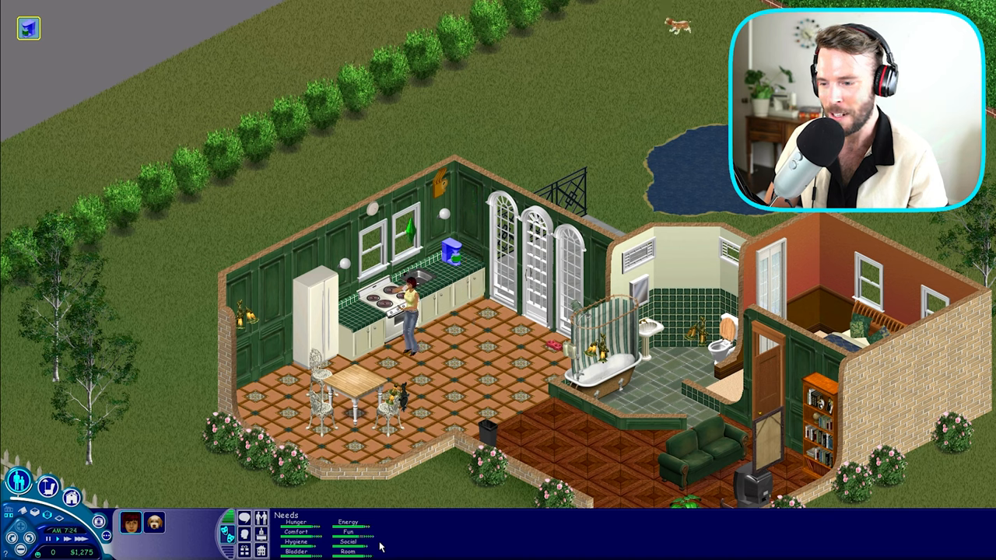
mouse_move(402, 548)
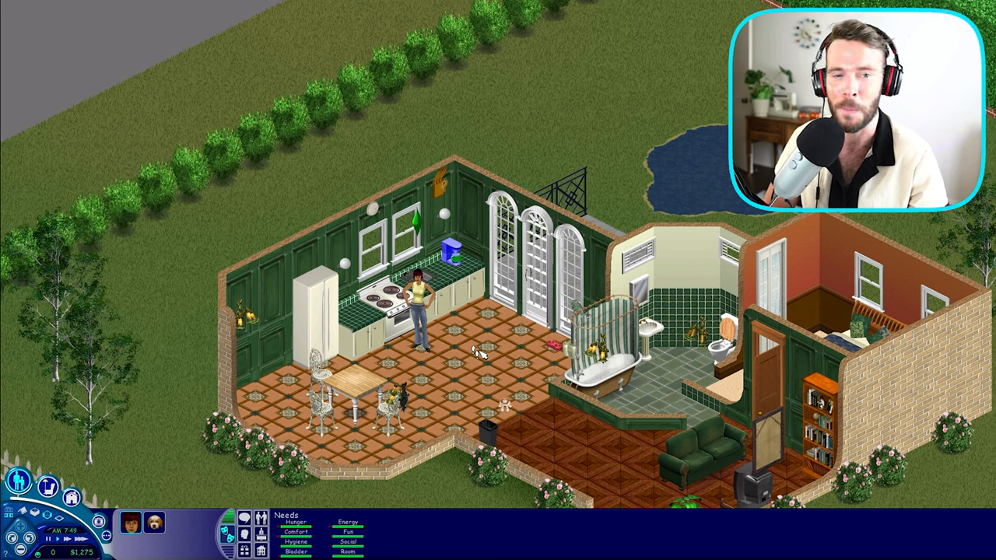
Step: Browse the Buy catalogue's row of purchasable objects for the household
left_click(48, 486)
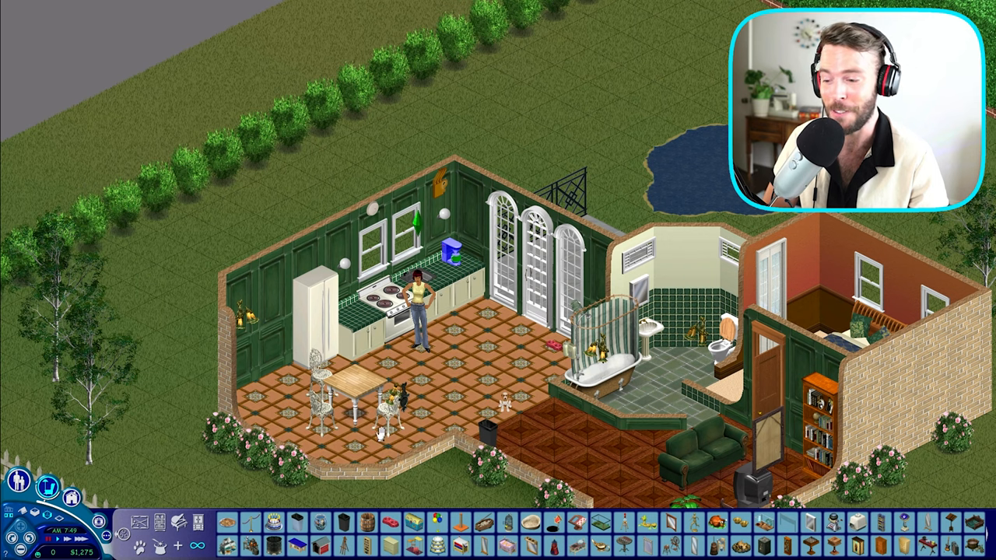
mouse_move(138, 523)
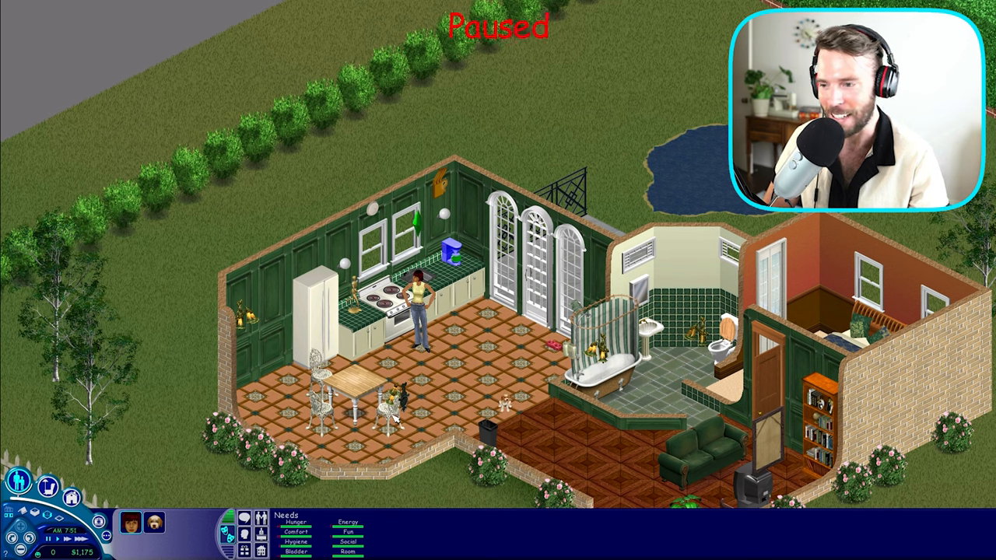
Step: Use the hacked object's Promotion cheat to make Claire a Nurse and accept the notice
left_click(420, 292)
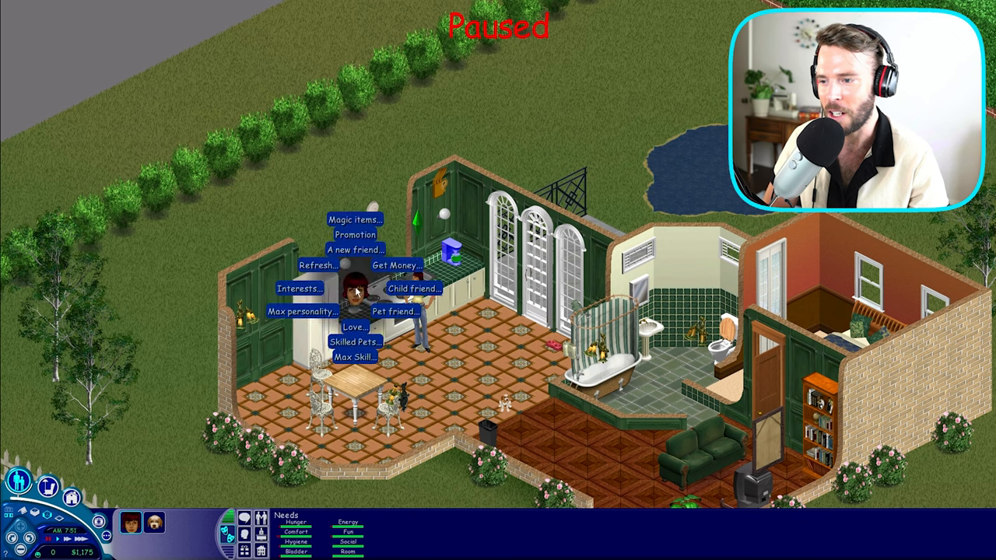
mouse_move(361, 257)
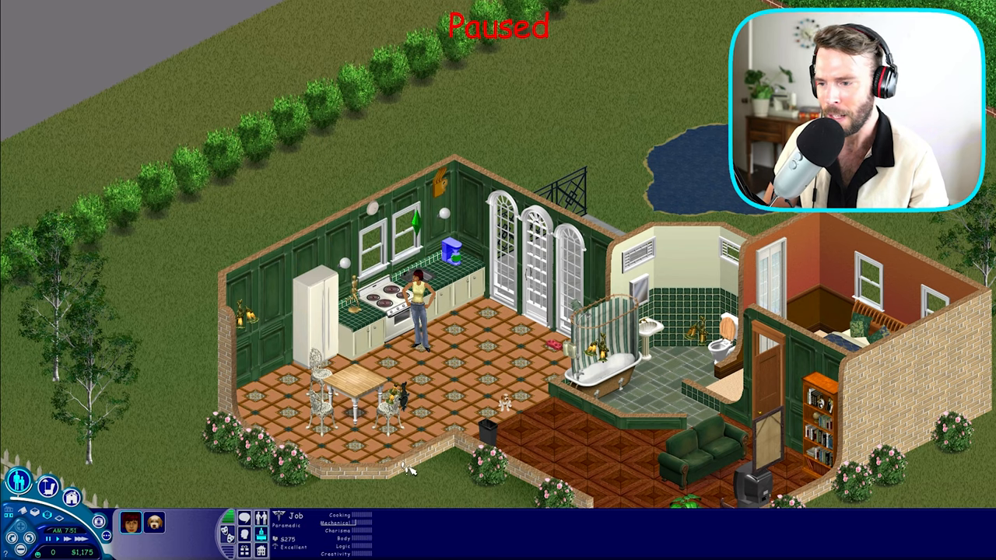
mouse_move(310, 534)
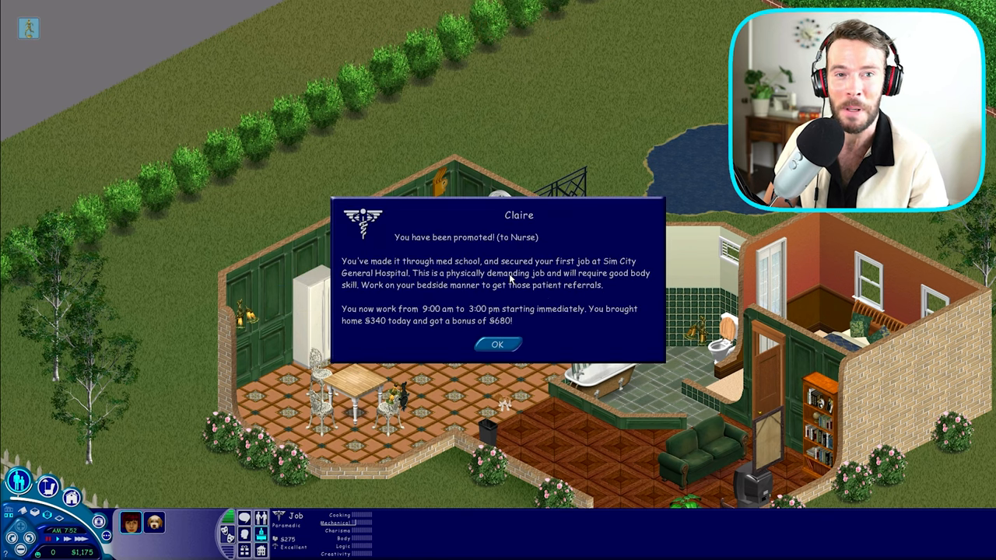
left_click(498, 346)
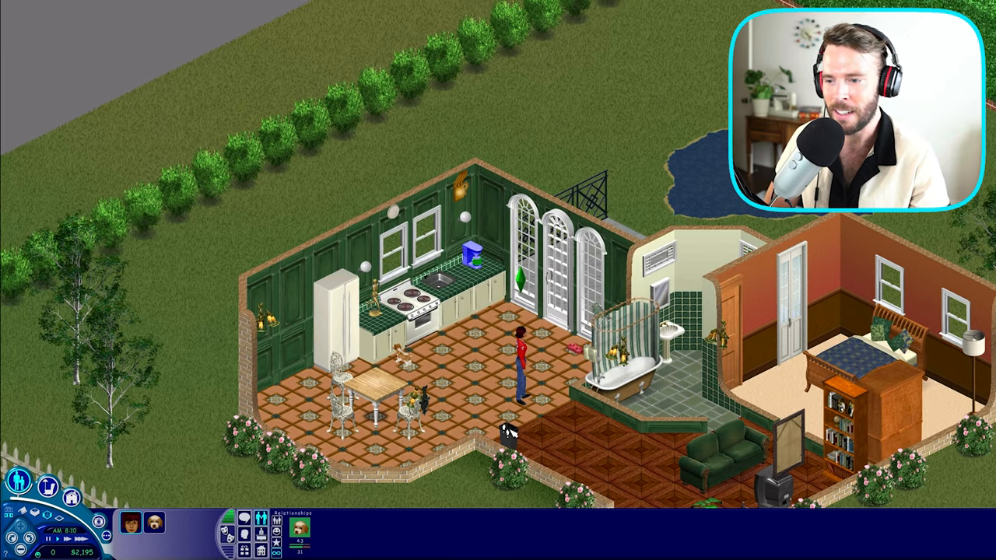
Step: Use the Love cheat so Claire and Elden fall in love, then bring the cheat options back up
left_click(376, 302)
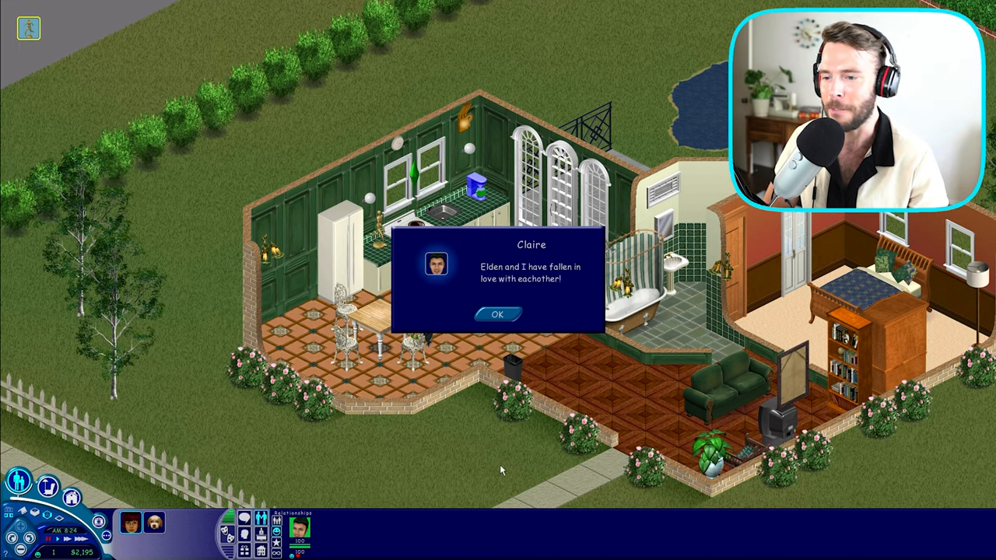
left_click(497, 315)
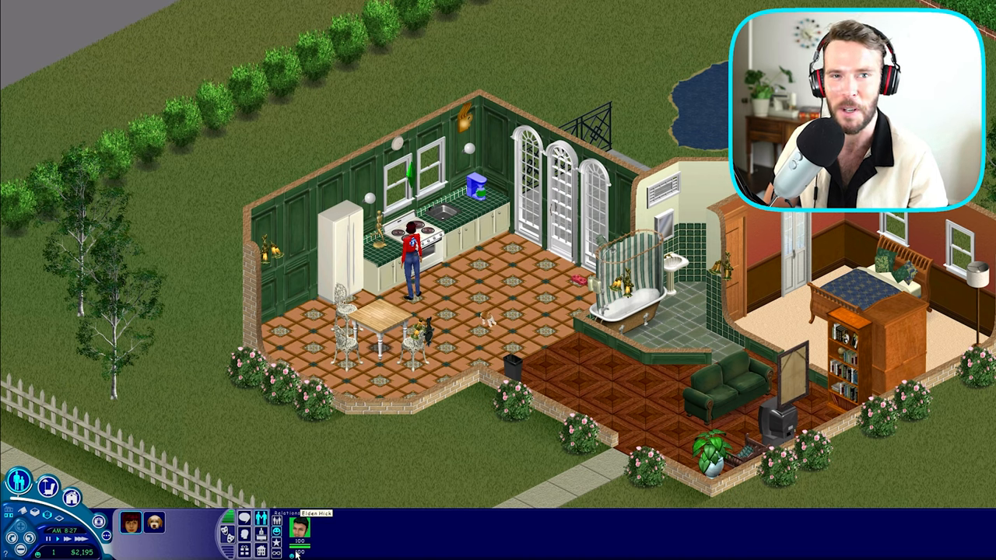
left_click(47, 542)
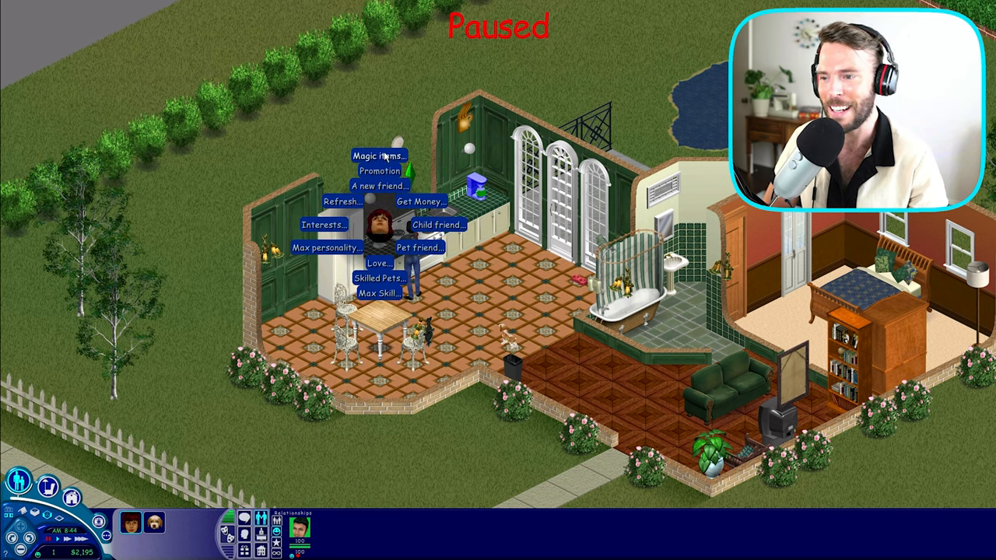
Step: View the Magic Items list, give the household more money, then return to the Buy catalogue
left_click(380, 155)
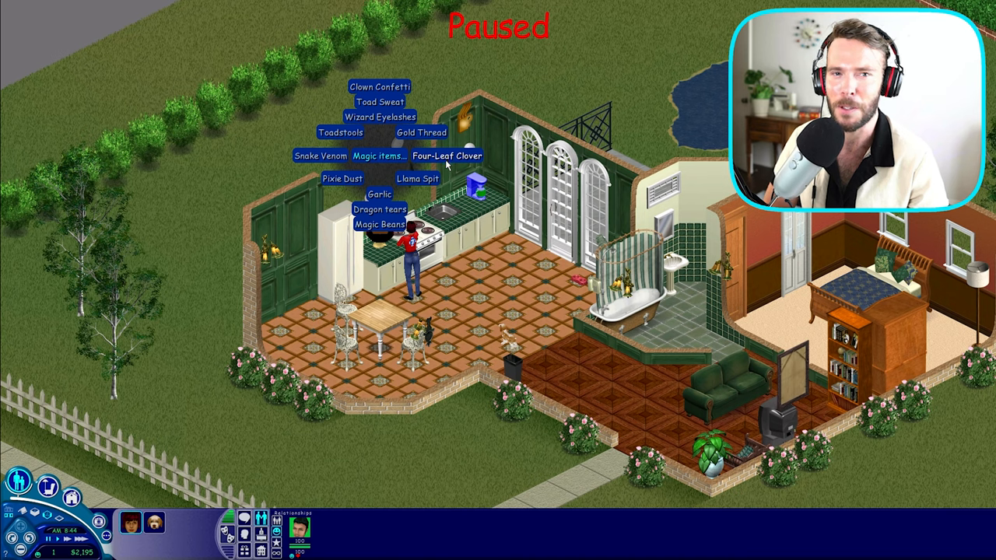
mouse_move(379, 224)
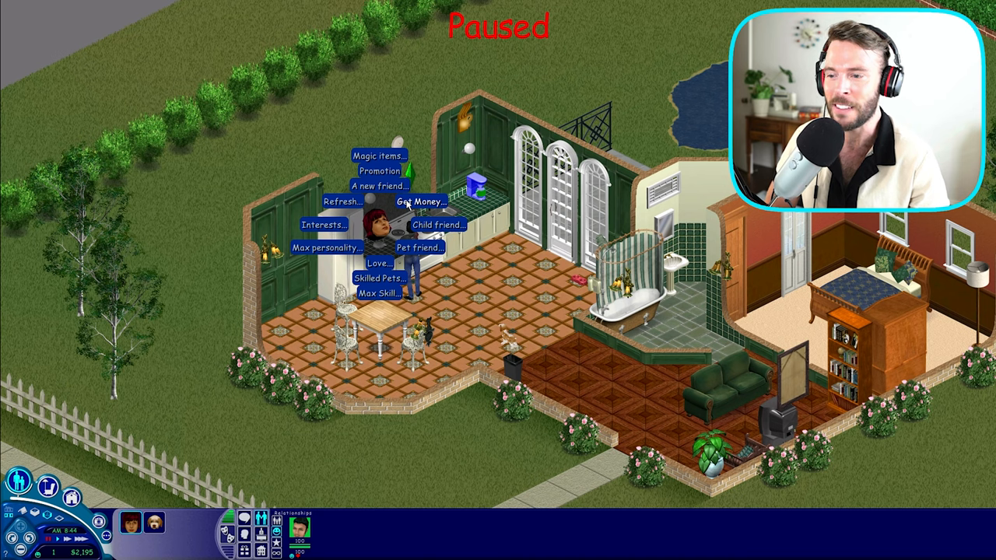
left_click(420, 201)
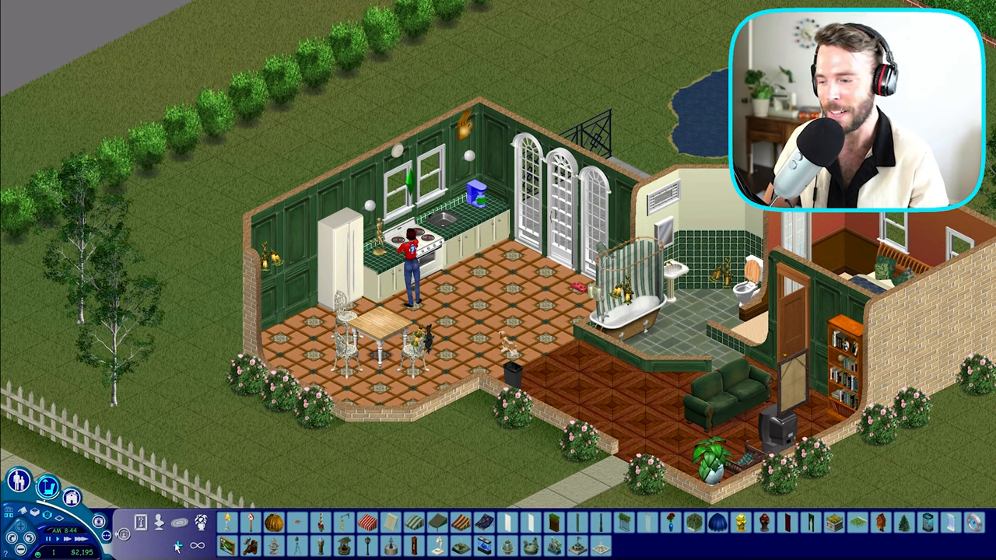
left_click(227, 523)
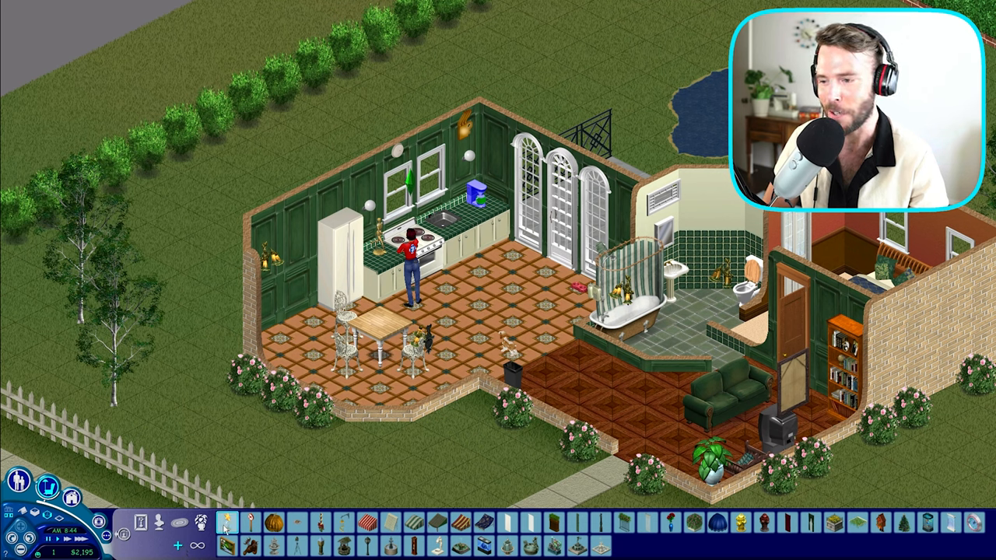